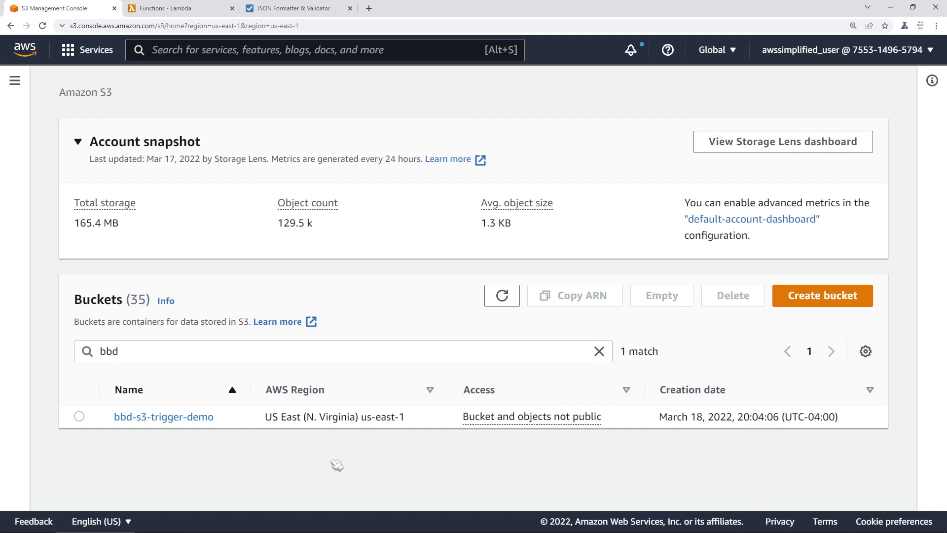
{"action": "mouse_move", "coordinate": [163, 416]}
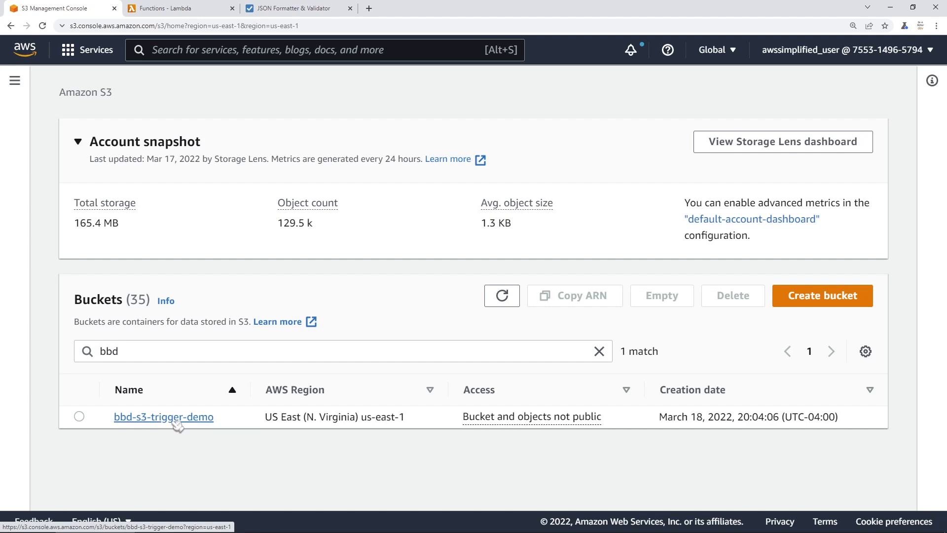
- View the empty bbd-s3-trigger-demo bucket's objects, then go to the Lambda Functions list
{"action": "left_click", "coordinate": [163, 416]}
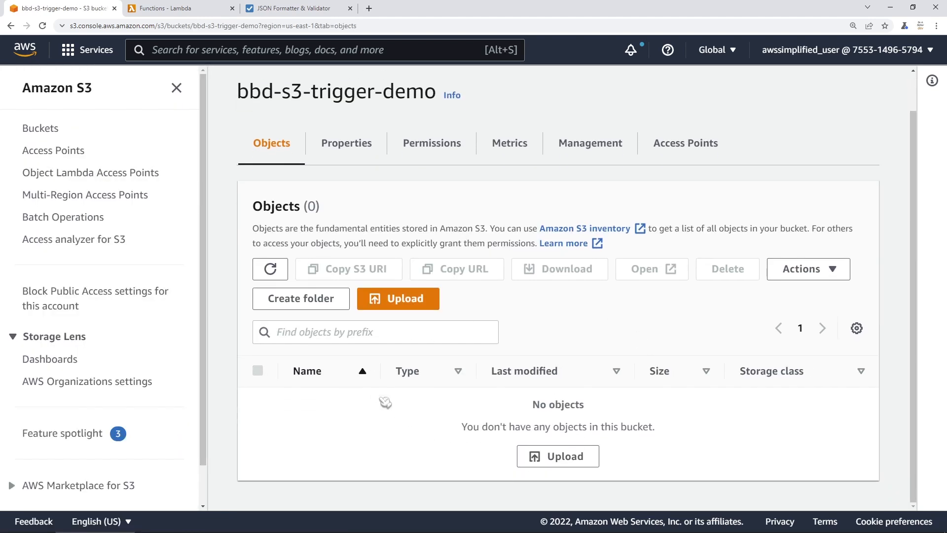
{"action": "mouse_move", "coordinate": [621, 442]}
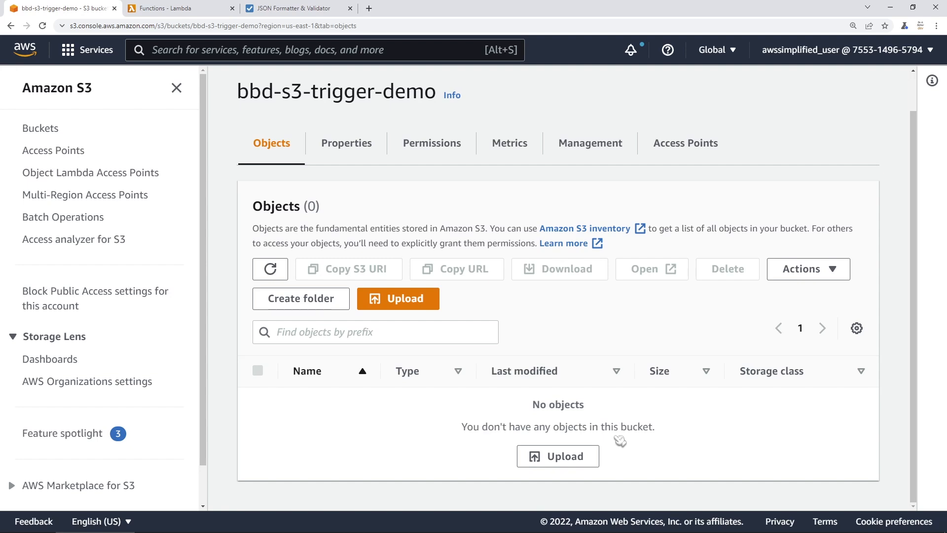
{"action": "mouse_move", "coordinate": [338, 338]}
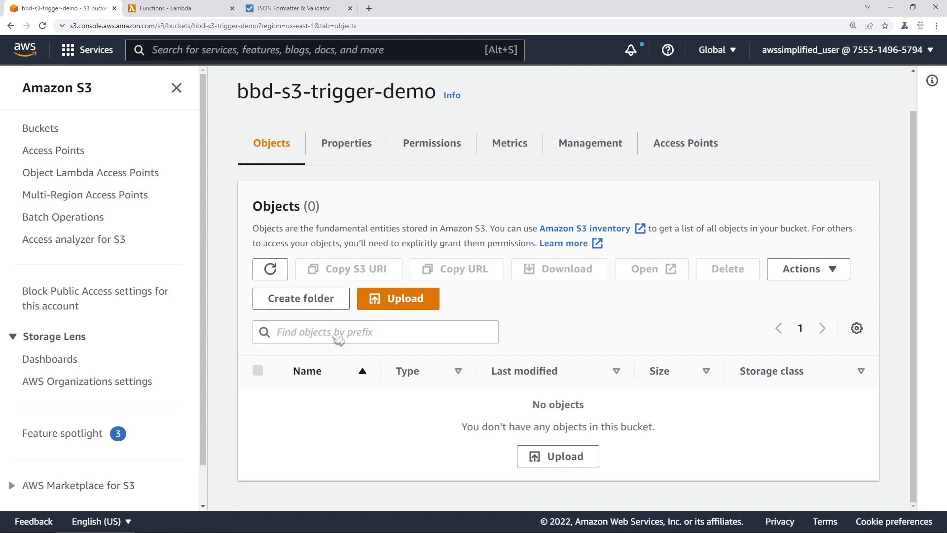
{"action": "left_click", "coordinate": [176, 8]}
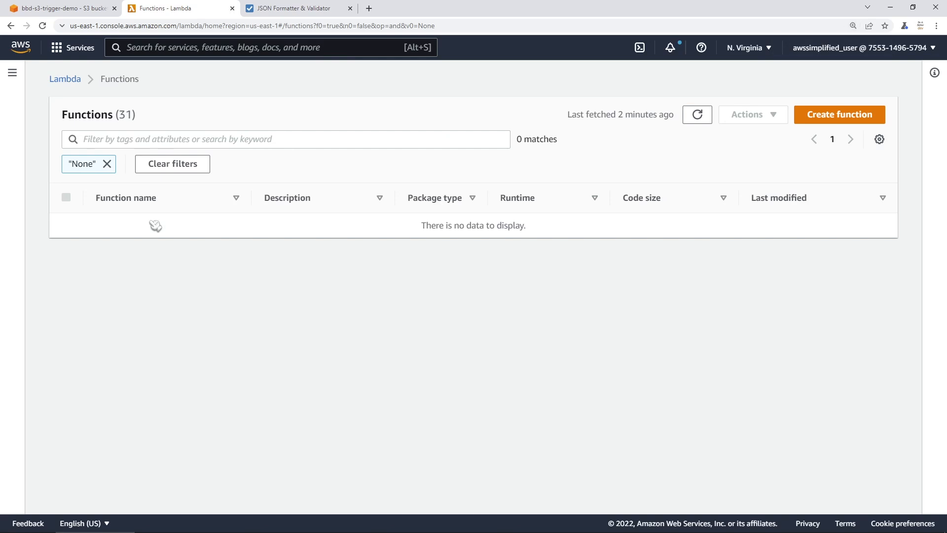
- Begin a from-scratch function named BBD-S3TriggerDemo using the Python 3.9 runtime
{"action": "left_click", "coordinate": [838, 114]}
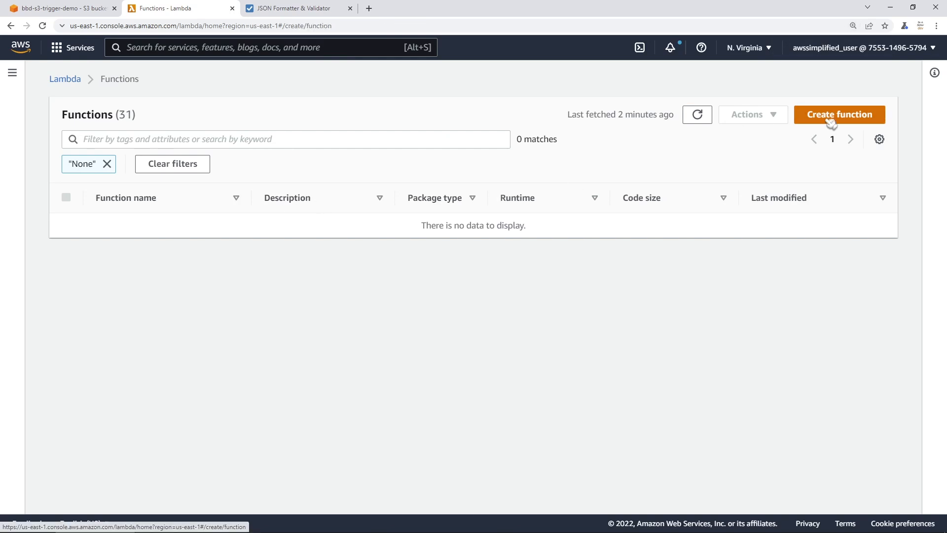
{"action": "left_click", "coordinate": [838, 114]}
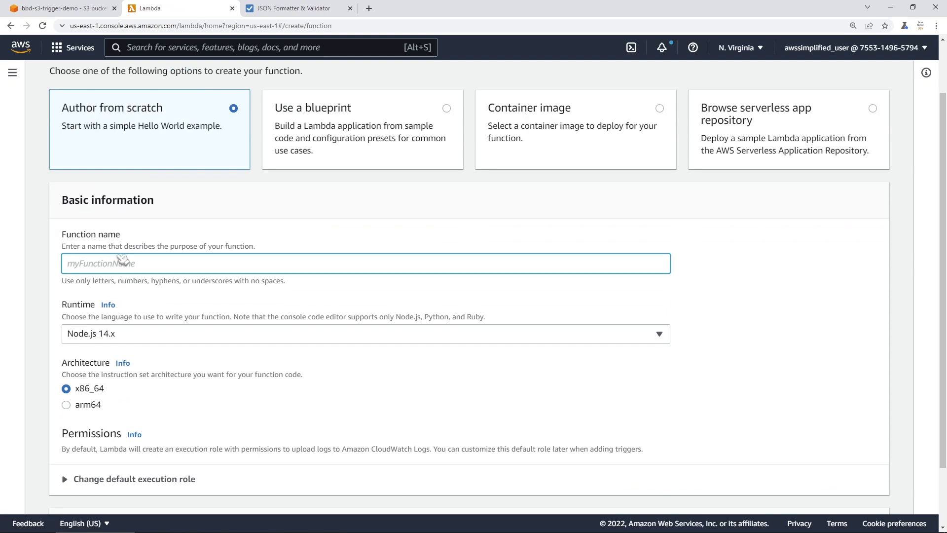
{"action": "type", "text": "BBD-"}
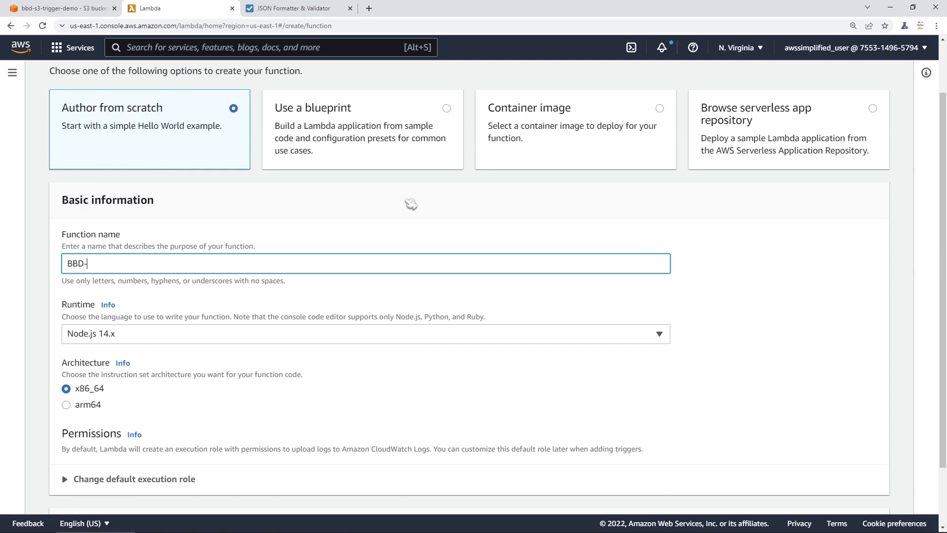
{"action": "type", "text": "S3TriggerDemo"}
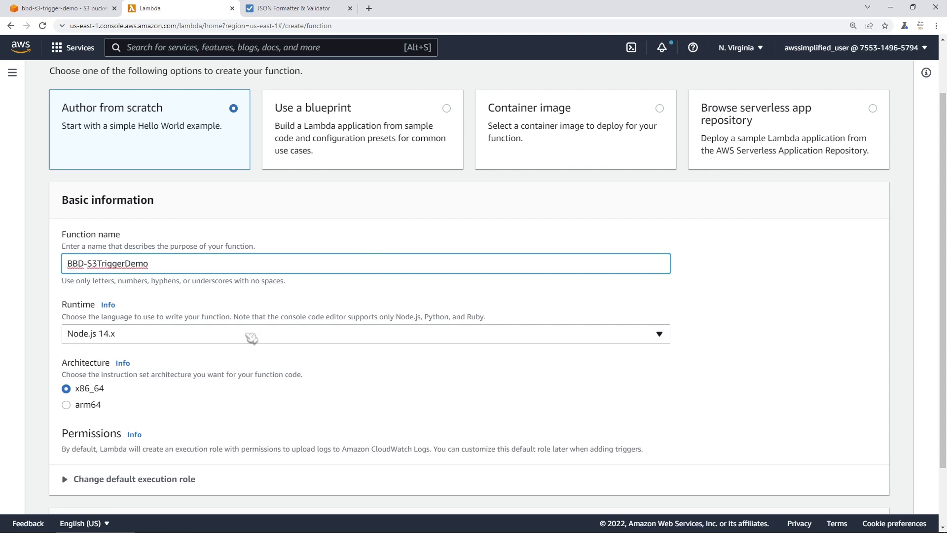
{"action": "left_click", "coordinate": [365, 334]}
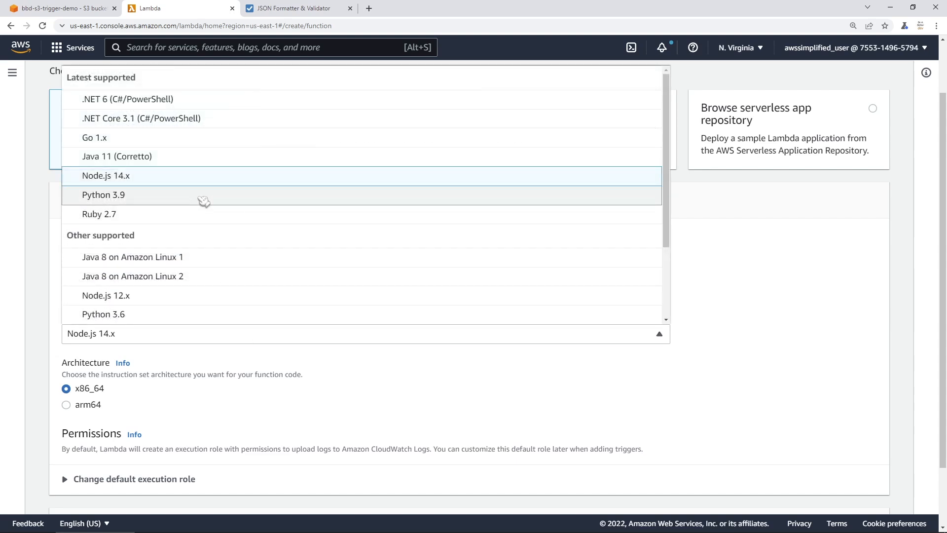
{"action": "left_click", "coordinate": [104, 194]}
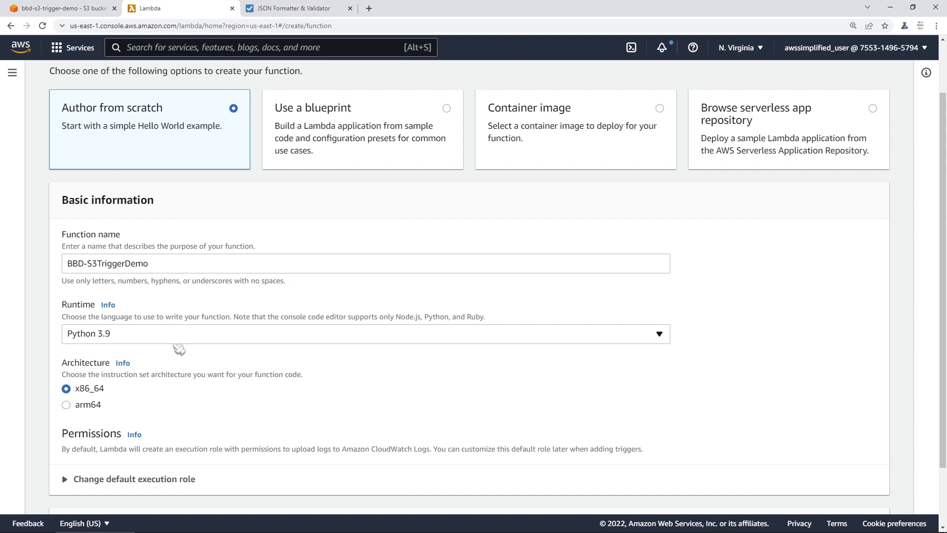
{"action": "scroll", "scroll_direction": "down", "scroll_amount": 3}
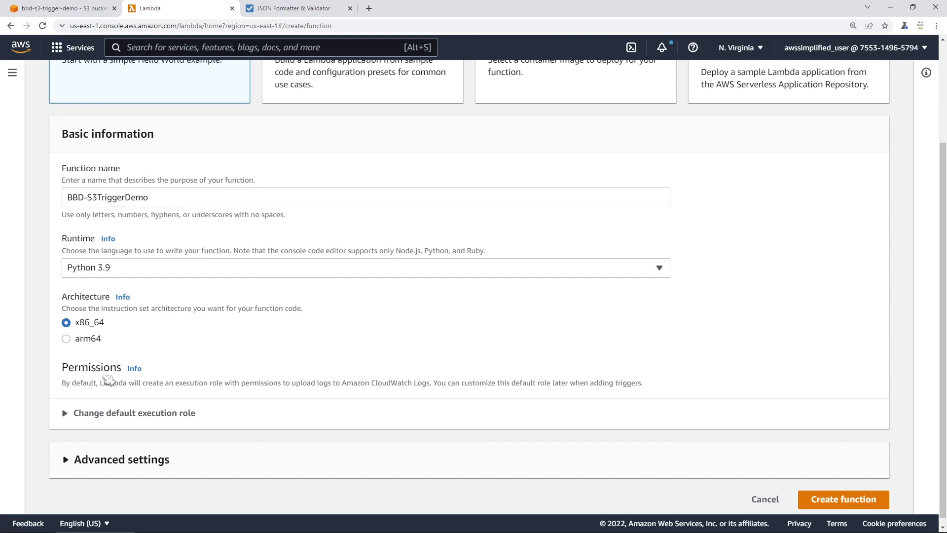
{"action": "mouse_move", "coordinate": [114, 336]}
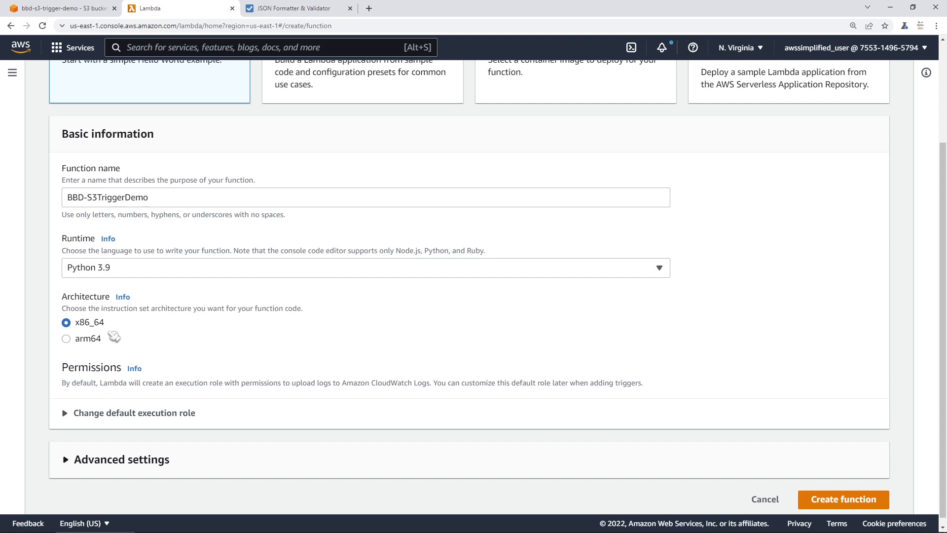
{"action": "mouse_move", "coordinate": [94, 418]}
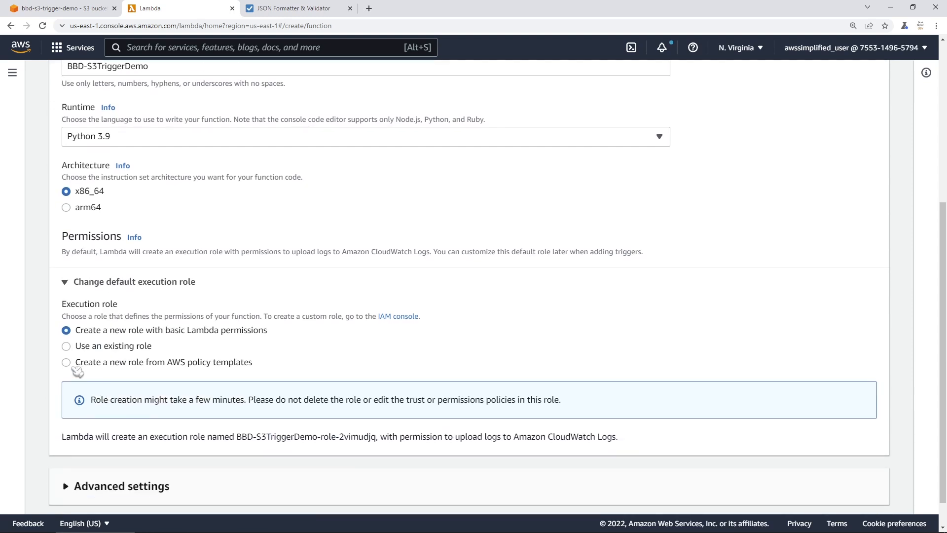
{"action": "mouse_move", "coordinate": [224, 373]}
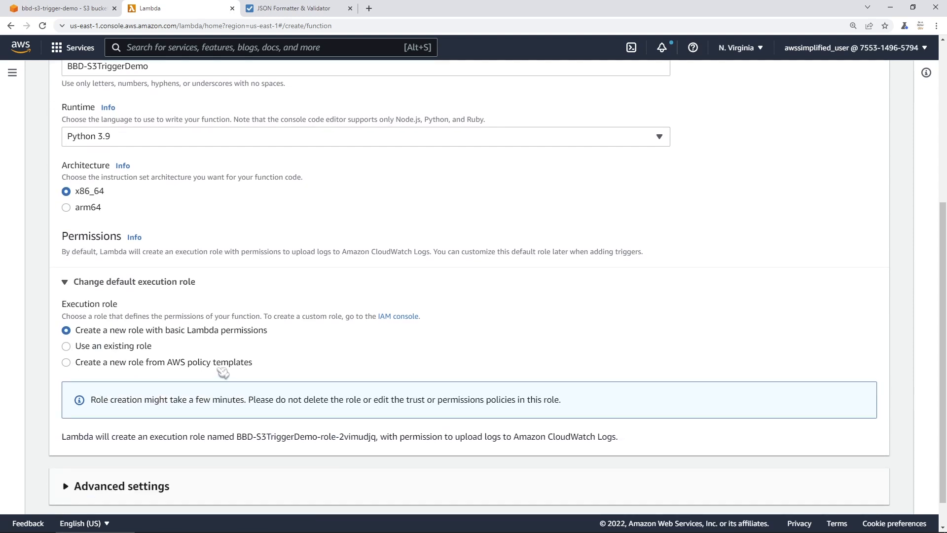
- Define a new role S3TriggerDemoRole from policy templates with Amazon S3 object read-only permissions
{"action": "left_click", "coordinate": [66, 362]}
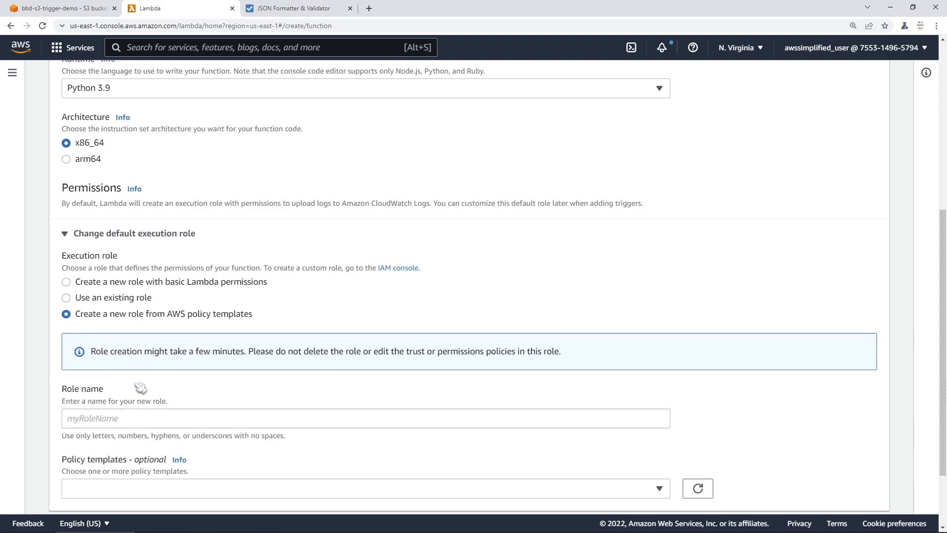
{"action": "type", "text": "S3"}
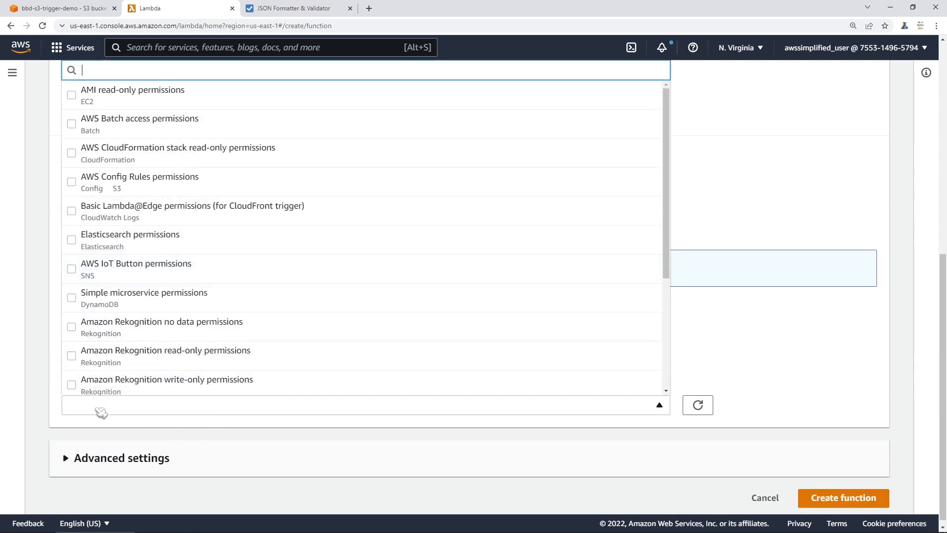
{"action": "type", "text": "s"}
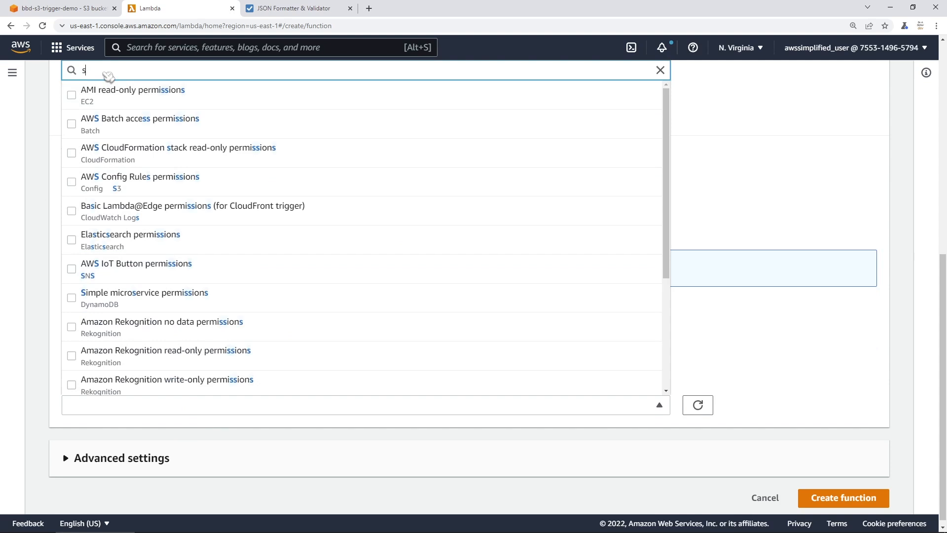
{"action": "type", "text": "3"}
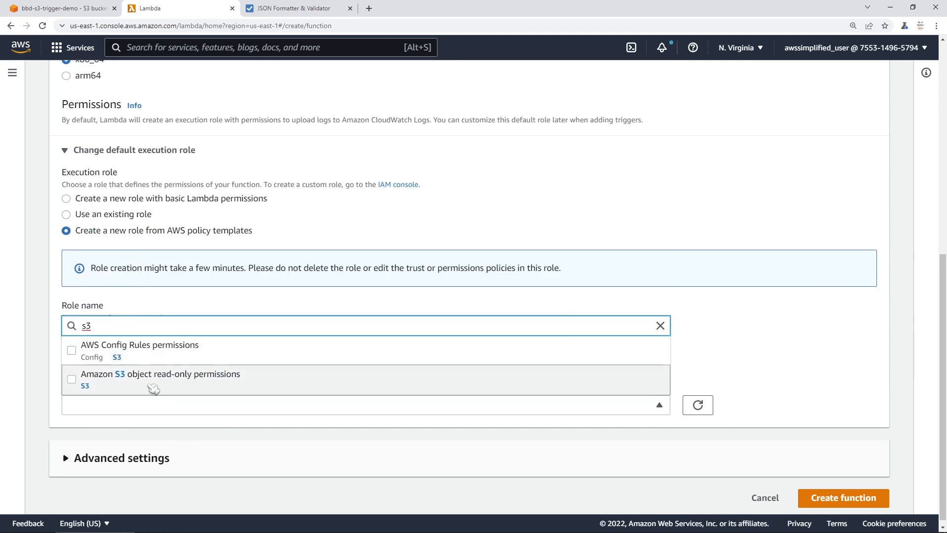
{"action": "mouse_move", "coordinate": [132, 390]}
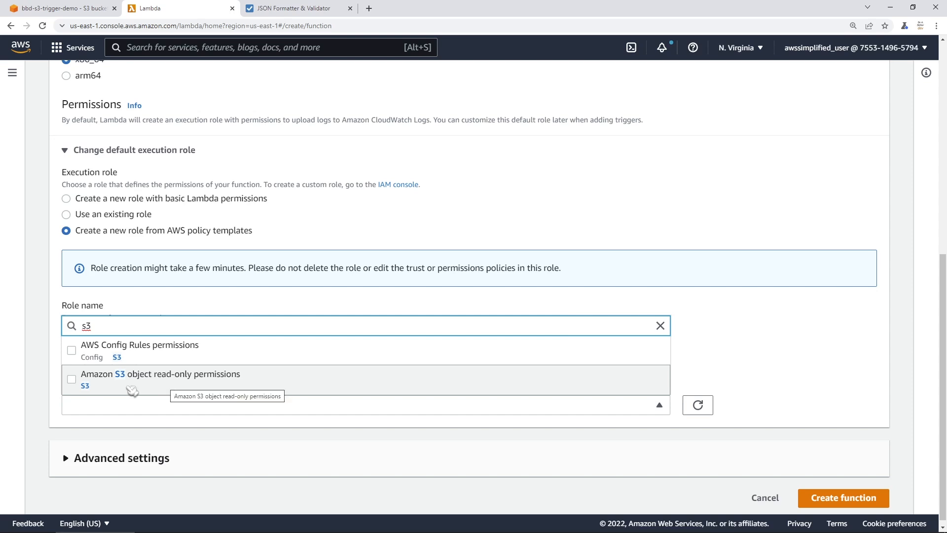
{"action": "left_click", "coordinate": [71, 379]}
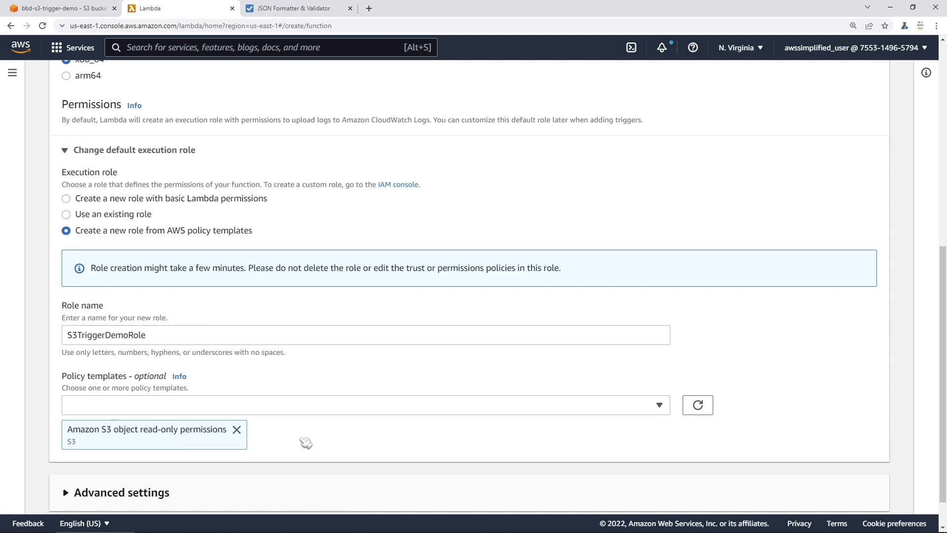
- Create the BBD-S3TriggerDemo function with these settings
{"action": "scroll", "scroll_direction": "down", "scroll_amount": 3}
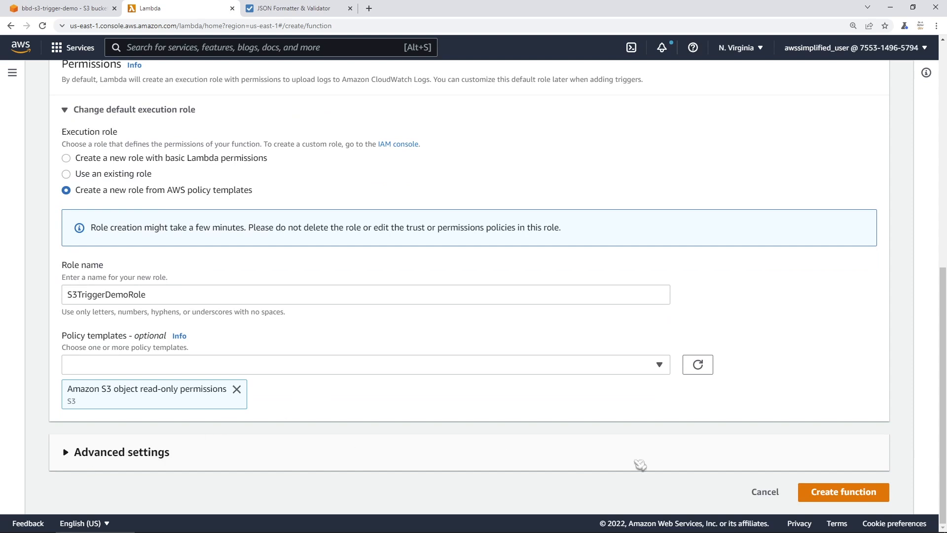
{"action": "left_click", "coordinate": [843, 492]}
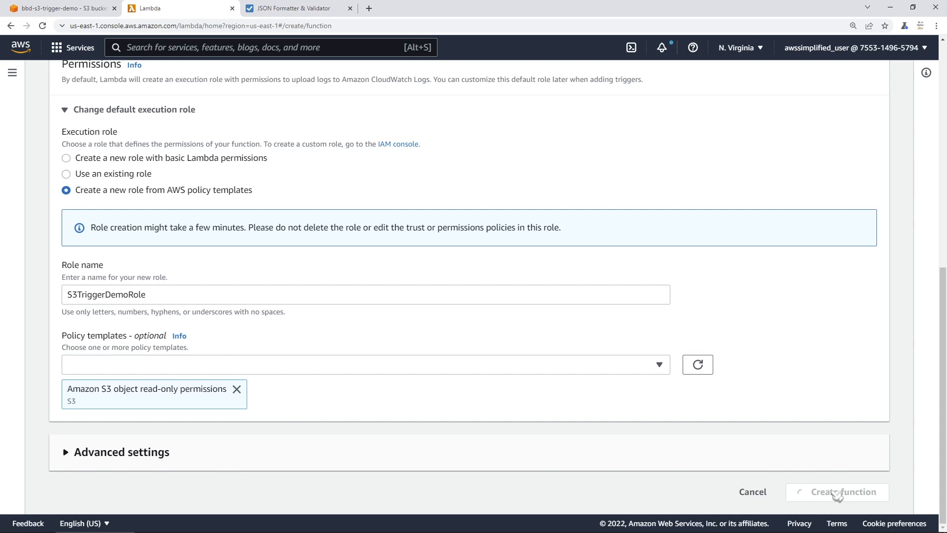
{"action": "mouse_move", "coordinate": [214, 402]}
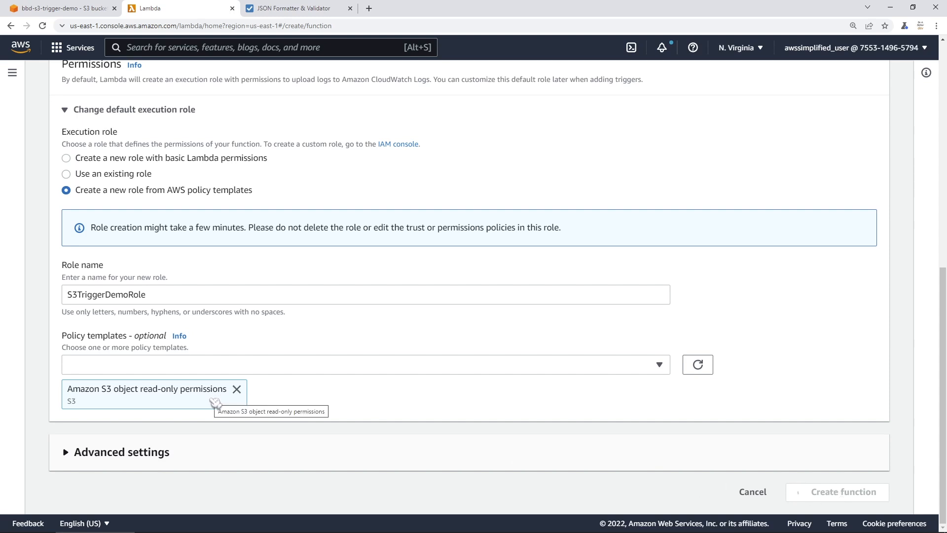
{"action": "mouse_move", "coordinate": [370, 453]}
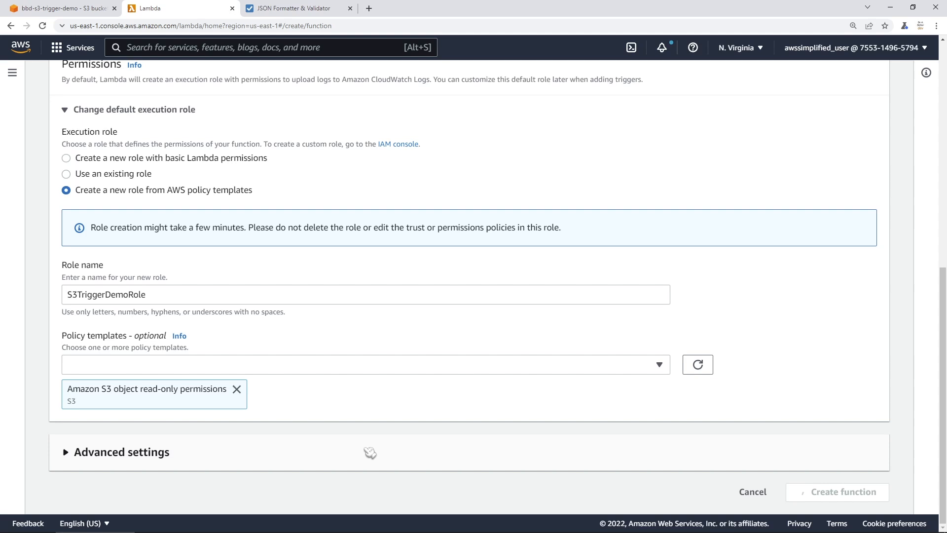
{"action": "left_click", "coordinate": [837, 492]}
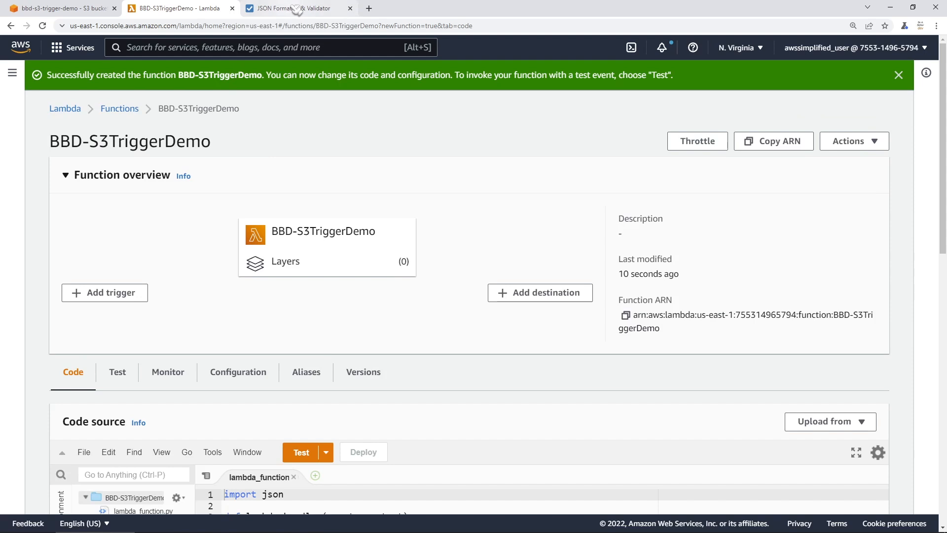
- Glance at the default handler code, then bring up the formatted sample S3 event
{"action": "scroll", "scroll_direction": "down", "scroll_amount": 3}
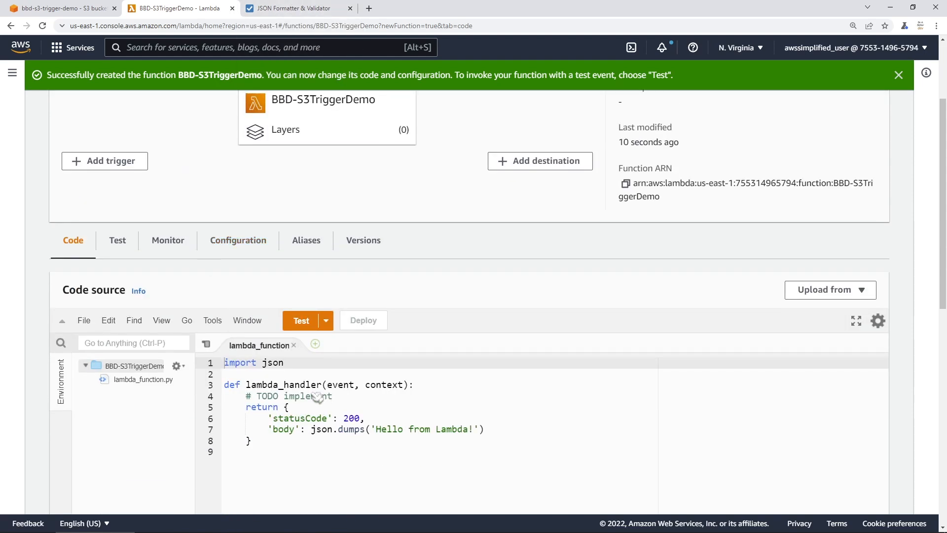
{"action": "mouse_move", "coordinate": [346, 395]}
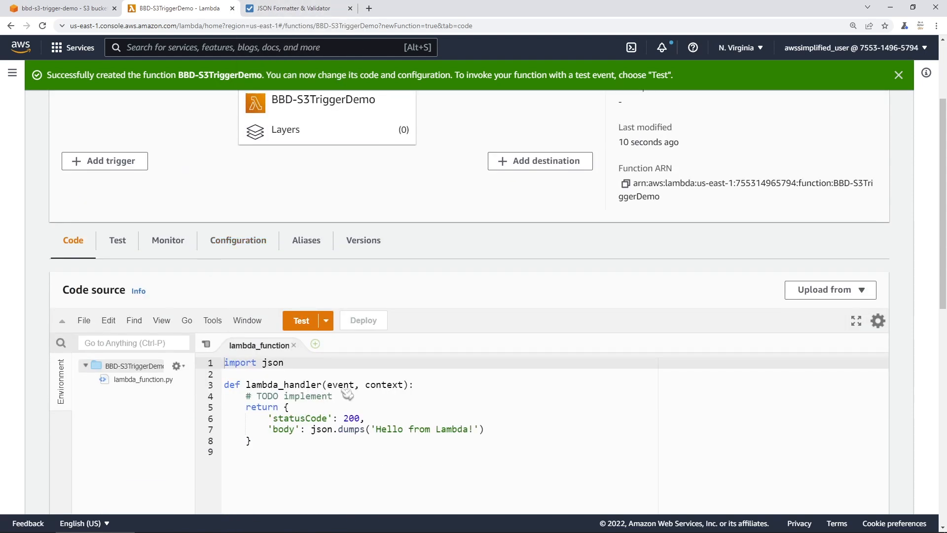
{"action": "double_click", "coordinate": [336, 385]}
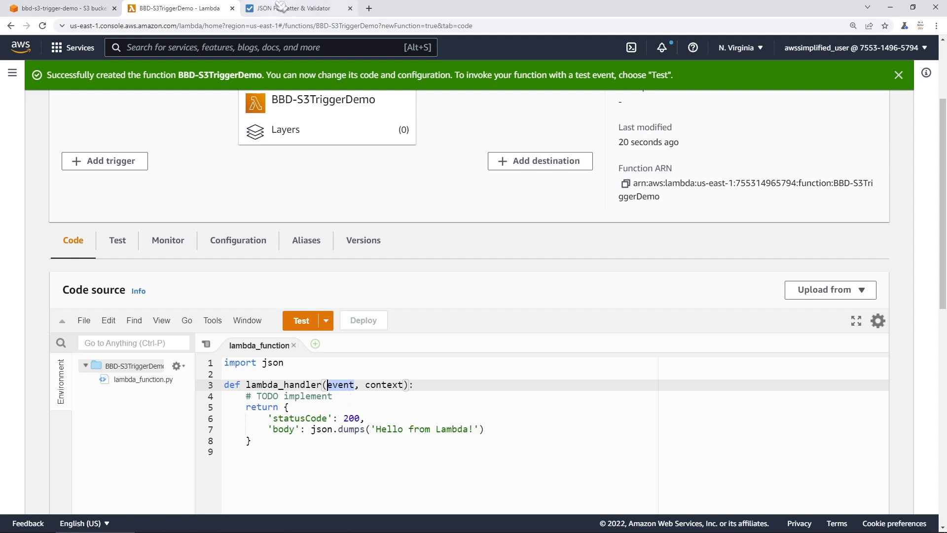
{"action": "left_click", "coordinate": [296, 8]}
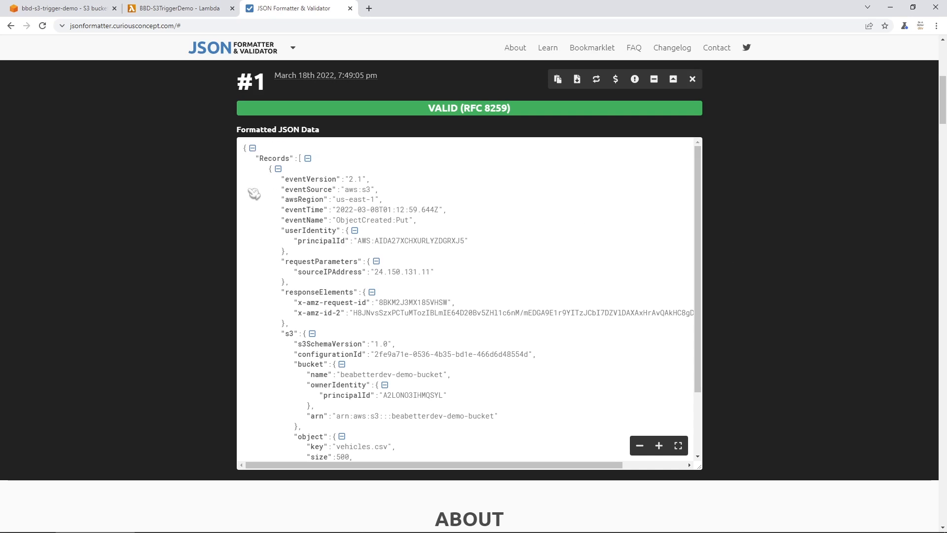
- Highlight Records, s3, bucket, the bucket name and the vehicles.csv key, then return to the function
{"action": "double_click", "coordinate": [273, 158]}
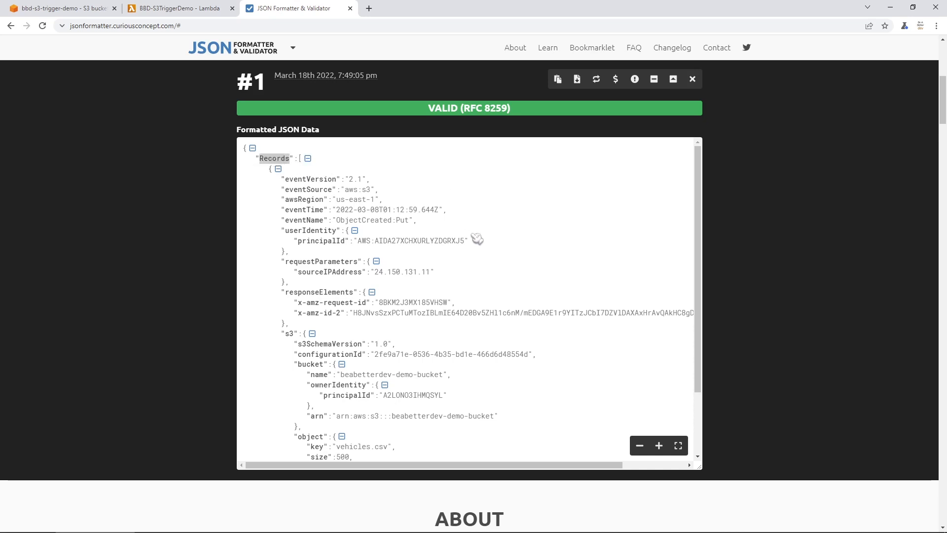
{"action": "mouse_move", "coordinate": [485, 282]}
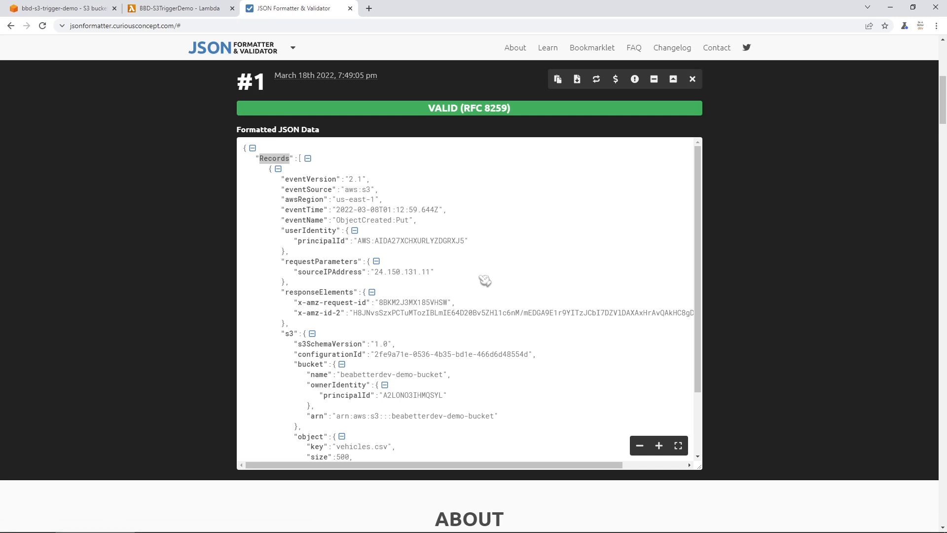
{"action": "mouse_move", "coordinate": [485, 280]}
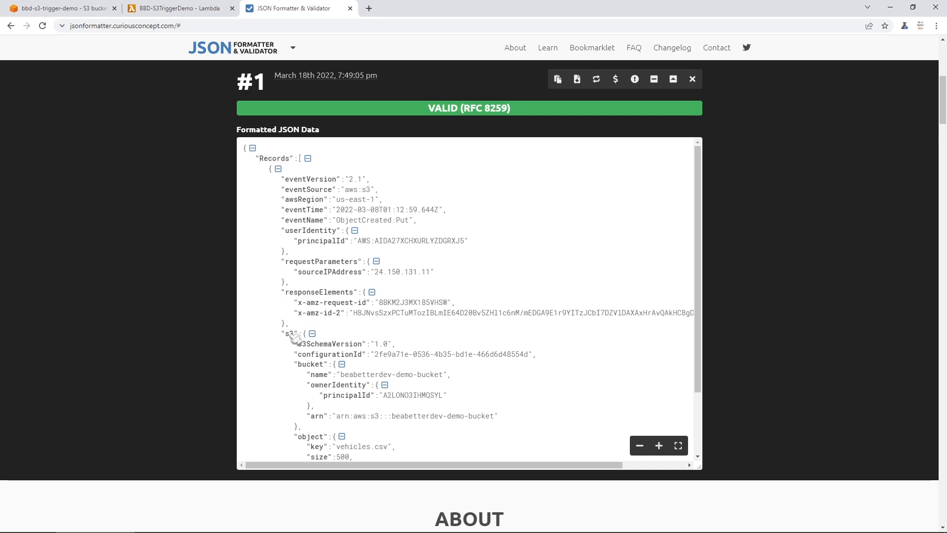
{"action": "double_click", "coordinate": [310, 365]}
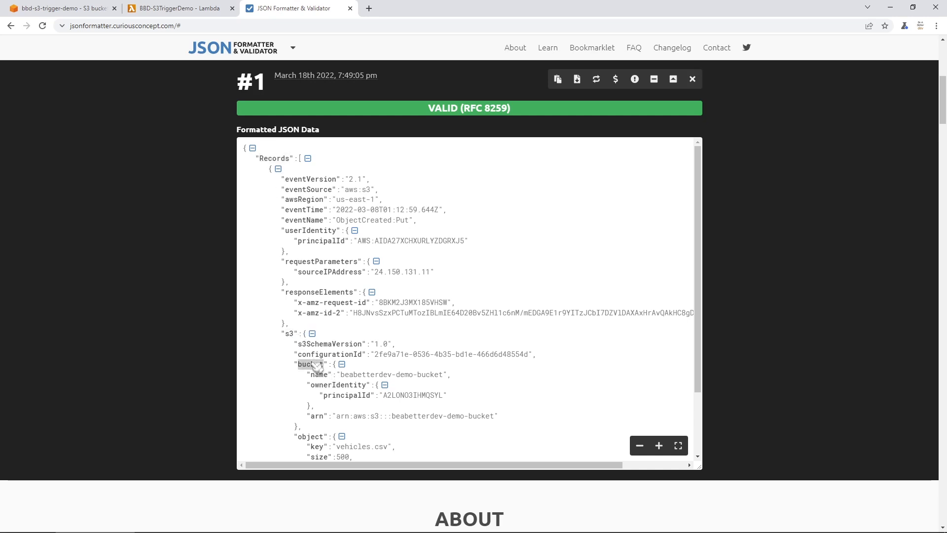
{"action": "double_click", "coordinate": [311, 364]}
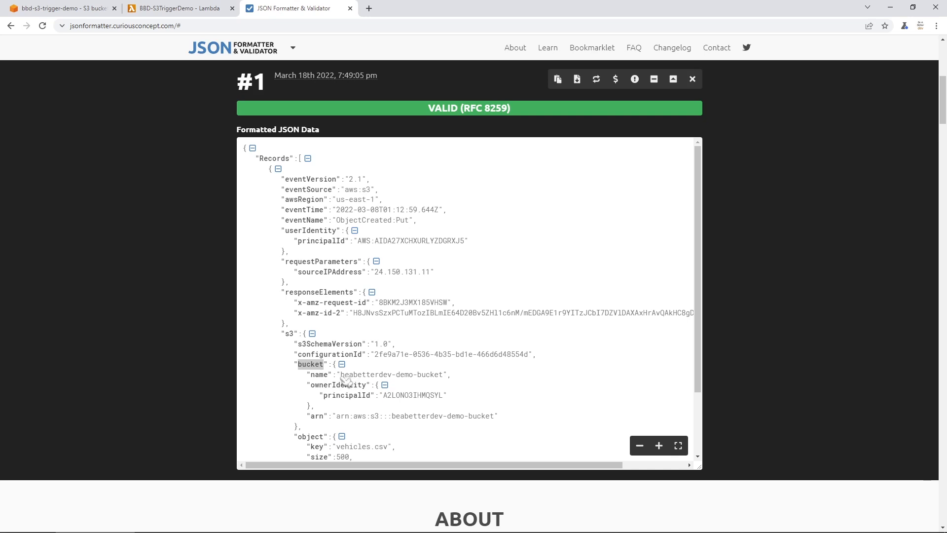
{"action": "double_click", "coordinate": [391, 375]}
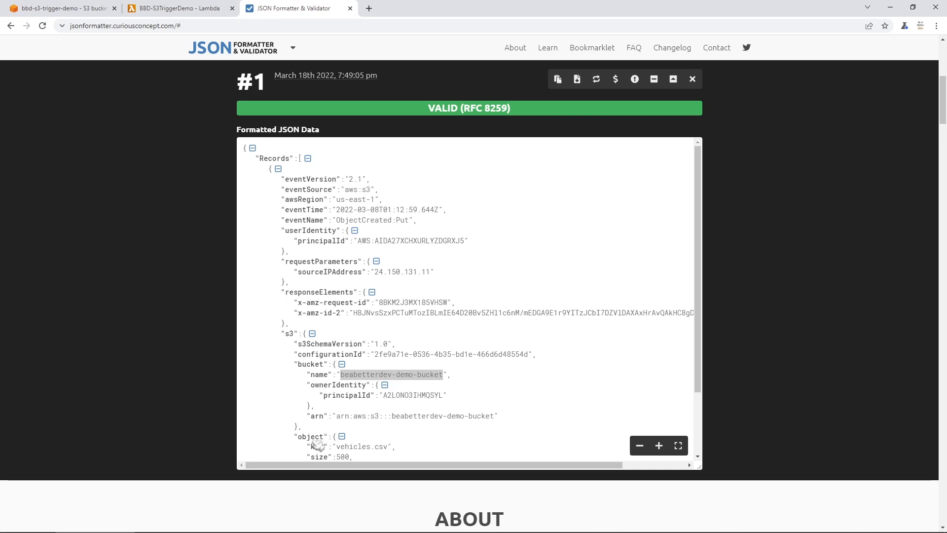
{"action": "scroll", "scroll_direction": "down", "scroll_amount": 3}
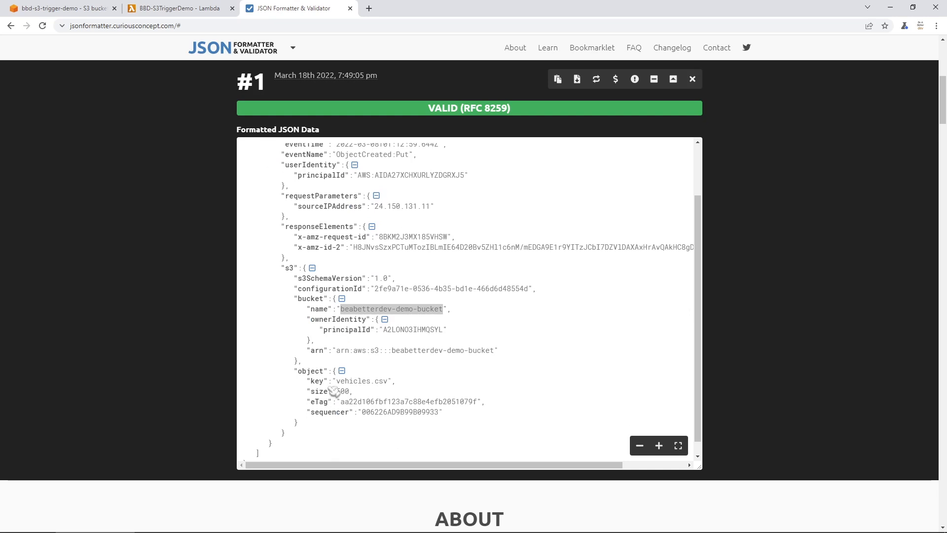
{"action": "double_click", "coordinate": [356, 381]}
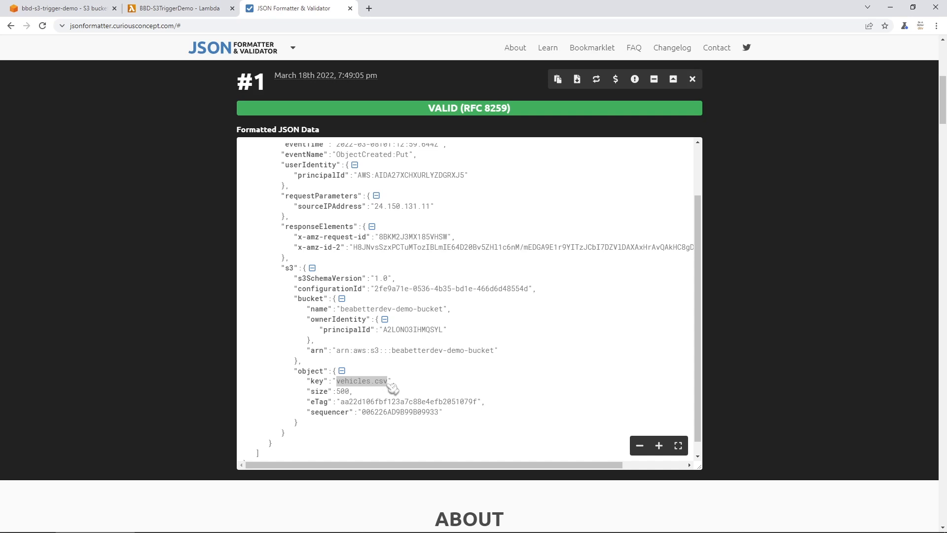
{"action": "mouse_move", "coordinate": [362, 381]}
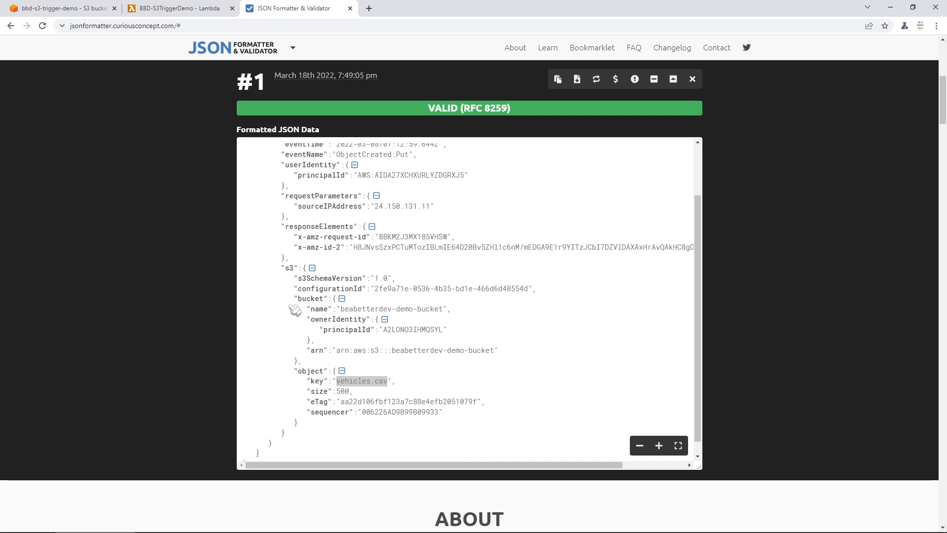
{"action": "left_click", "coordinate": [176, 8]}
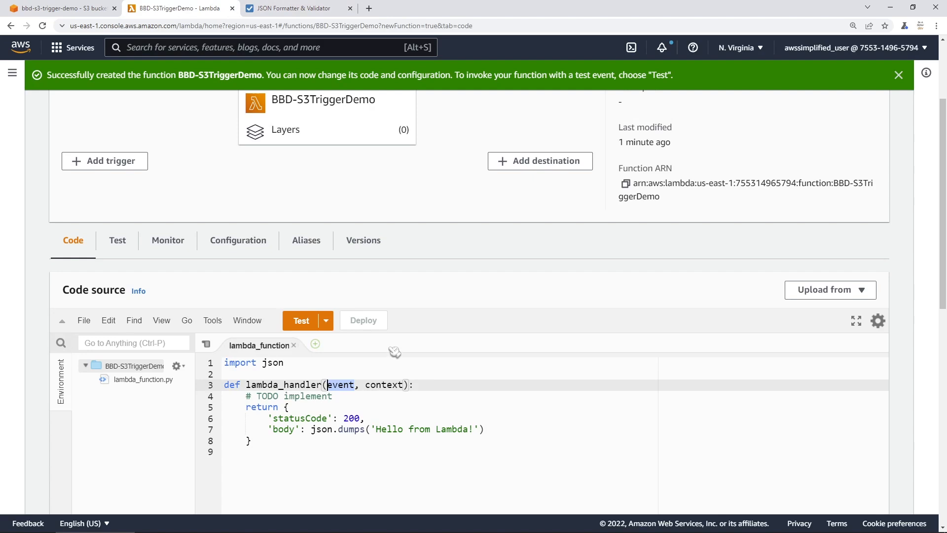
{"action": "mouse_move", "coordinate": [270, 452]}
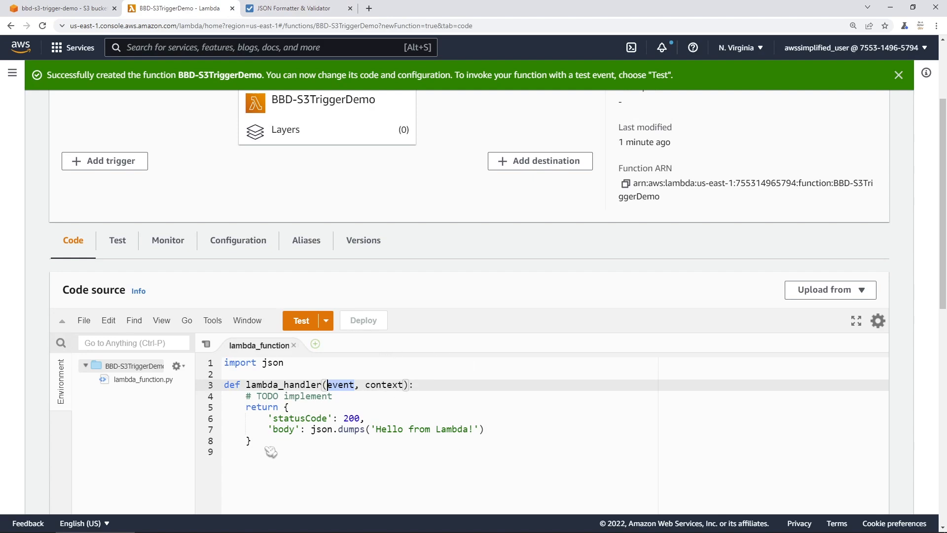
{"action": "mouse_move", "coordinate": [290, 470]}
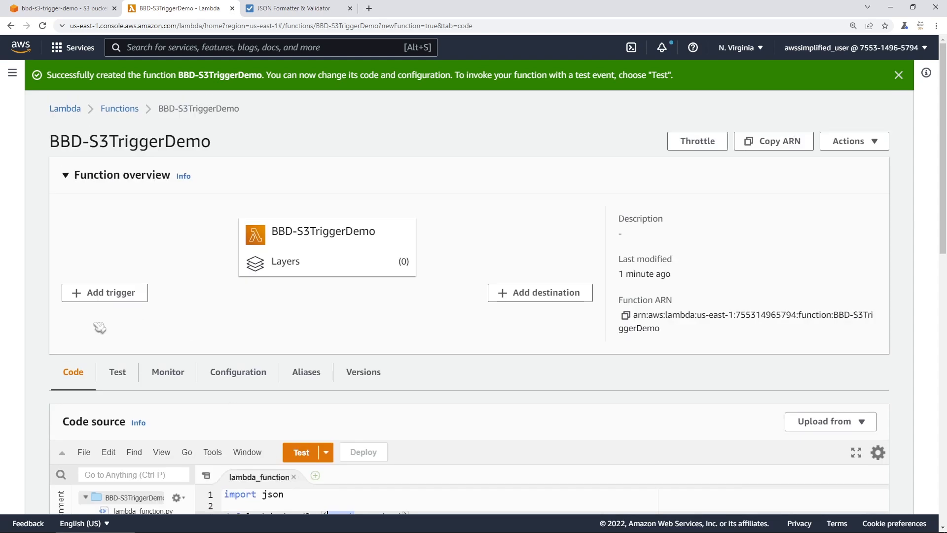
- Start a new trigger with S3 as its source
{"action": "left_click", "coordinate": [103, 292]}
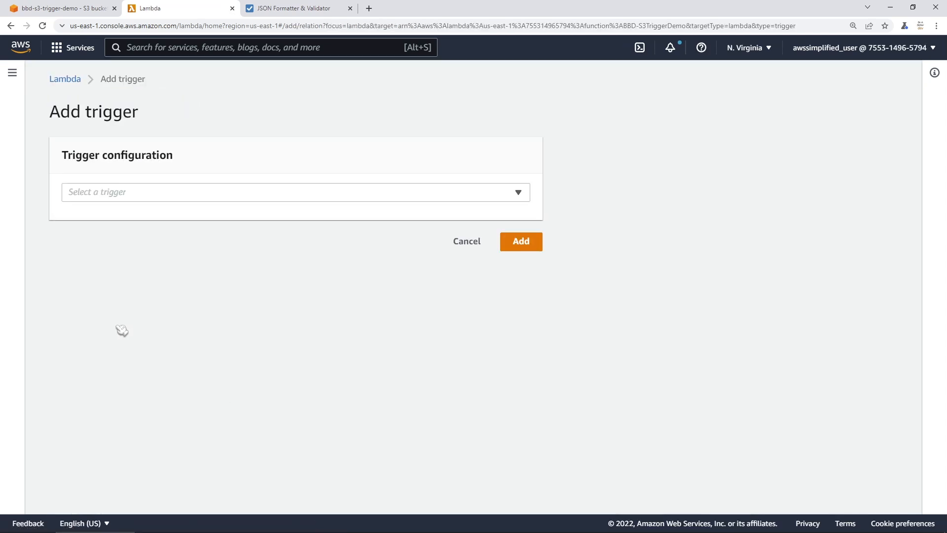
{"action": "left_click", "coordinate": [295, 191]}
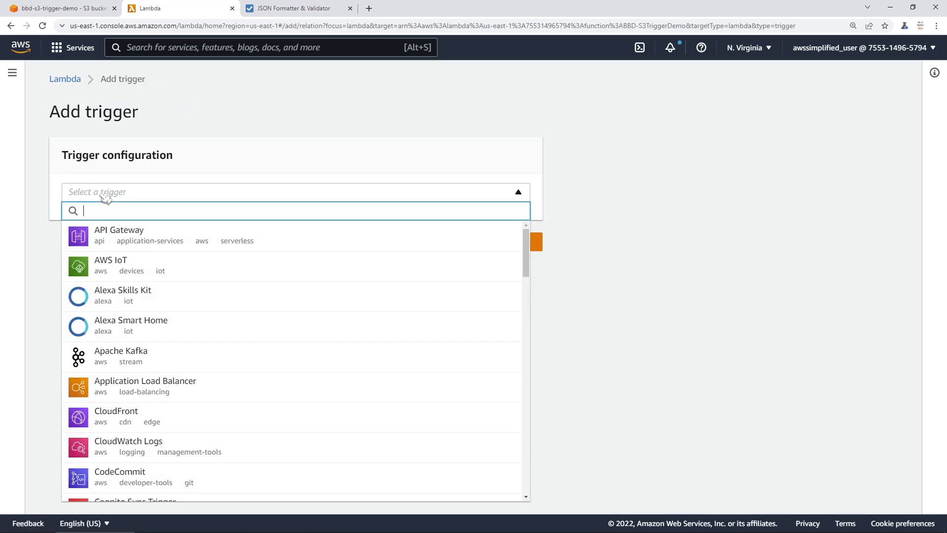
{"action": "type", "text": "s3"}
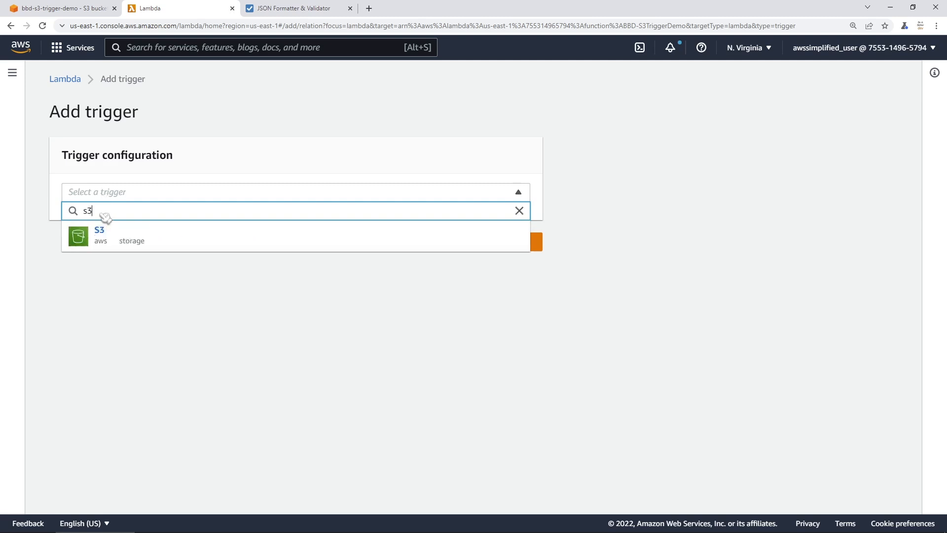
{"action": "left_click", "coordinate": [99, 235]}
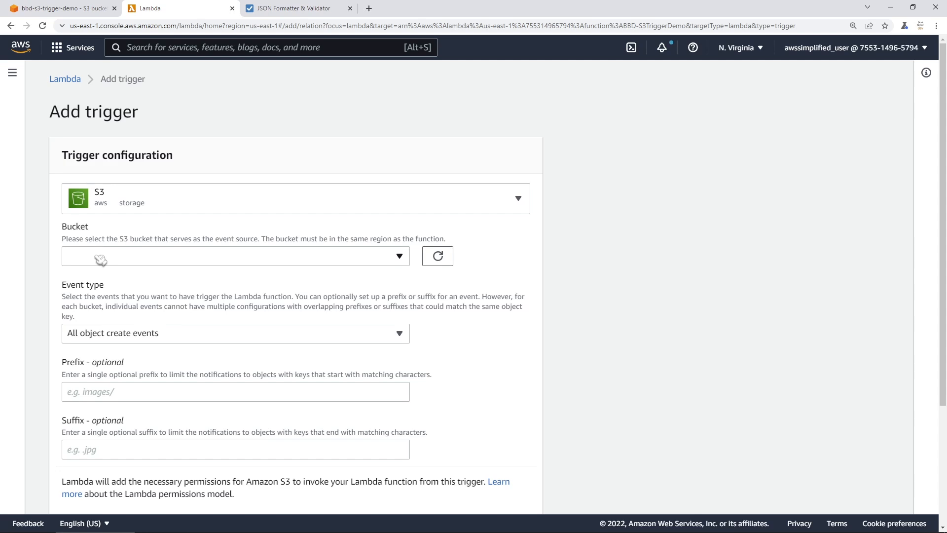
- Point the trigger at bucket bbd-s3-trigger-demo and restrict it to POST events
{"action": "left_click", "coordinate": [235, 256]}
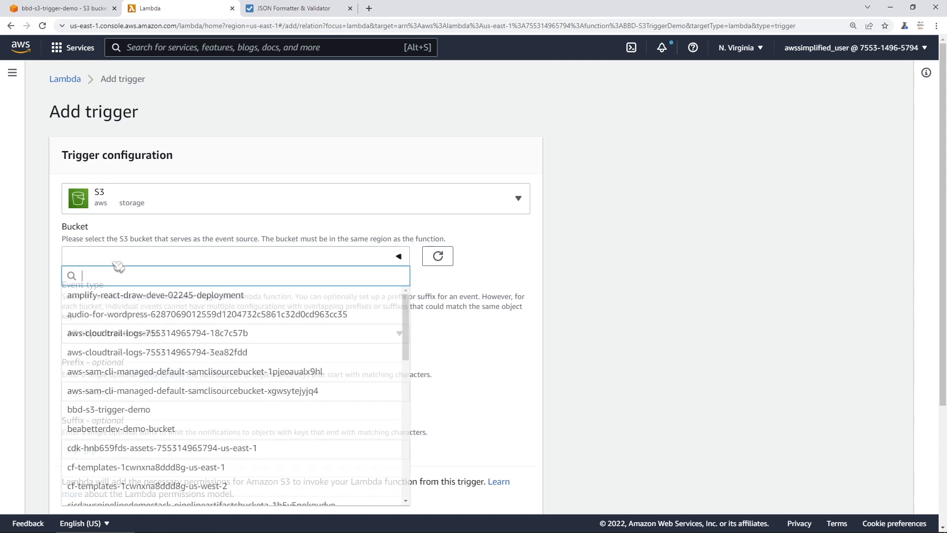
{"action": "type", "text": "bbd"}
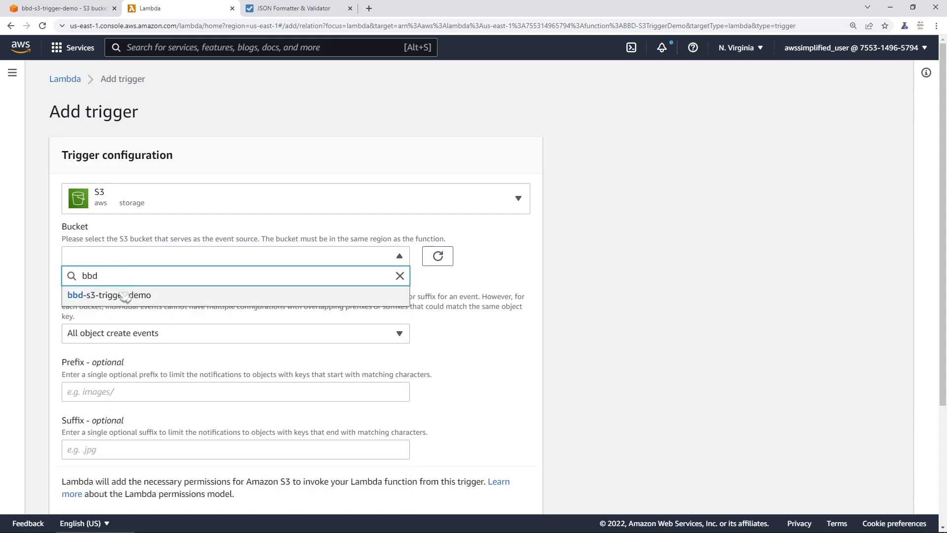
{"action": "left_click", "coordinate": [109, 295]}
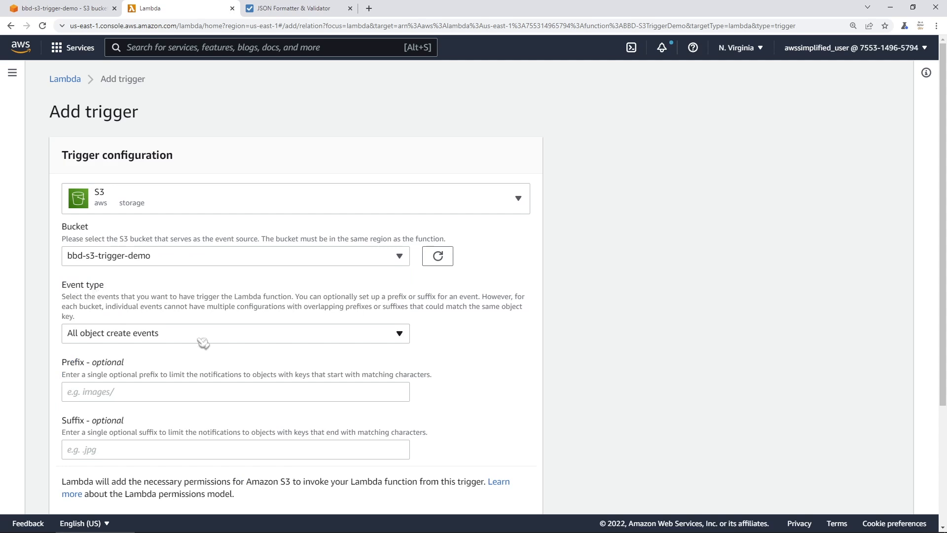
{"action": "left_click", "coordinate": [235, 332]}
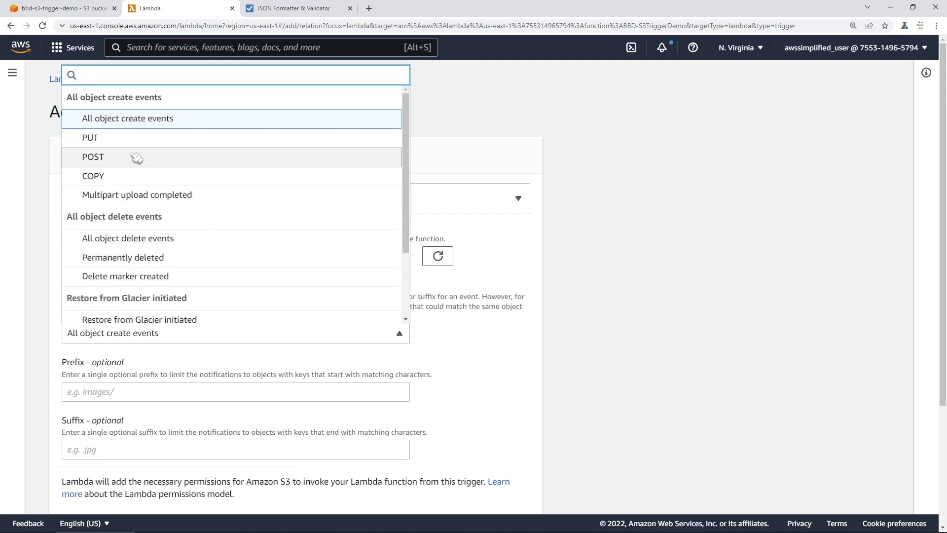
{"action": "left_click", "coordinate": [92, 157]}
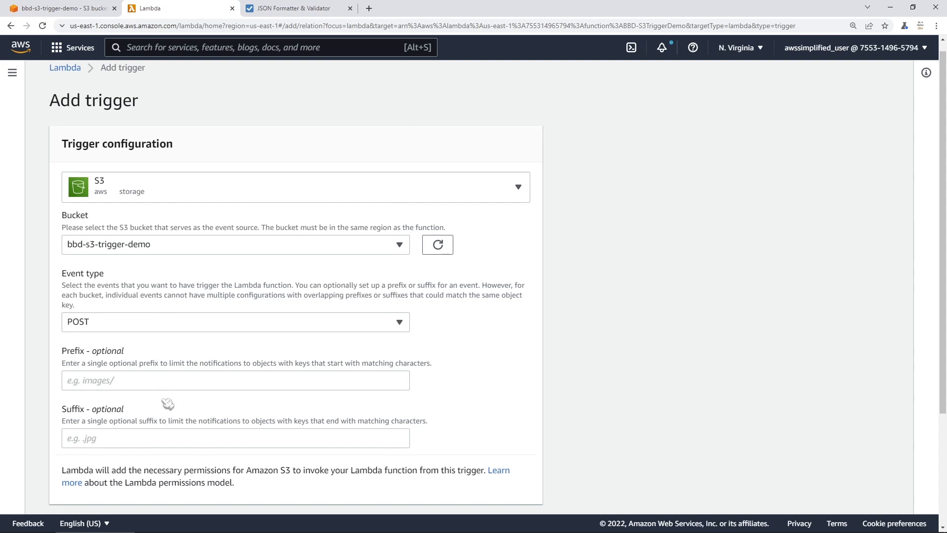
{"action": "scroll", "scroll_direction": "down", "scroll_amount": 3}
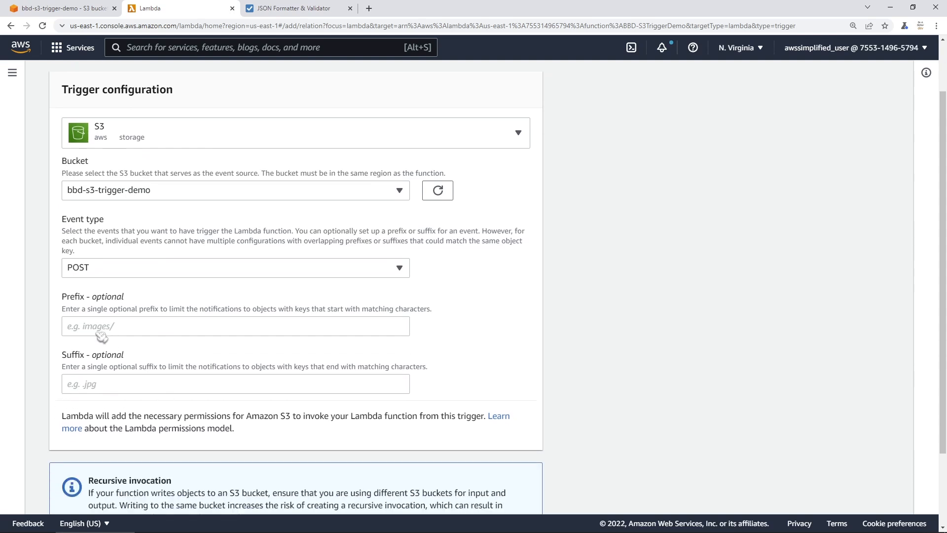
{"action": "mouse_move", "coordinate": [112, 363]}
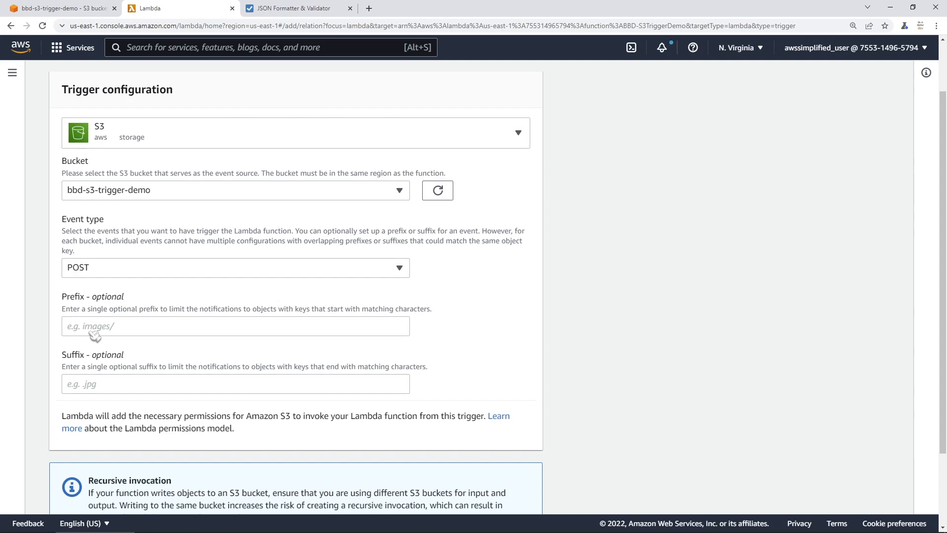
{"action": "mouse_move", "coordinate": [106, 326]}
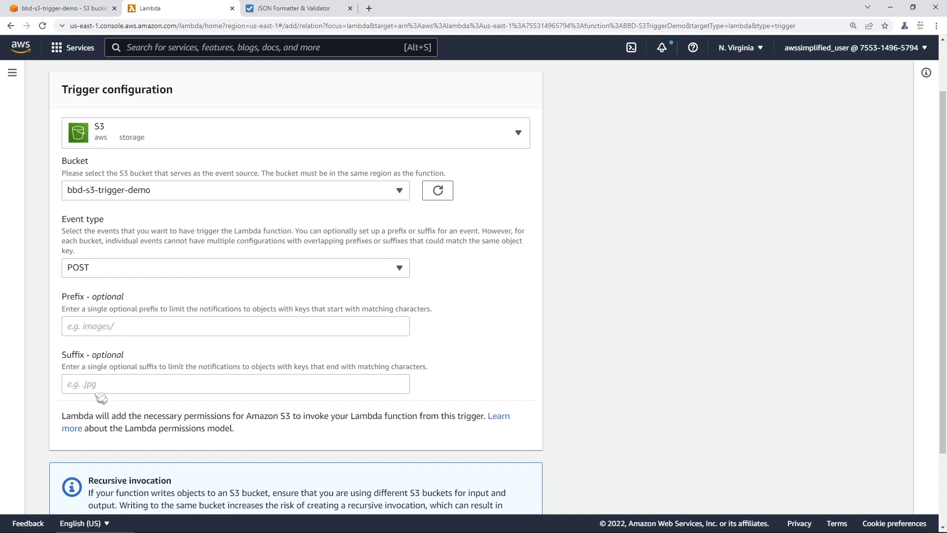
{"action": "mouse_move", "coordinate": [105, 390]}
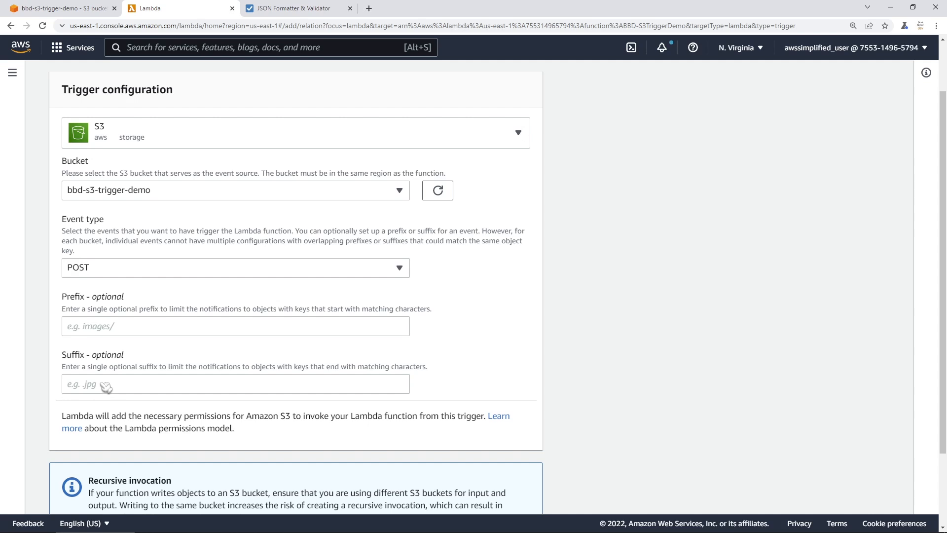
{"action": "mouse_move", "coordinate": [111, 382]}
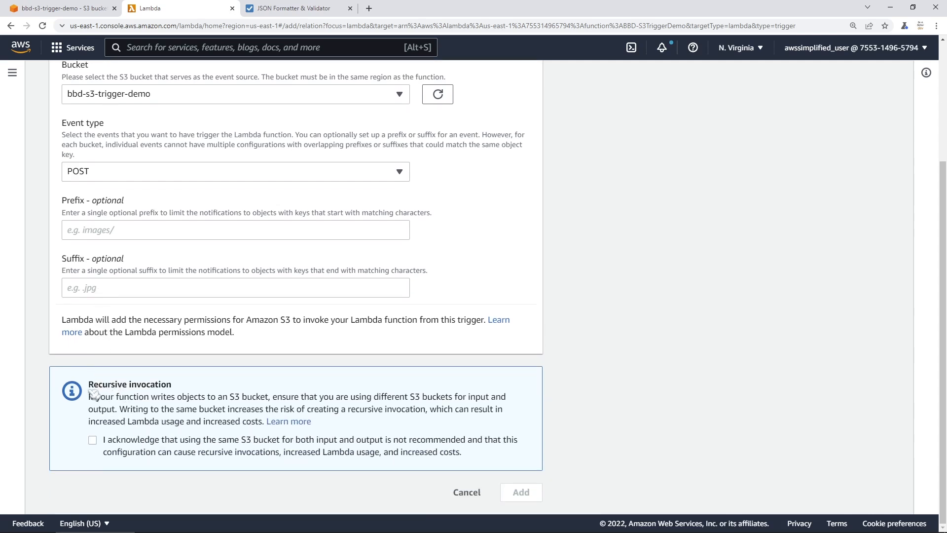
{"action": "mouse_move", "coordinate": [236, 390]}
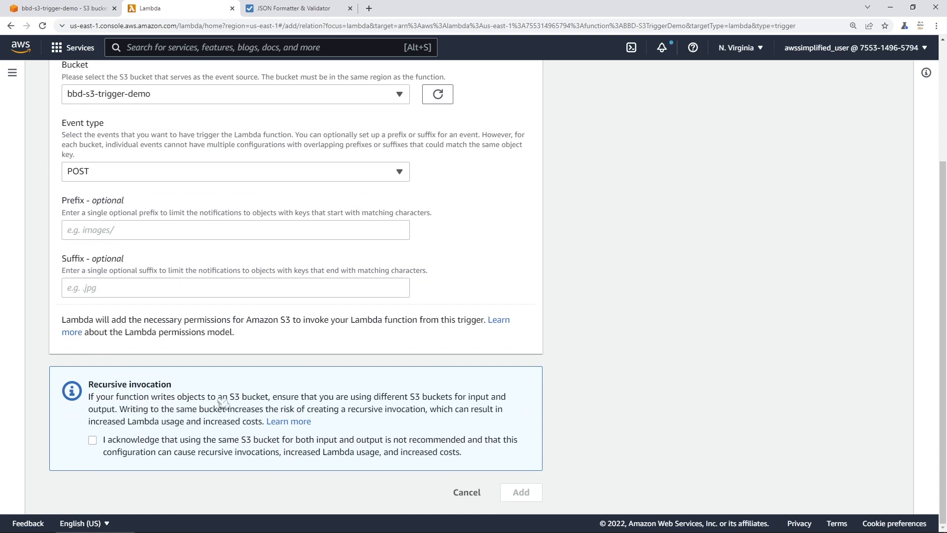
{"action": "mouse_move", "coordinate": [398, 408]}
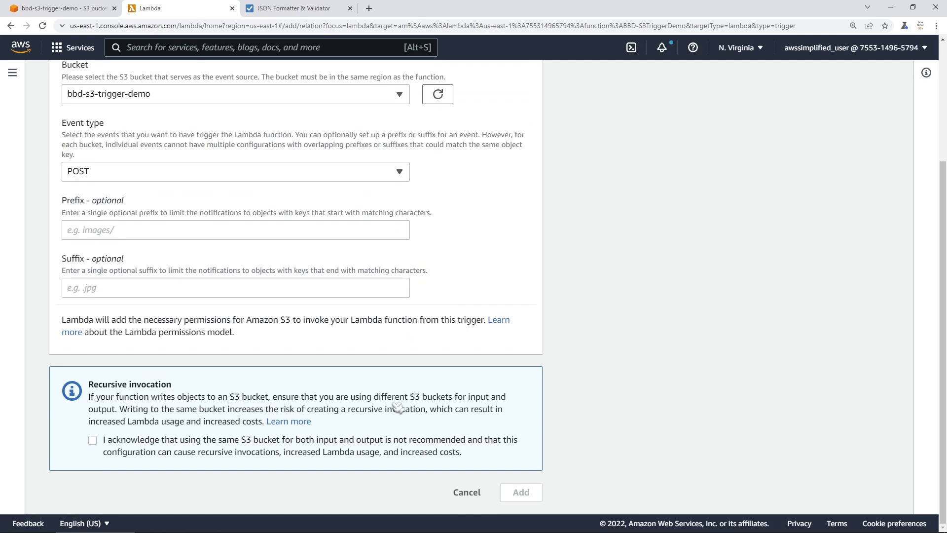
{"action": "mouse_move", "coordinate": [269, 416]}
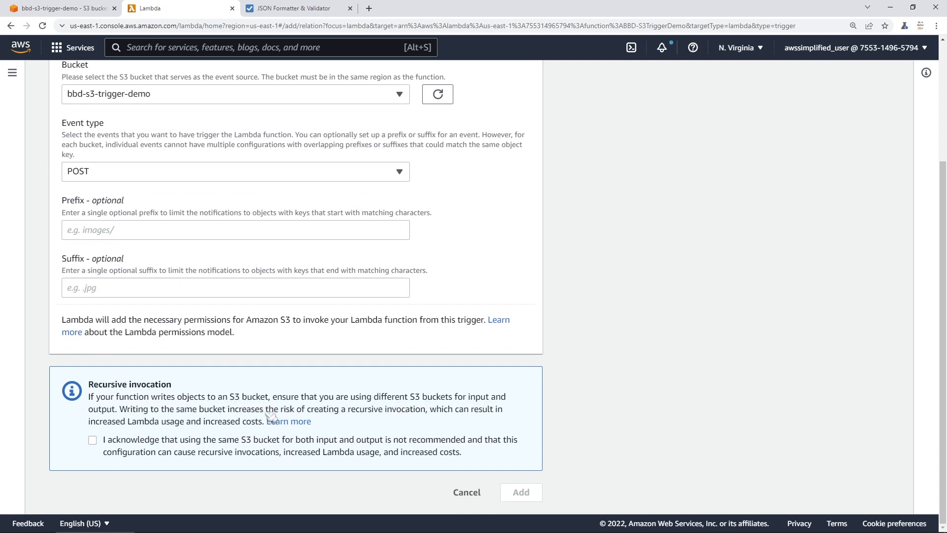
{"action": "mouse_move", "coordinate": [248, 416]}
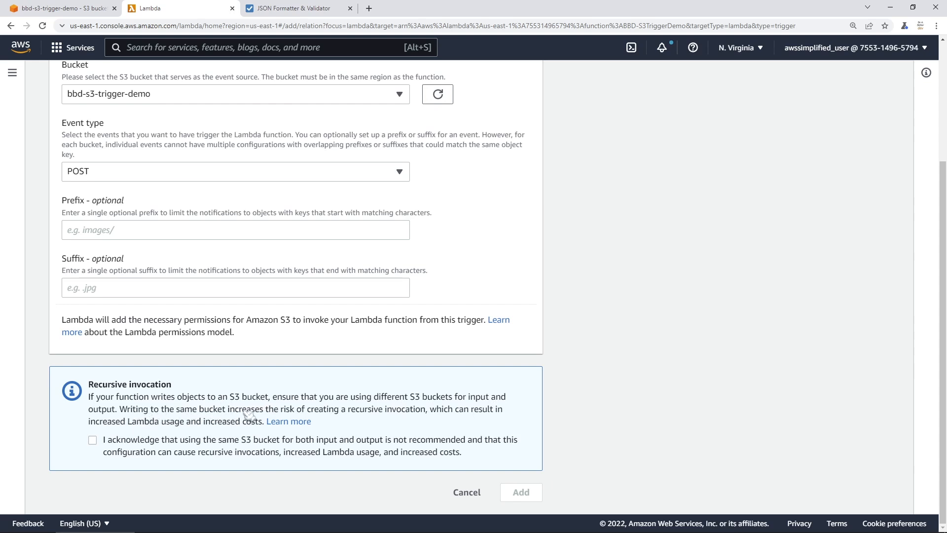
{"action": "mouse_move", "coordinate": [357, 416]}
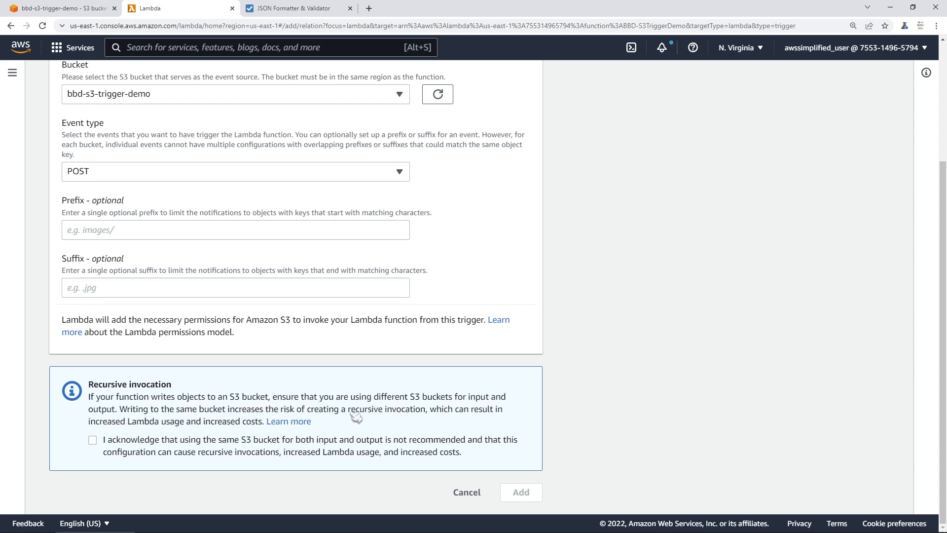
{"action": "mouse_move", "coordinate": [478, 421]}
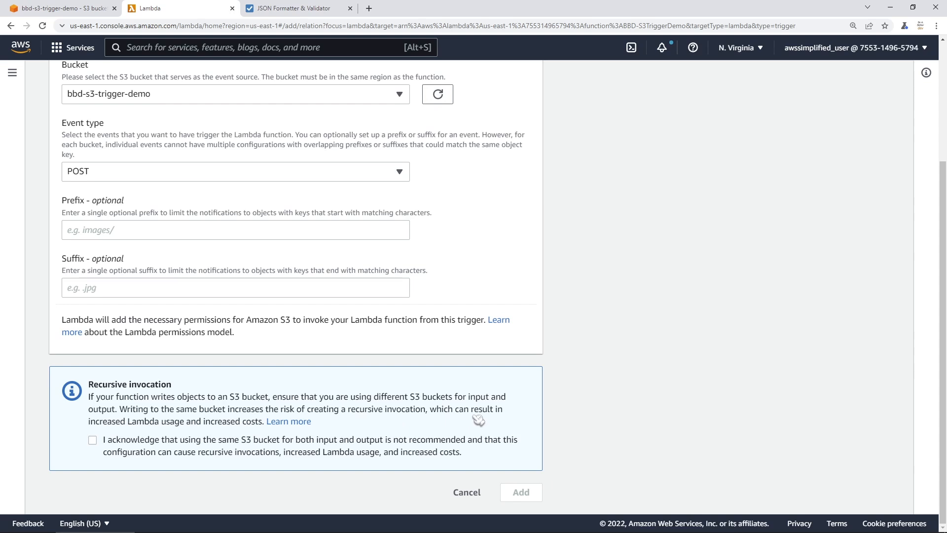
{"action": "mouse_move", "coordinate": [228, 429]}
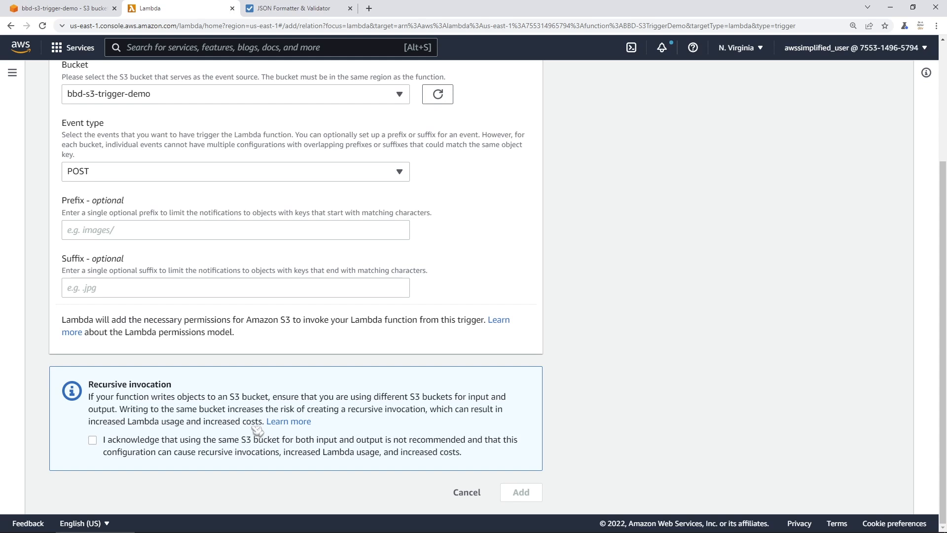
{"action": "mouse_move", "coordinate": [258, 430]}
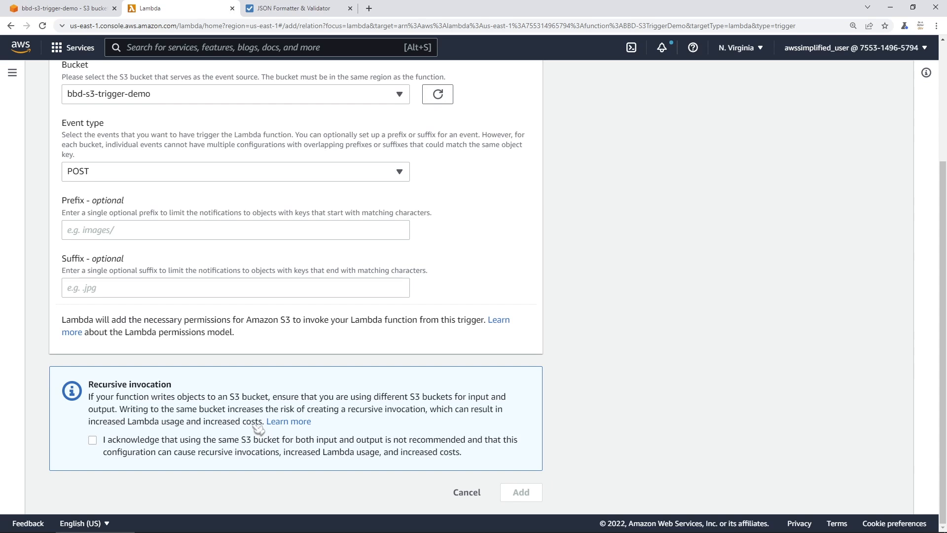
{"action": "mouse_move", "coordinate": [259, 428]}
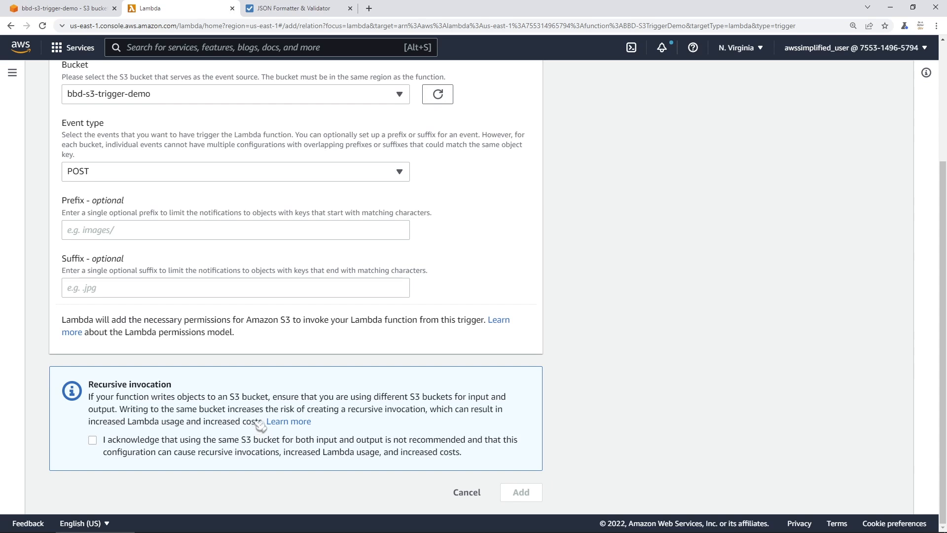
{"action": "mouse_move", "coordinate": [261, 424]}
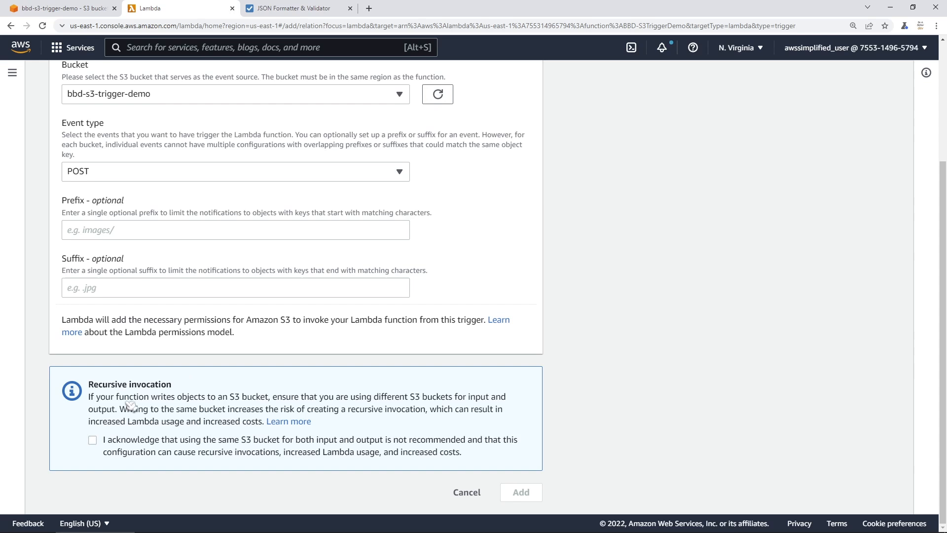
{"action": "mouse_move", "coordinate": [236, 442]}
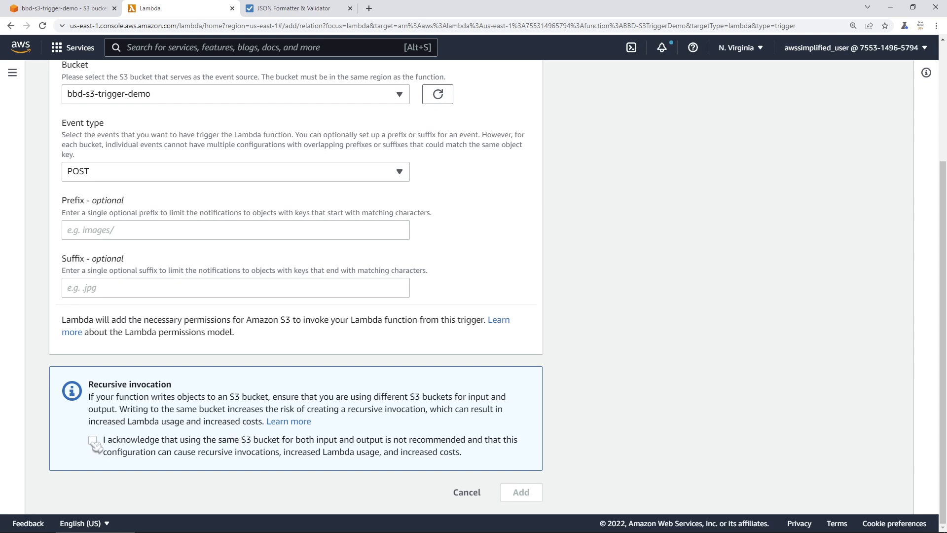
- Acknowledge the recursion warning, add the S3 trigger, and expand its ObjectCreatedByPost details
{"action": "left_click", "coordinate": [93, 440]}
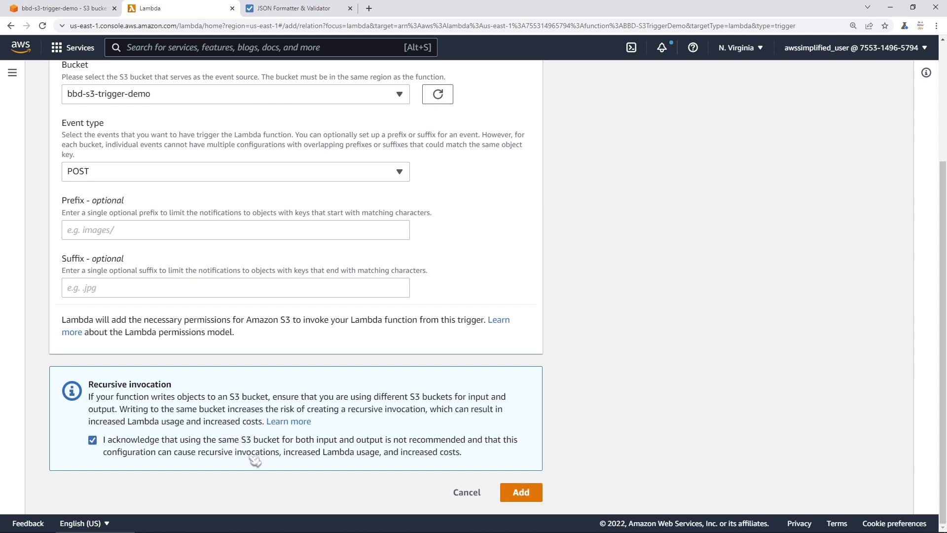
{"action": "left_click", "coordinate": [520, 491]}
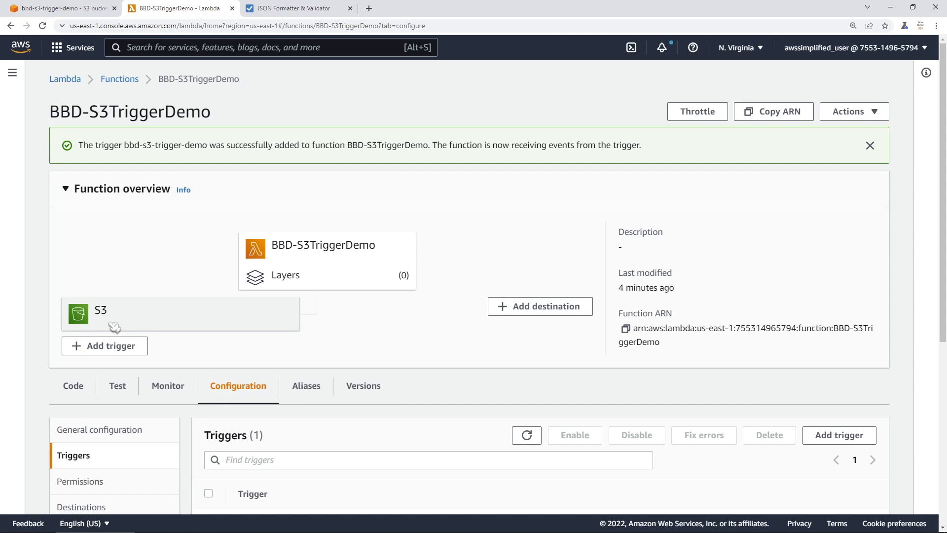
{"action": "type", "text": "S3"}
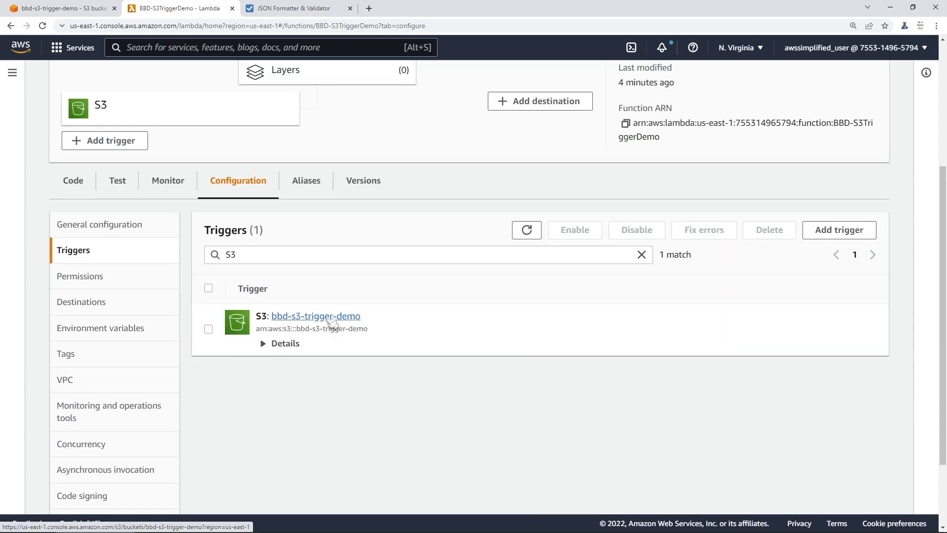
{"action": "left_click", "coordinate": [284, 343]}
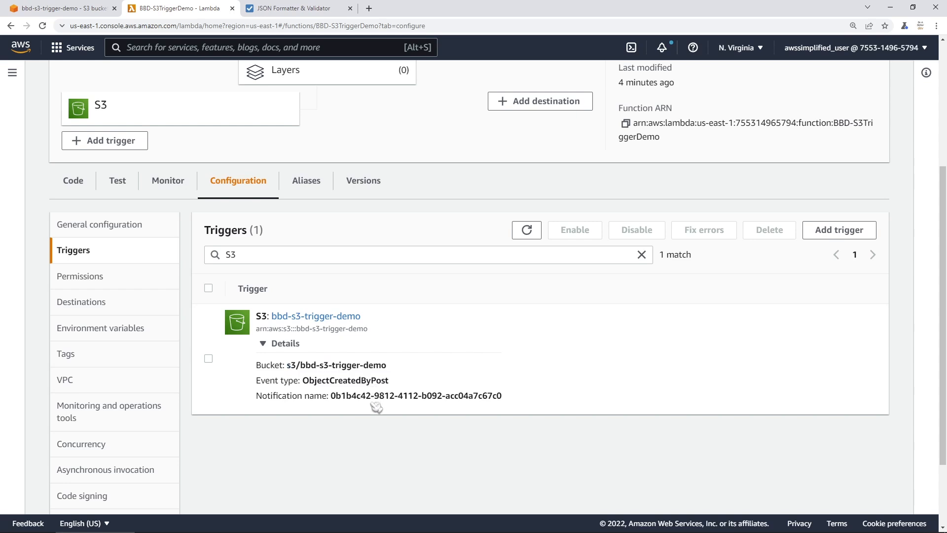
{"action": "mouse_move", "coordinate": [475, 418]}
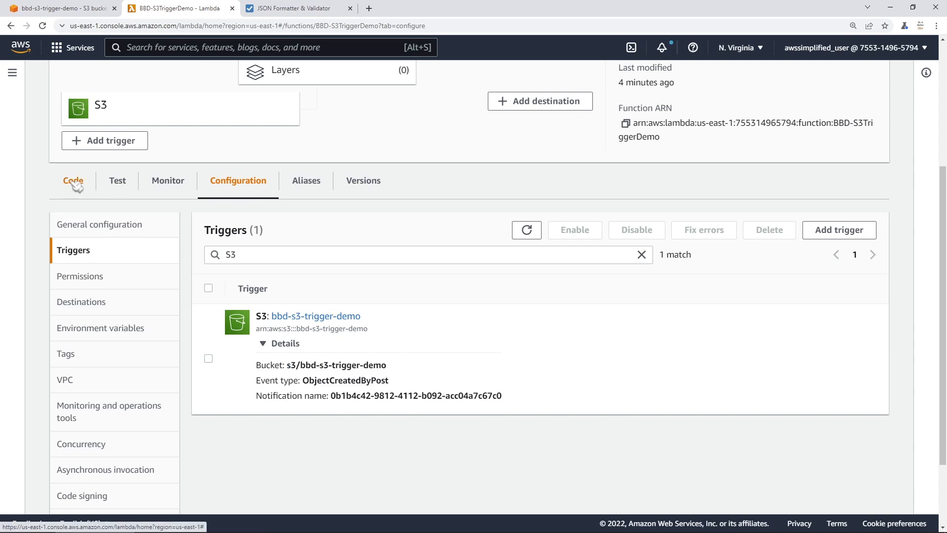
- Add imports for json, boto3, csv and io plus s3Client = boto3.client('s3') above the handler
{"action": "left_click", "coordinate": [73, 180]}
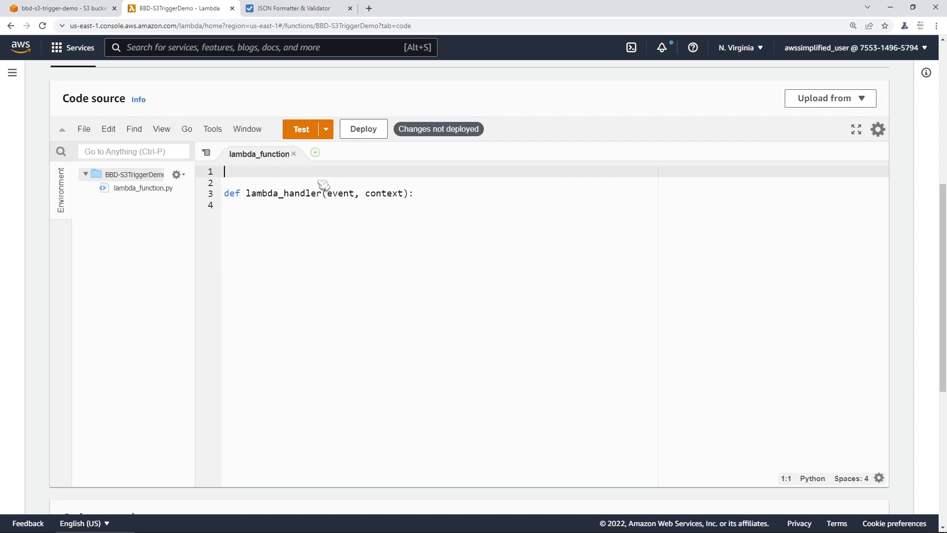
{"action": "type", "text": "import json"}
{"action": "type", "text": "s3Client = boto3.client('s3')"}
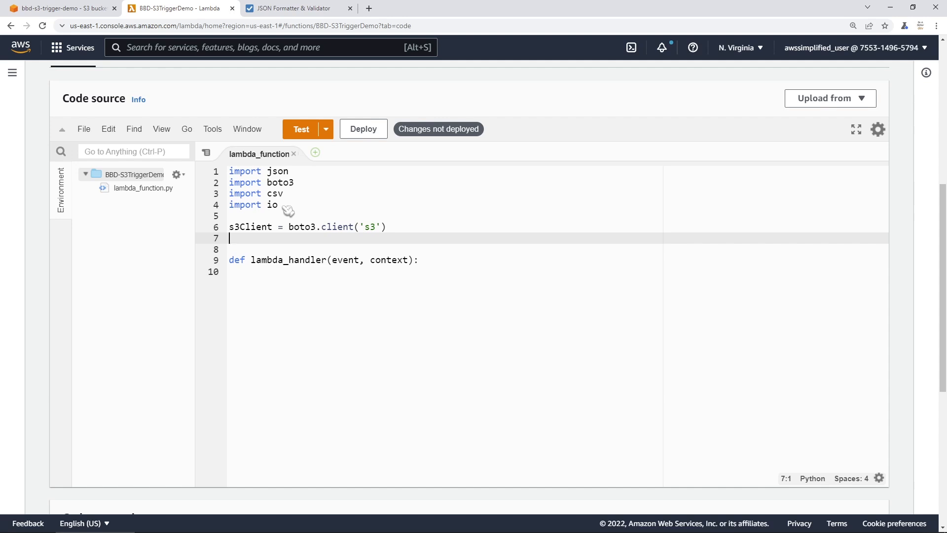
{"action": "left_click", "coordinate": [241, 227]}
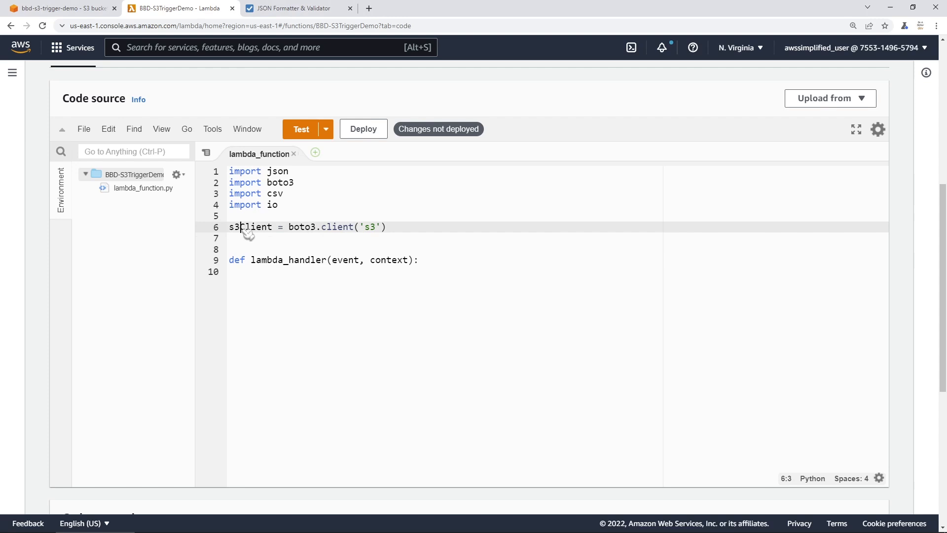
{"action": "double_click", "coordinate": [250, 227]}
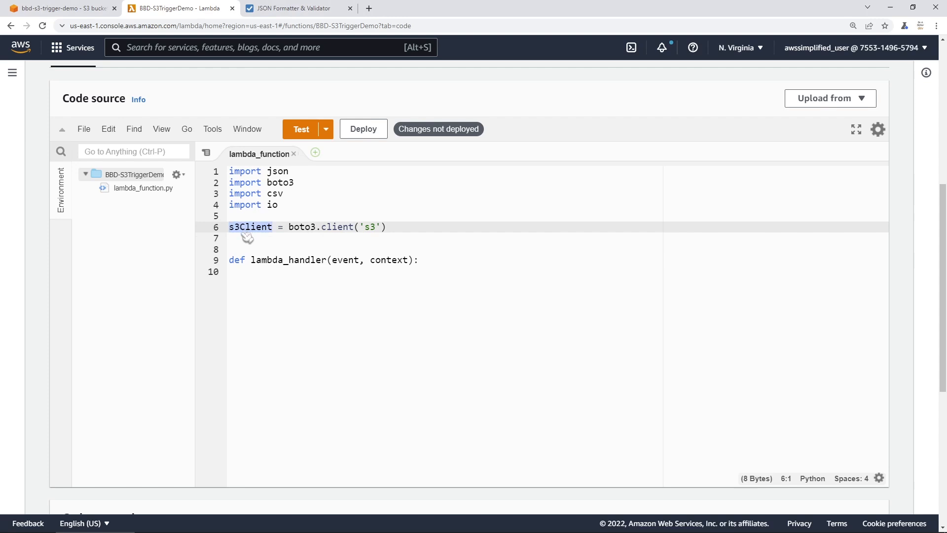
{"action": "mouse_move", "coordinate": [309, 239]}
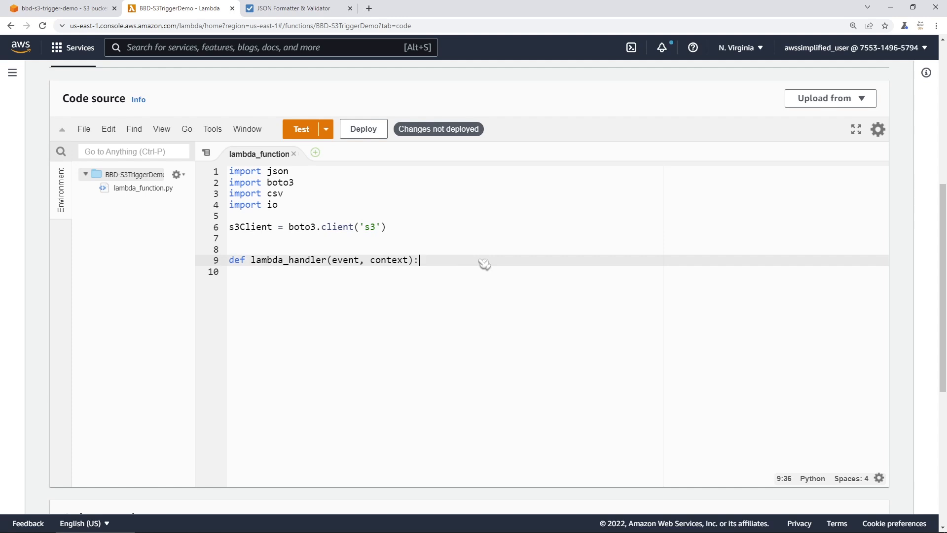
{"action": "mouse_move", "coordinate": [361, 270]}
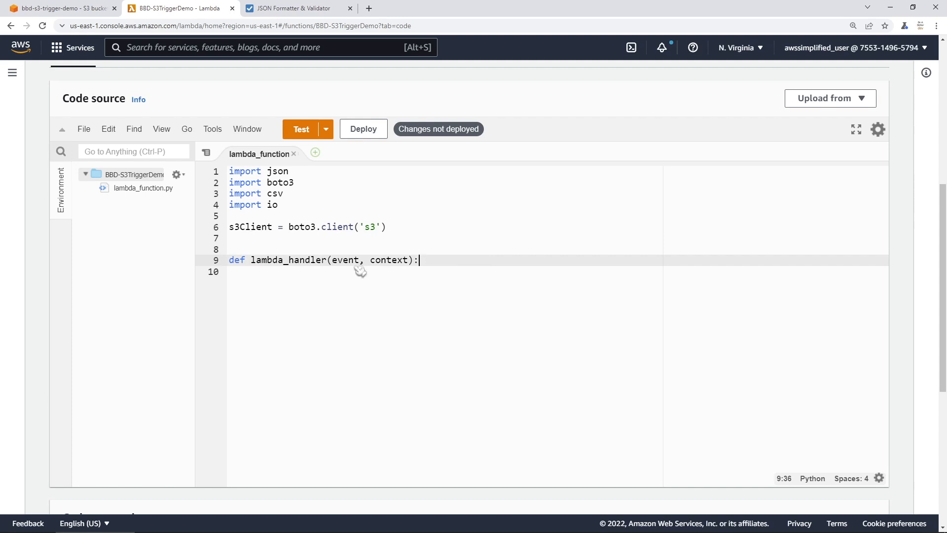
- Read bucket and key from event['Records'][0]['s3'] in the handler and print both
{"action": "double_click", "coordinate": [345, 259]}
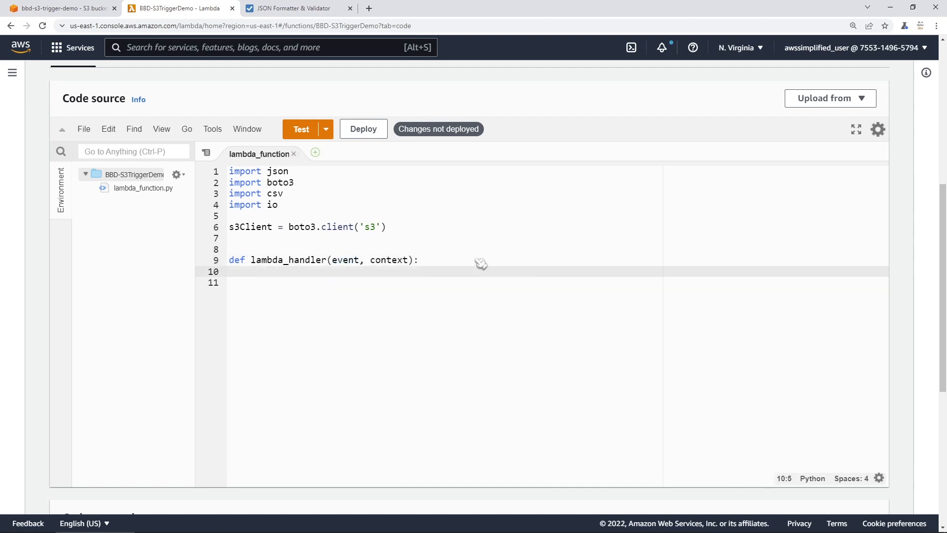
{"action": "type", "text": "#Get our bucket and file name"}
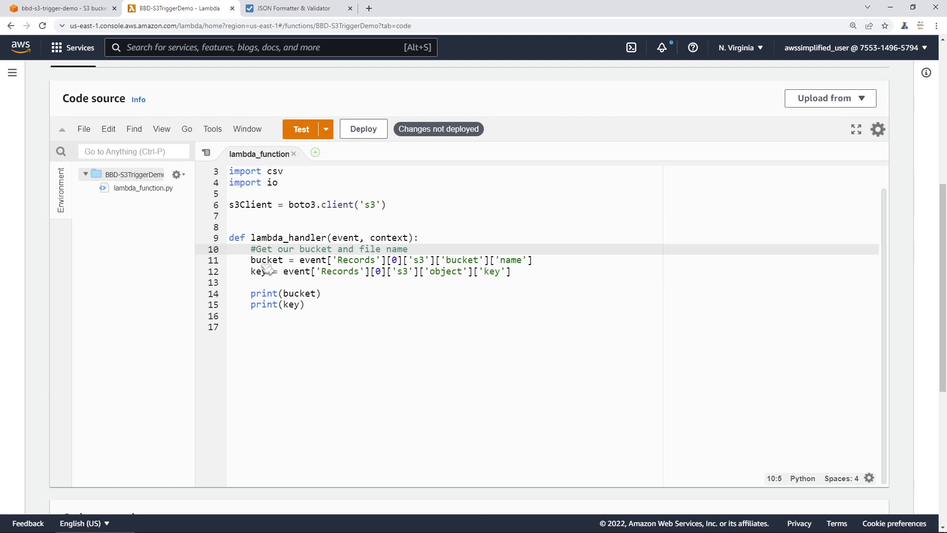
{"action": "double_click", "coordinate": [266, 259]}
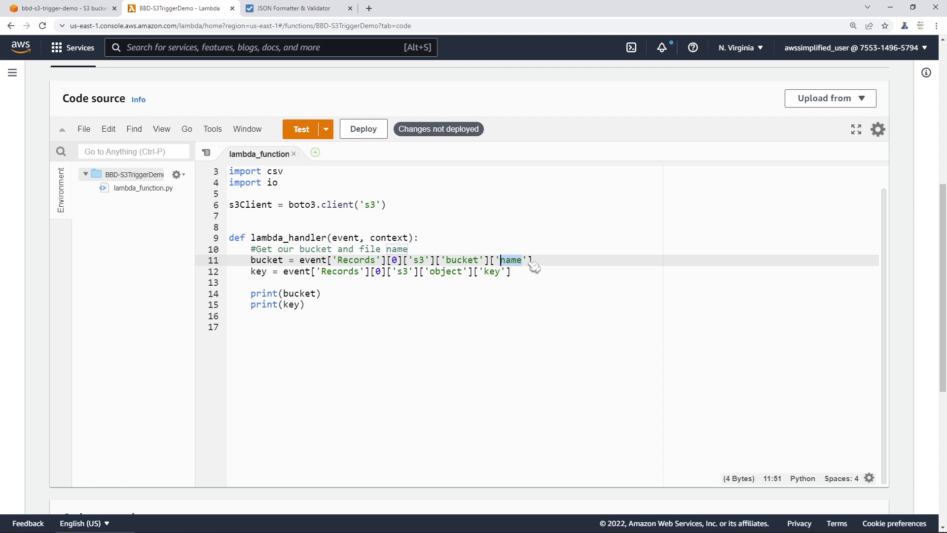
{"action": "mouse_move", "coordinate": [529, 268]}
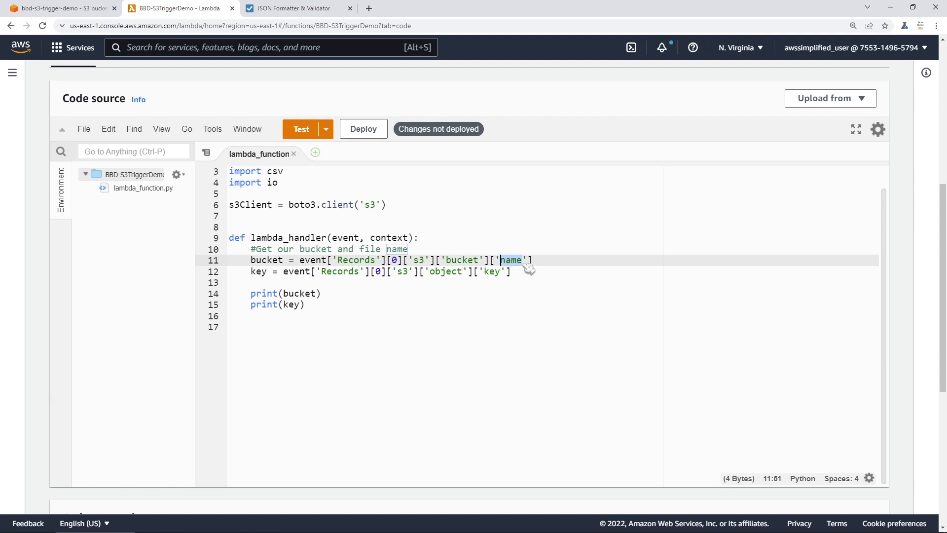
{"action": "double_click", "coordinate": [265, 259]}
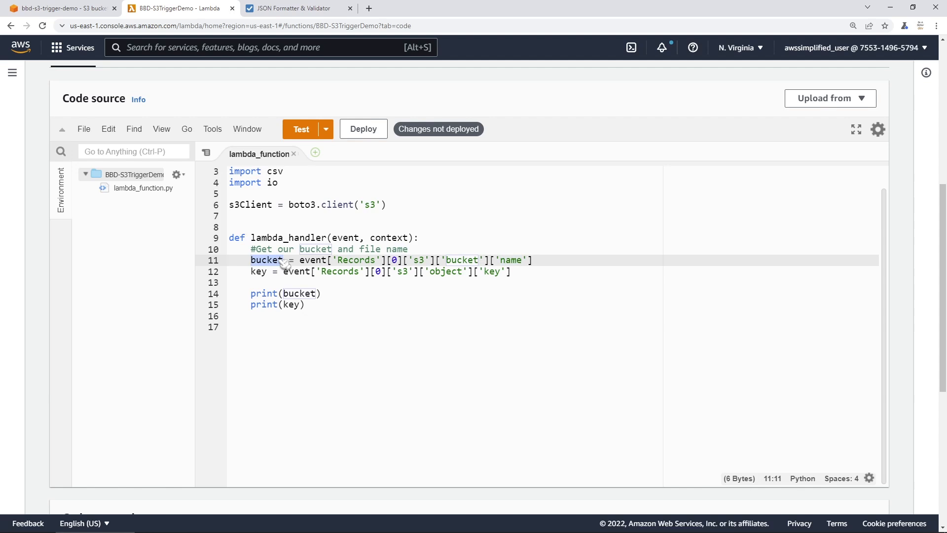
{"action": "mouse_move", "coordinate": [440, 274]}
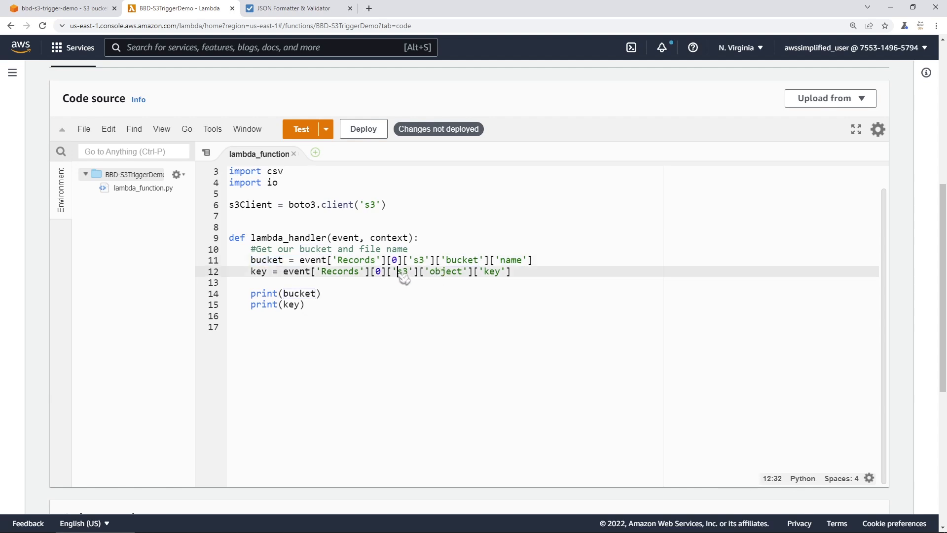
{"action": "double_click", "coordinate": [401, 271]}
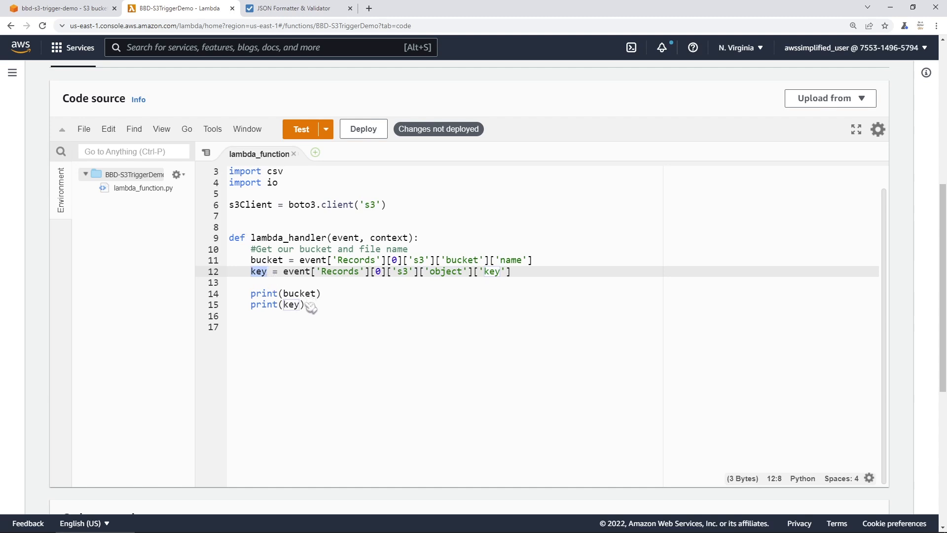
{"action": "mouse_move", "coordinate": [311, 315]}
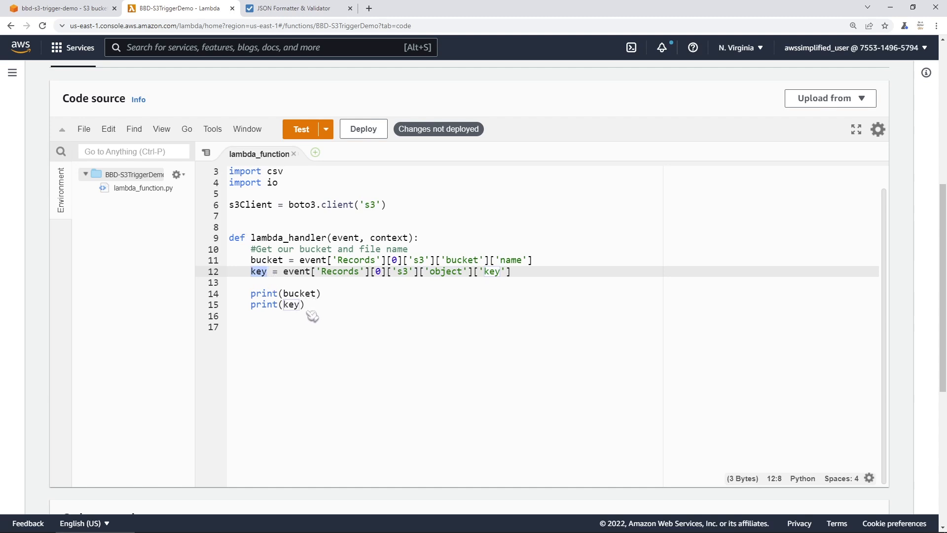
{"action": "mouse_move", "coordinate": [313, 315]}
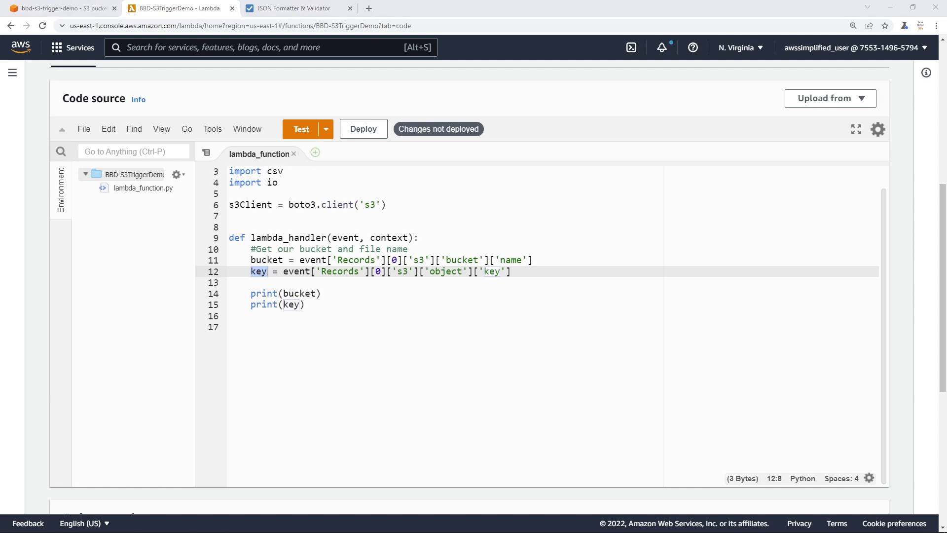
{"action": "mouse_move", "coordinate": [822, 359]}
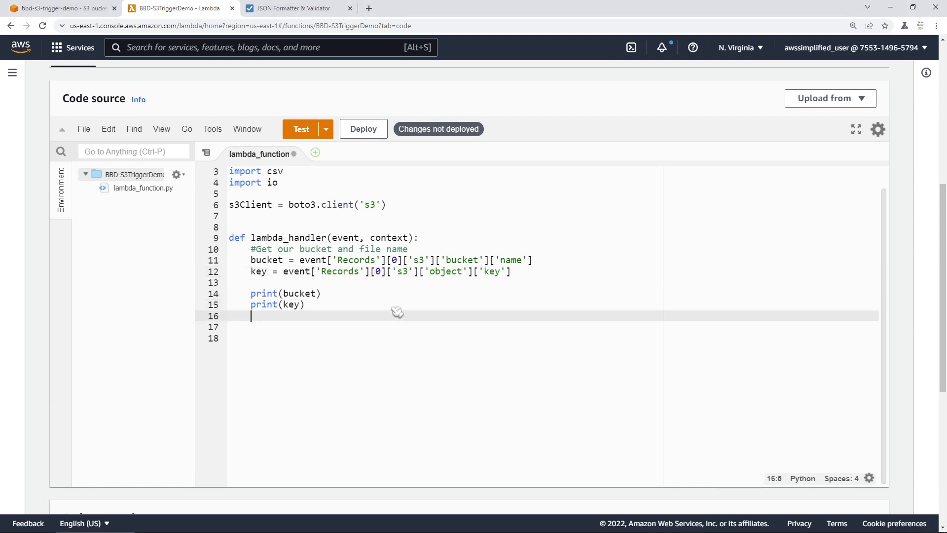
- Fetch the uploaded file into response with s3Client.get_object using the bucket and key
{"action": "type", "text": "#Get our object"}
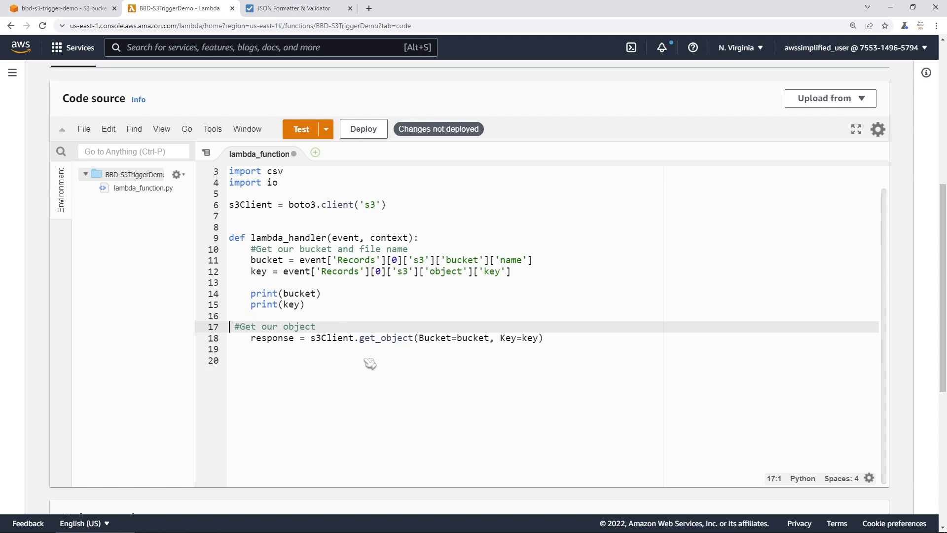
{"action": "left_click", "coordinate": [270, 337]}
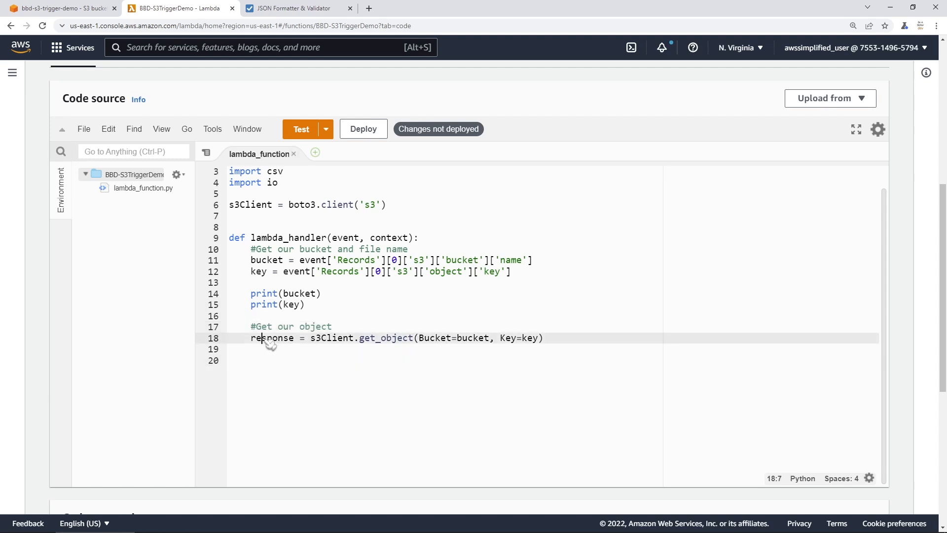
{"action": "double_click", "coordinate": [272, 338]}
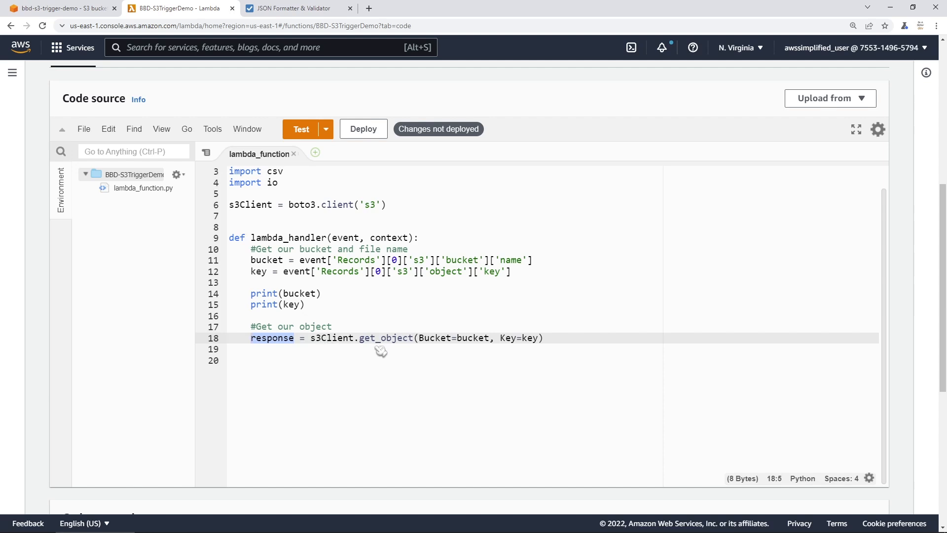
{"action": "double_click", "coordinate": [386, 338]}
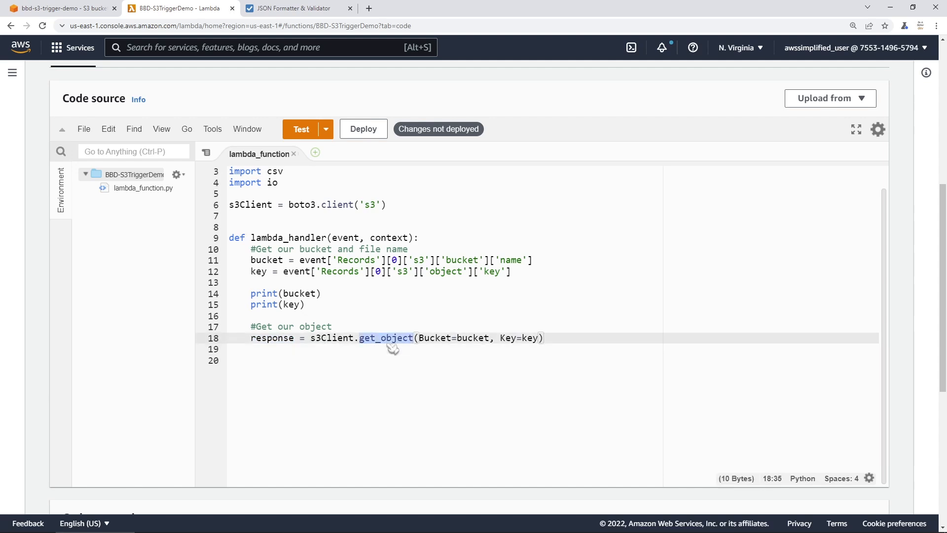
{"action": "double_click", "coordinate": [434, 337]}
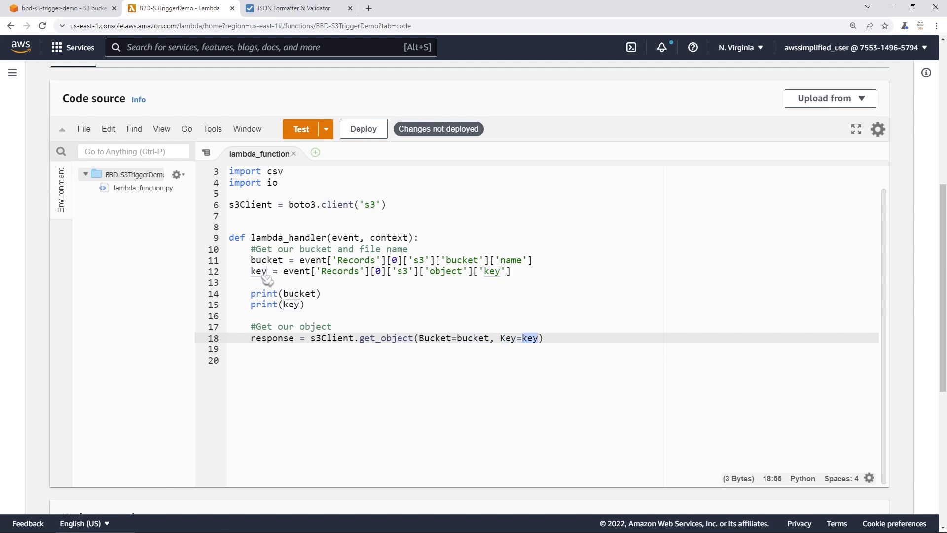
{"action": "double_click", "coordinate": [272, 338]}
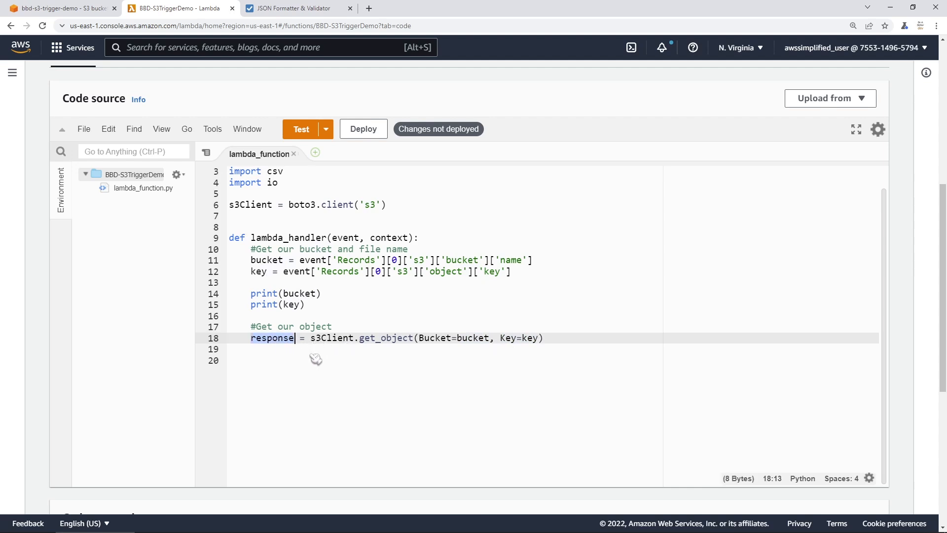
{"action": "double_click", "coordinate": [272, 338]}
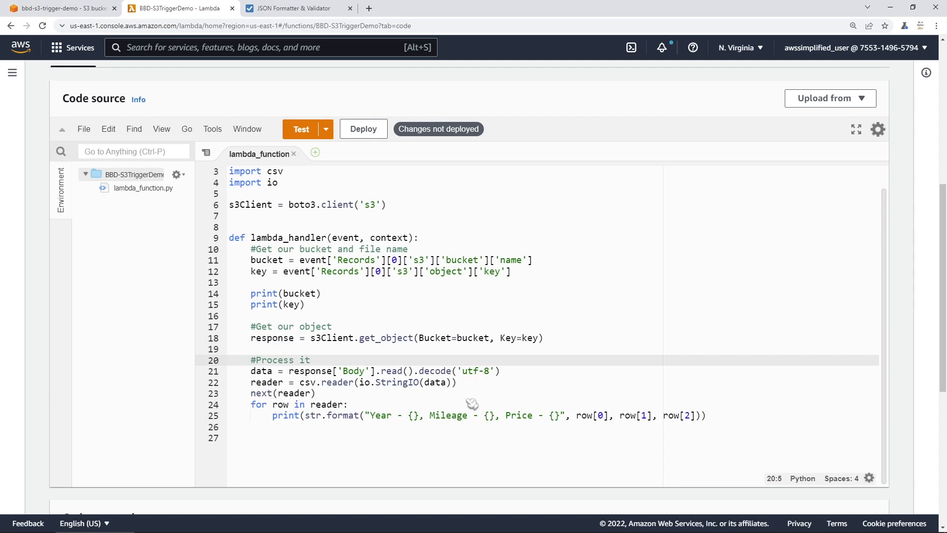
{"action": "mouse_move", "coordinate": [464, 401]}
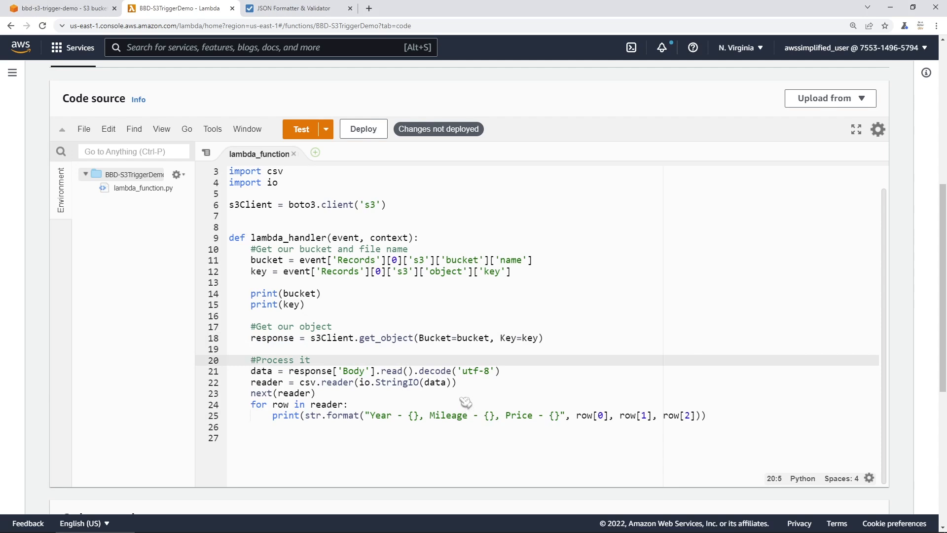
{"action": "mouse_move", "coordinate": [477, 363]}
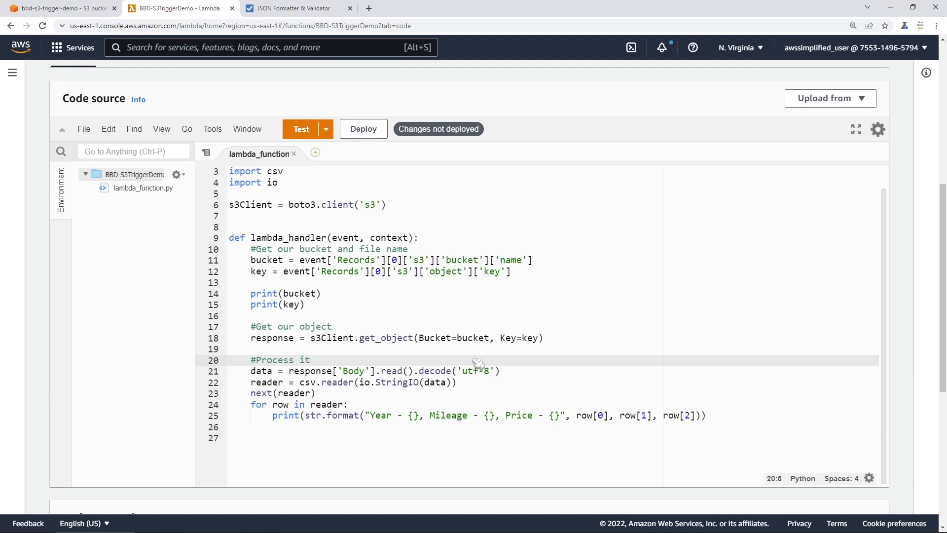
{"action": "mouse_move", "coordinate": [362, 411]}
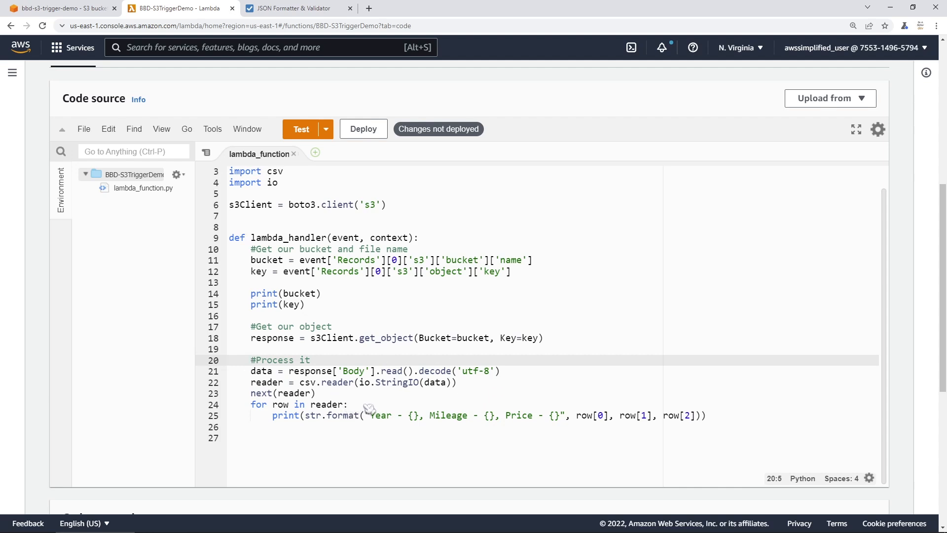
- Decode the response Body, feed it to csv.reader via io, skip the header and print each row's Year, Mileage and Price
{"action": "left_click", "coordinate": [368, 371]}
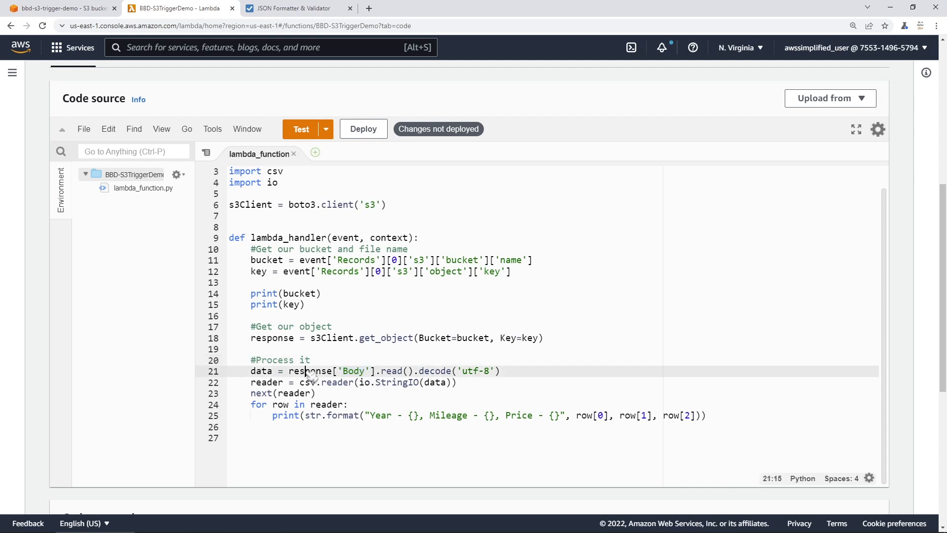
{"action": "double_click", "coordinate": [309, 371]}
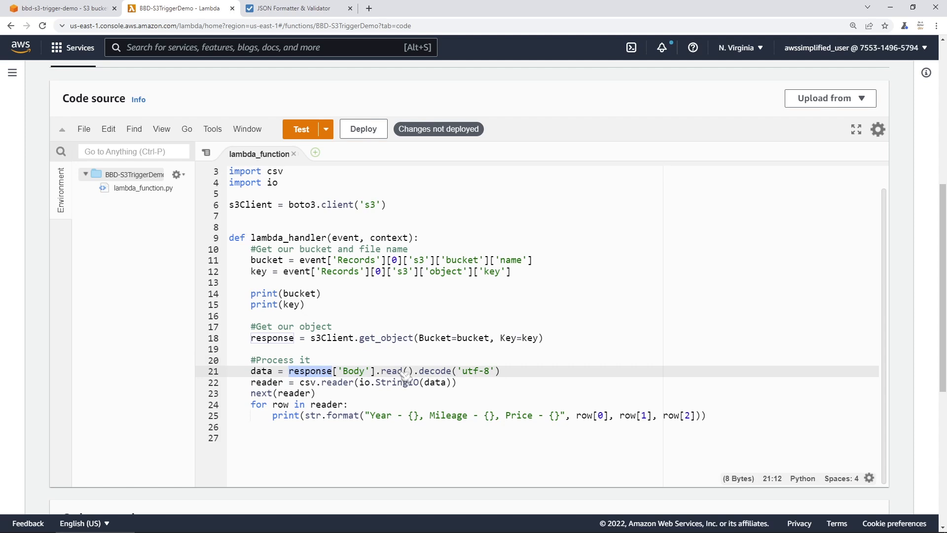
{"action": "mouse_move", "coordinate": [486, 379]}
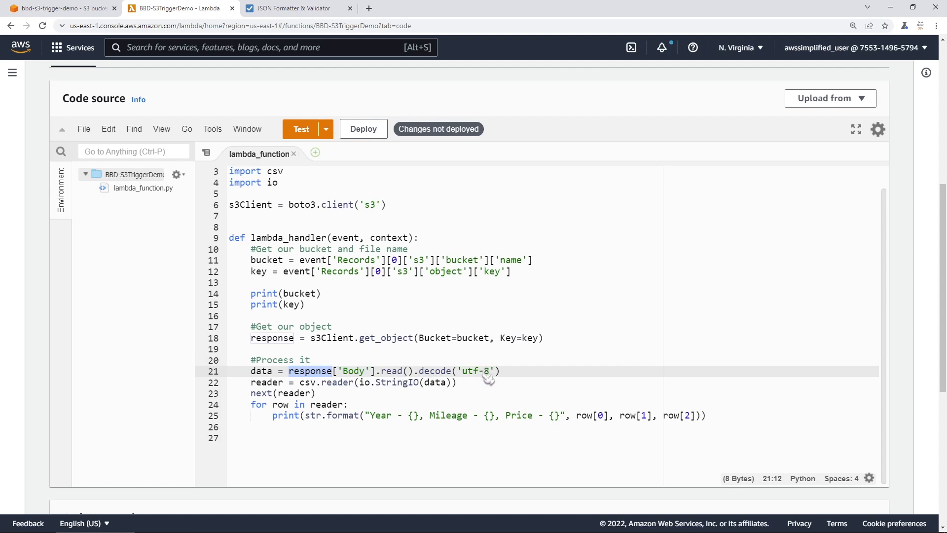
{"action": "mouse_move", "coordinate": [270, 384]}
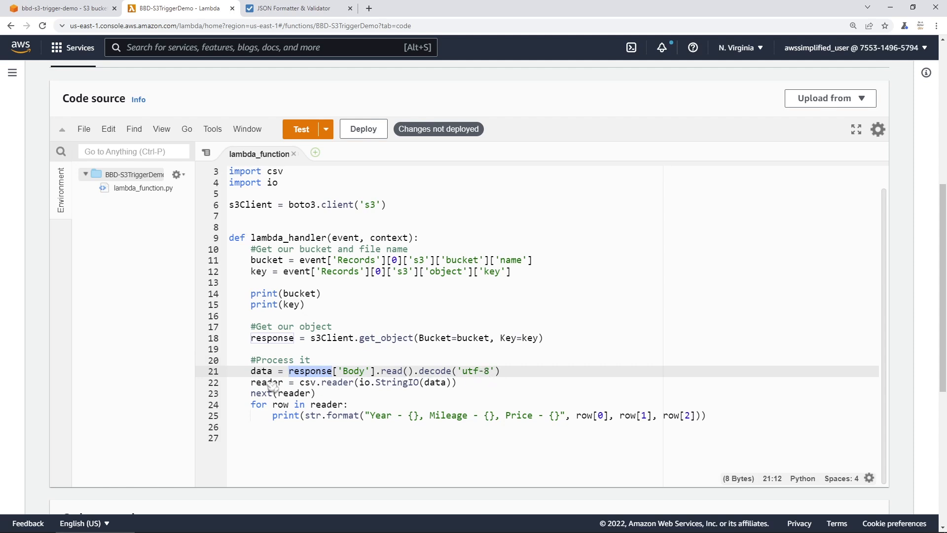
{"action": "mouse_move", "coordinate": [350, 387]}
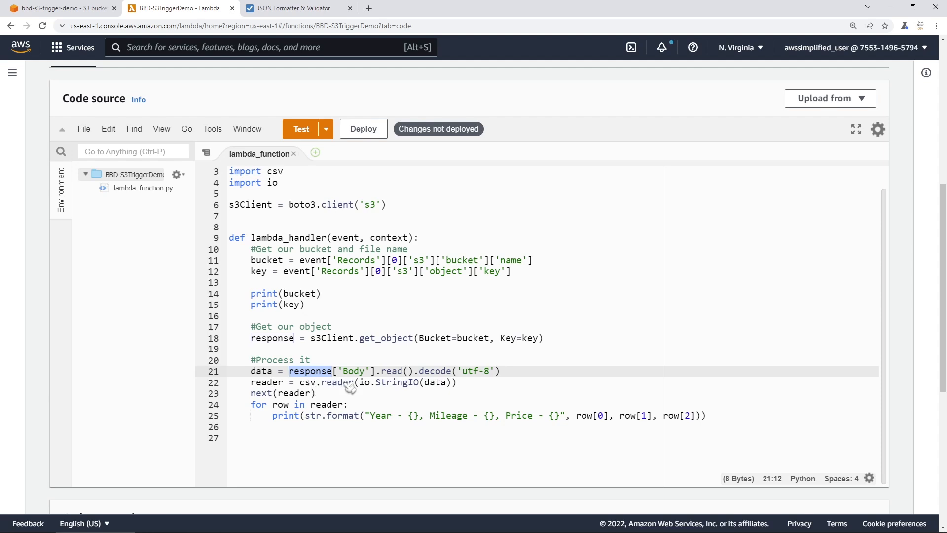
{"action": "left_click", "coordinate": [365, 382]}
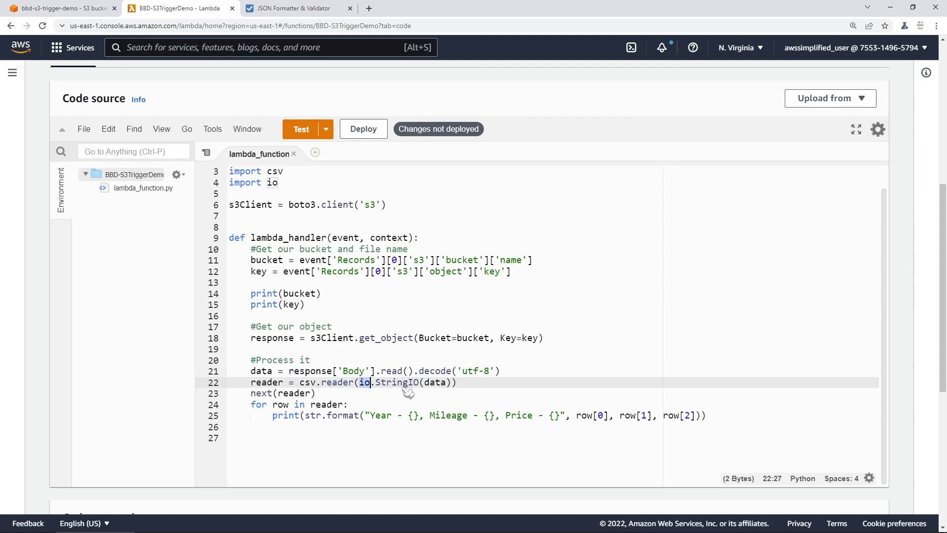
{"action": "double_click", "coordinate": [434, 382]}
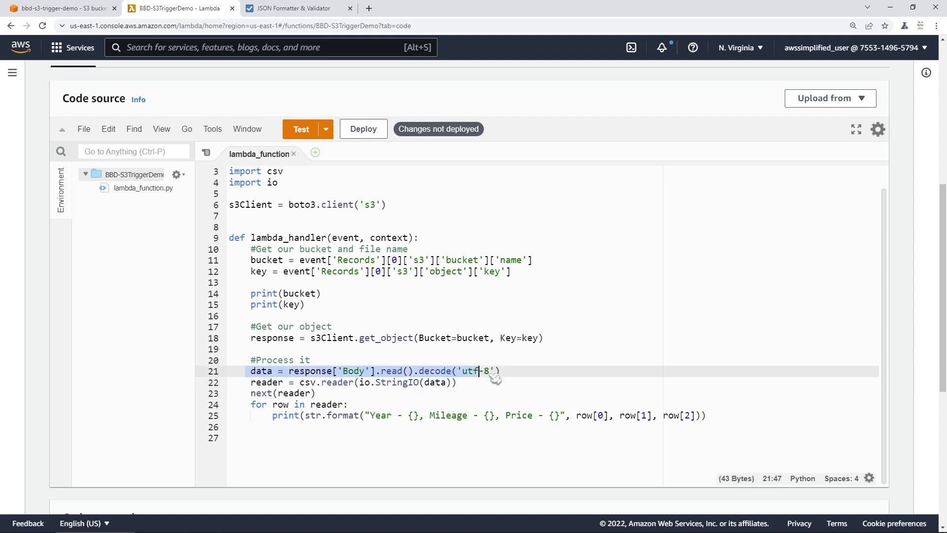
{"action": "double_click", "coordinate": [434, 382]}
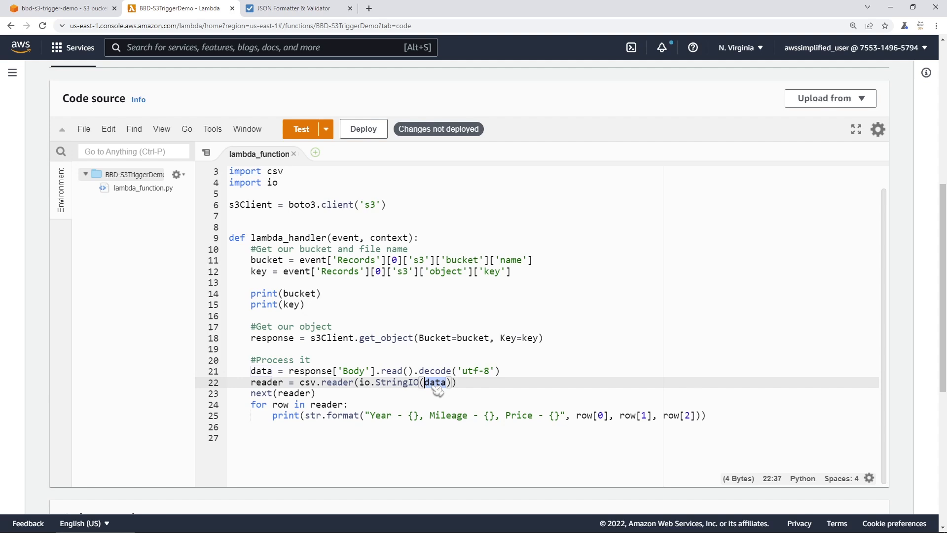
{"action": "mouse_move", "coordinate": [355, 392]}
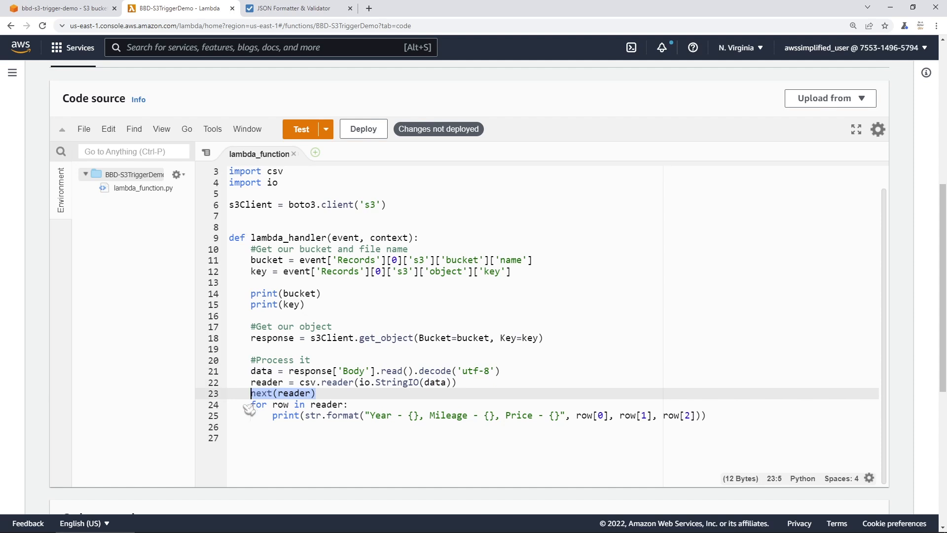
{"action": "mouse_move", "coordinate": [267, 421]}
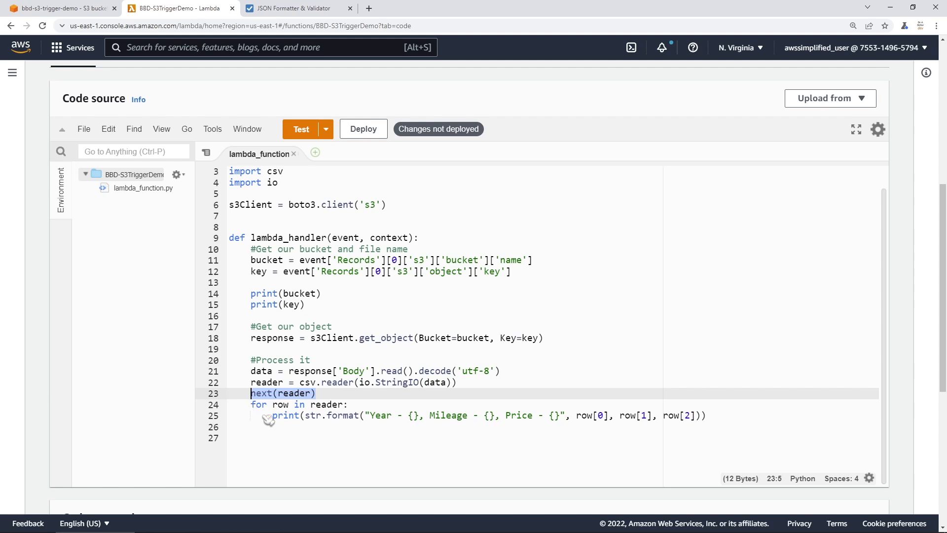
{"action": "mouse_move", "coordinate": [290, 435]}
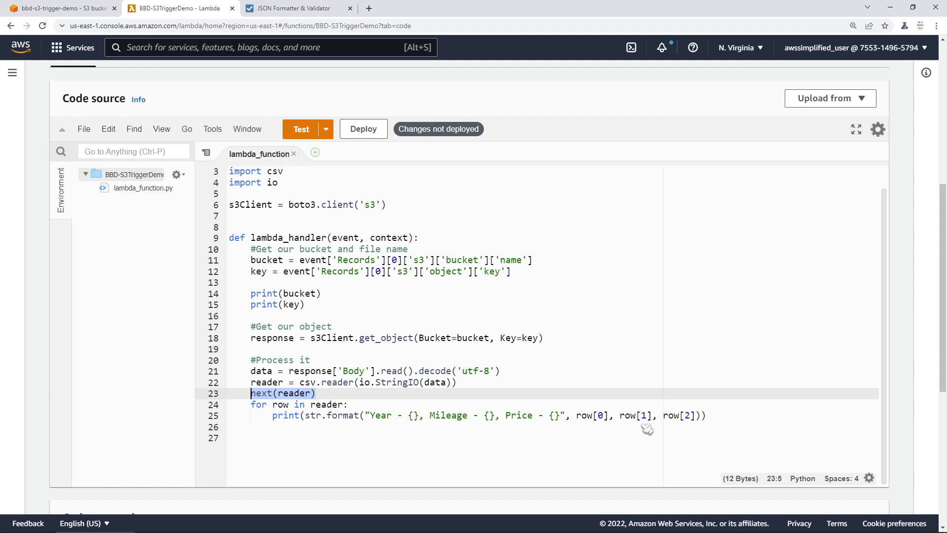
{"action": "mouse_move", "coordinate": [696, 434]}
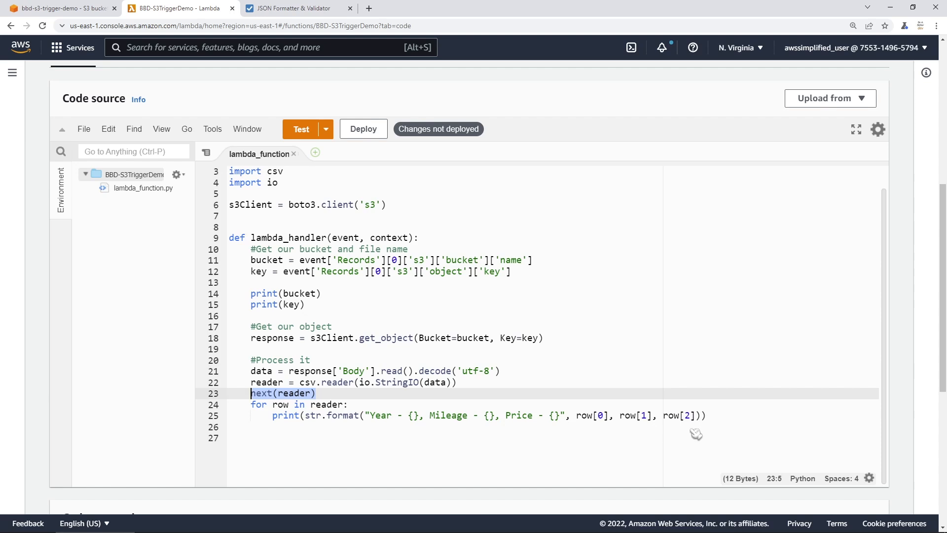
{"action": "mouse_move", "coordinate": [529, 424]}
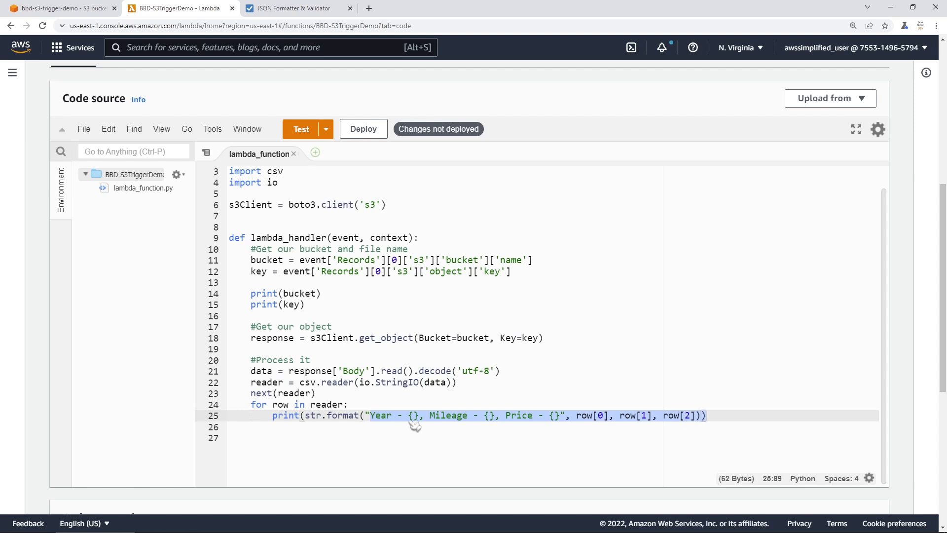
{"action": "mouse_move", "coordinate": [418, 424]}
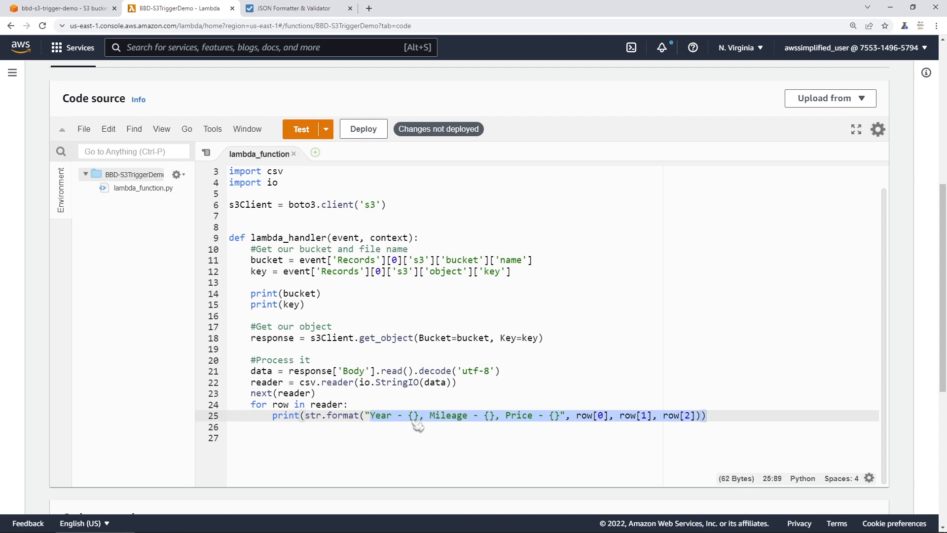
{"action": "scroll", "scroll_direction": "down", "scroll_amount": 3}
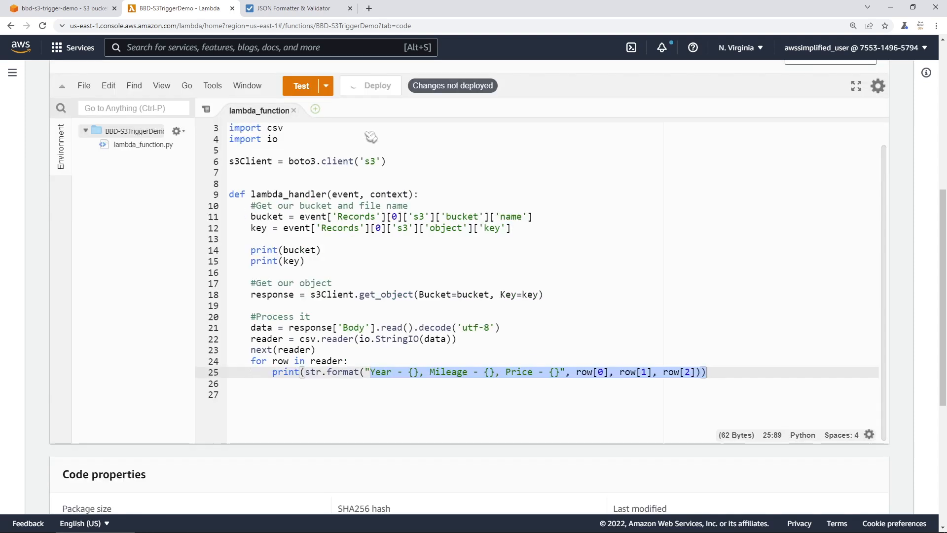
- Deploy the CSV handler code, add a print(event) line, and reveal the test event options
{"action": "left_click", "coordinate": [375, 85]}
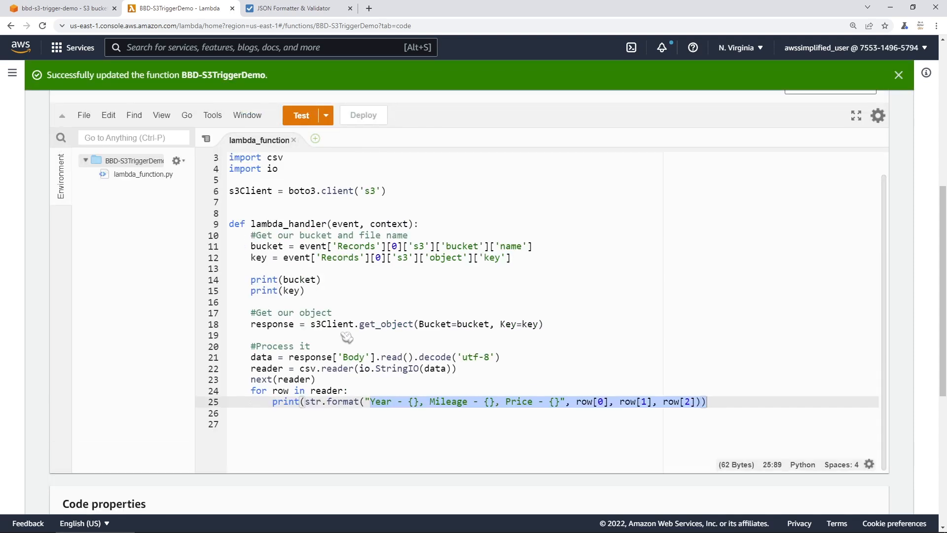
{"action": "mouse_move", "coordinate": [327, 147]}
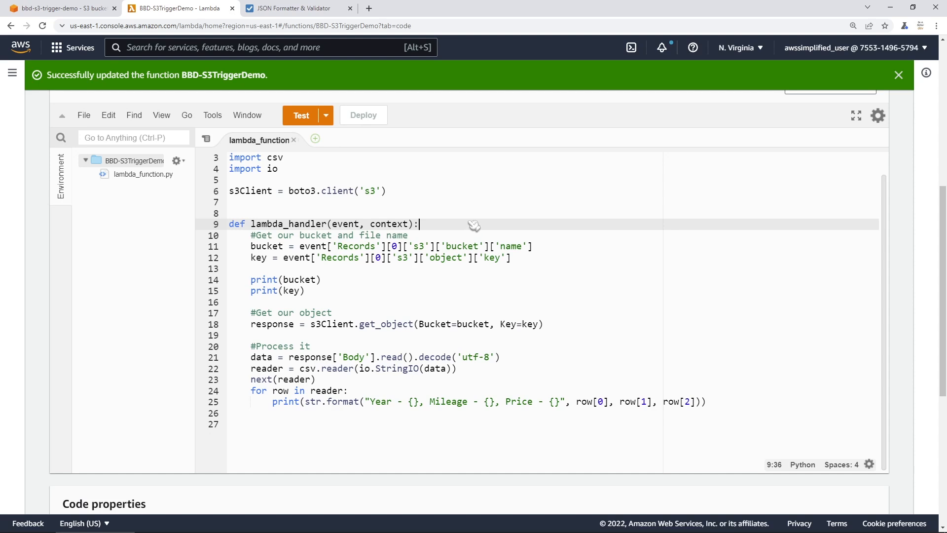
{"action": "type", "text": "print(event"}
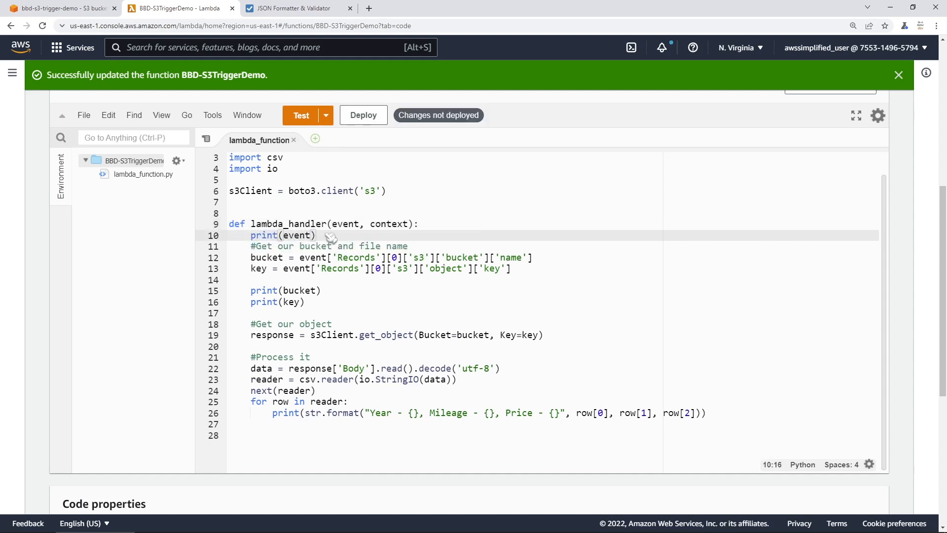
{"action": "mouse_move", "coordinate": [290, 230]}
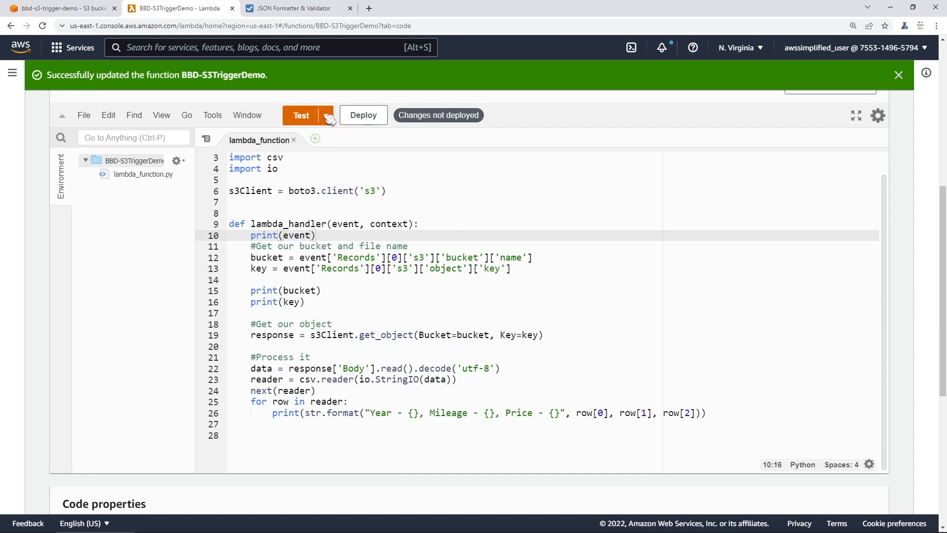
{"action": "left_click", "coordinate": [326, 115]}
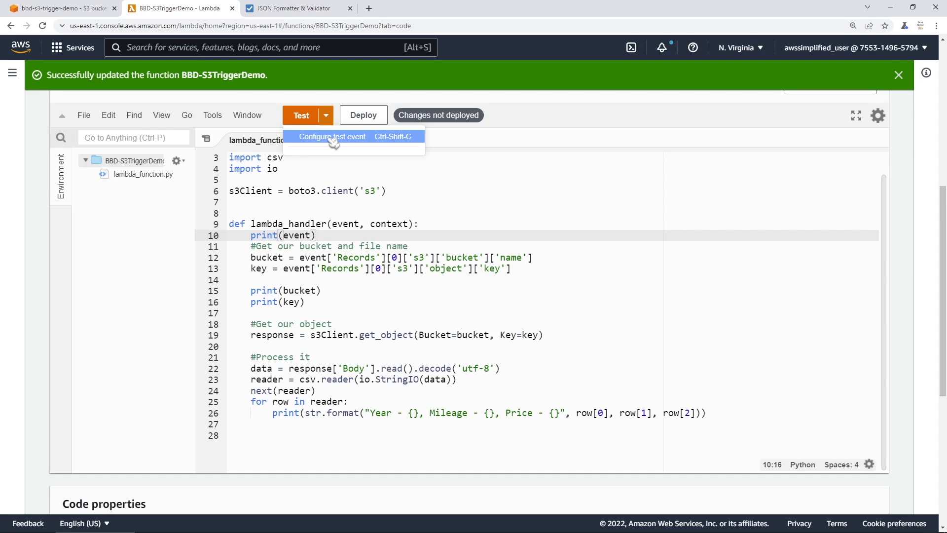
- Configure a test event from the S3 Put template and inspect its bucket name fields
{"action": "left_click", "coordinate": [331, 136]}
{"action": "type", "text": "fdsfsd"}
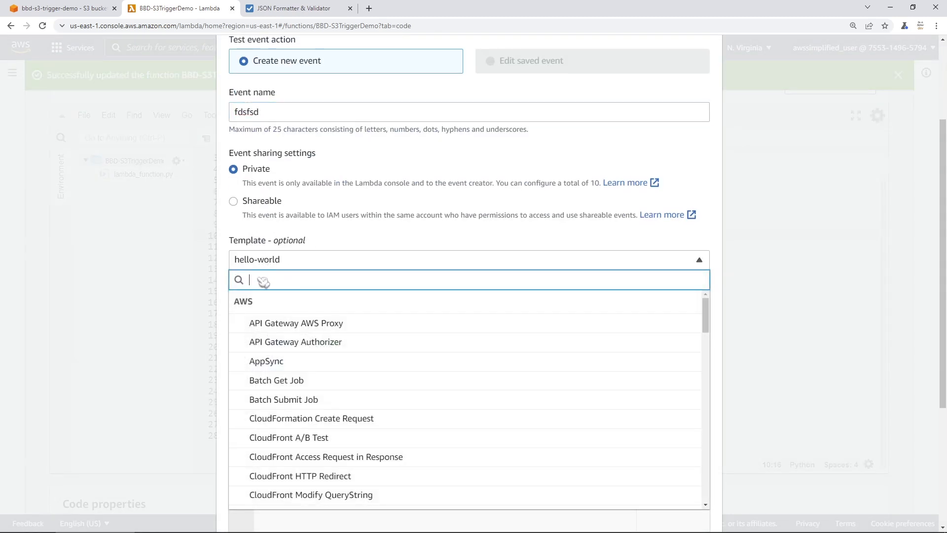
{"action": "type", "text": "s3"}
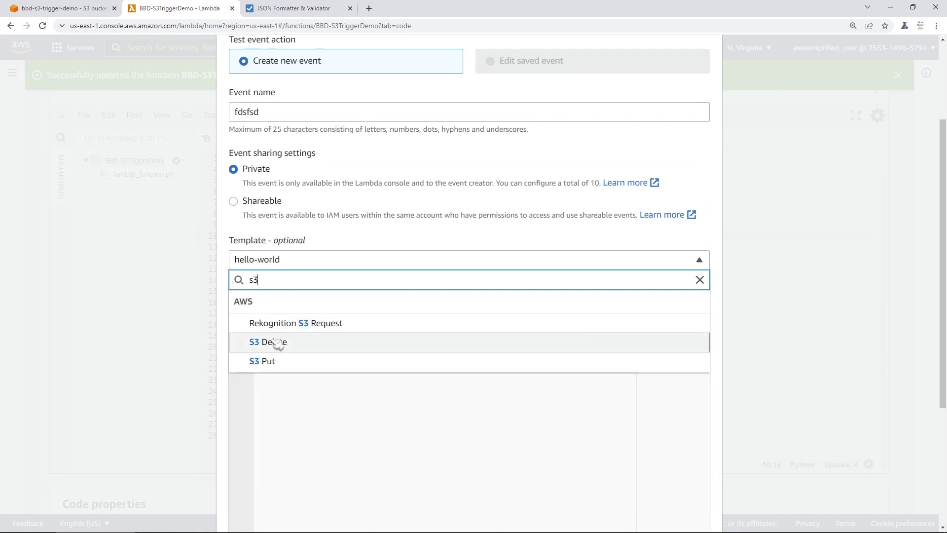
{"action": "left_click", "coordinate": [262, 361]}
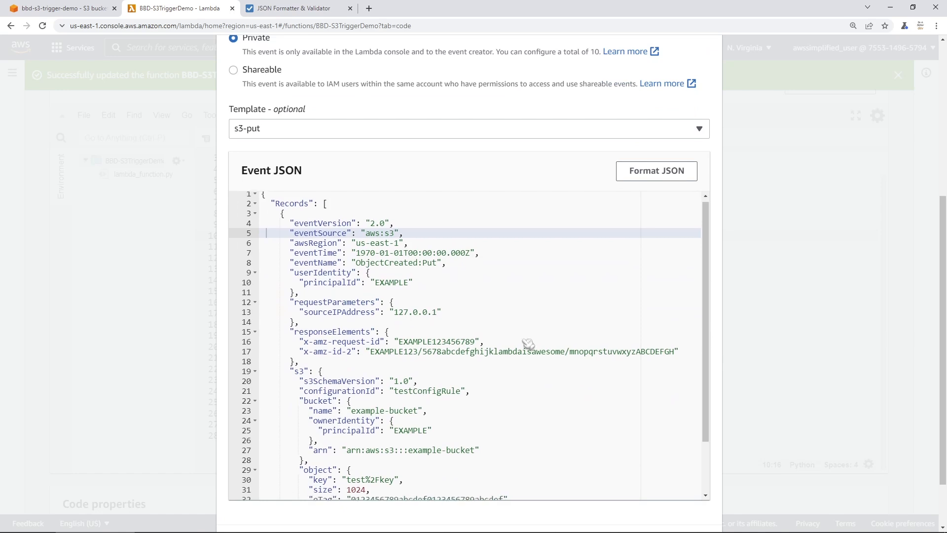
{"action": "double_click", "coordinate": [319, 401]}
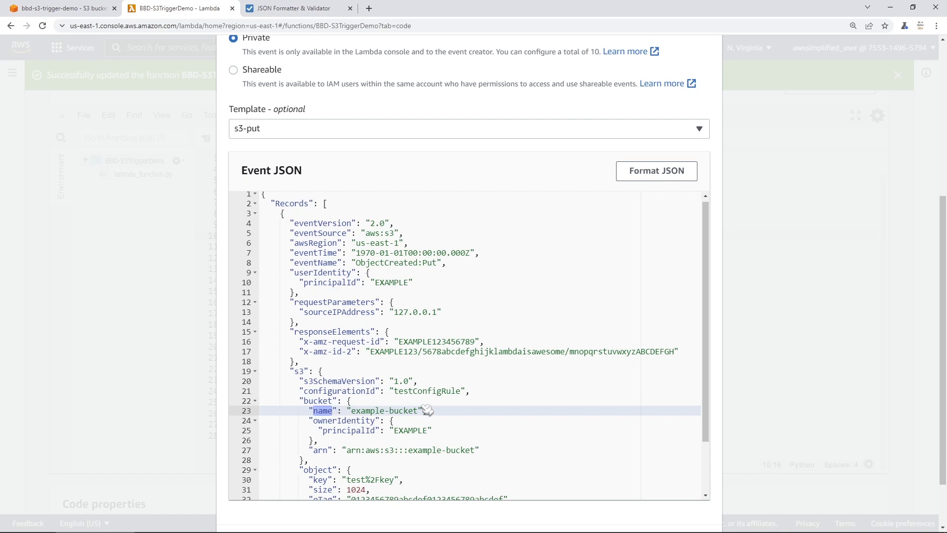
{"action": "scroll", "scroll_direction": "down", "scroll_amount": 3}
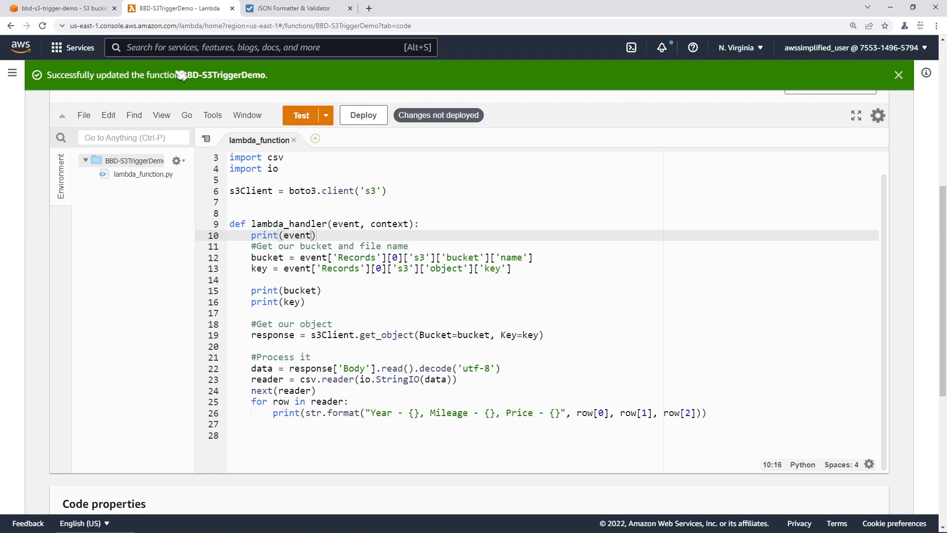
- Return to the empty bbd-s3-trigger-demo bucket page in S3
{"action": "left_click", "coordinate": [60, 8]}
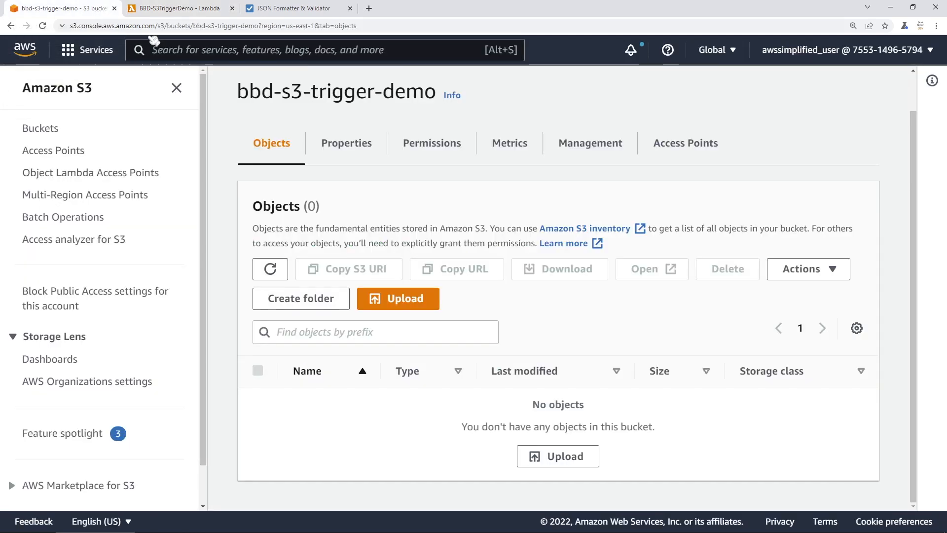
- Upload vehicles.csv (500 B) into bbd-s3-trigger-demo, then return to the BBD-S3TriggerDemo function
{"action": "left_click", "coordinate": [397, 298]}
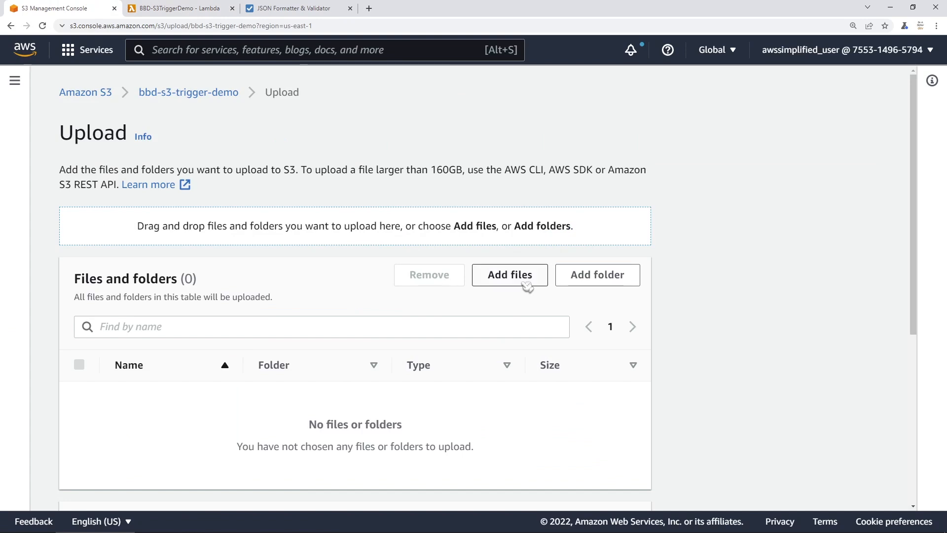
{"action": "left_click", "coordinate": [509, 275]}
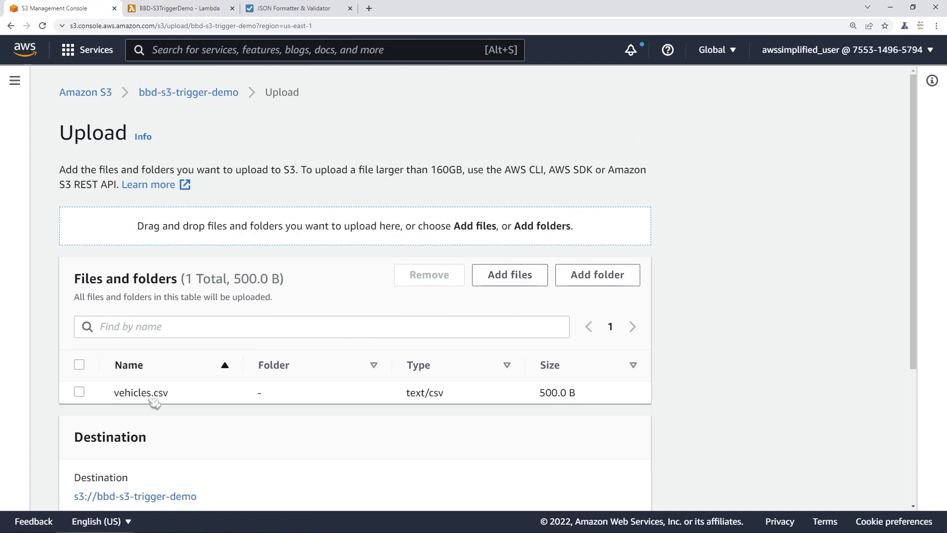
{"action": "scroll", "scroll_direction": "down", "scroll_amount": 3}
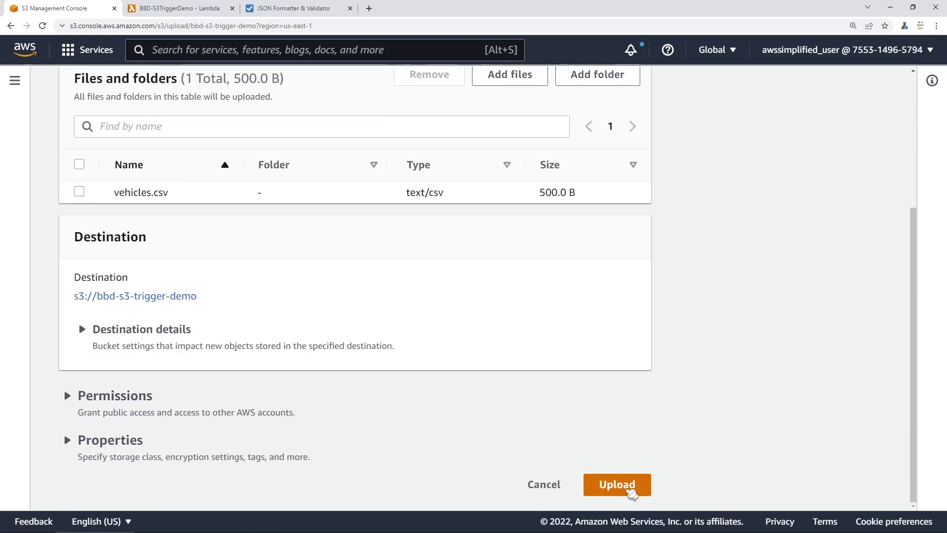
{"action": "left_click", "coordinate": [616, 483]}
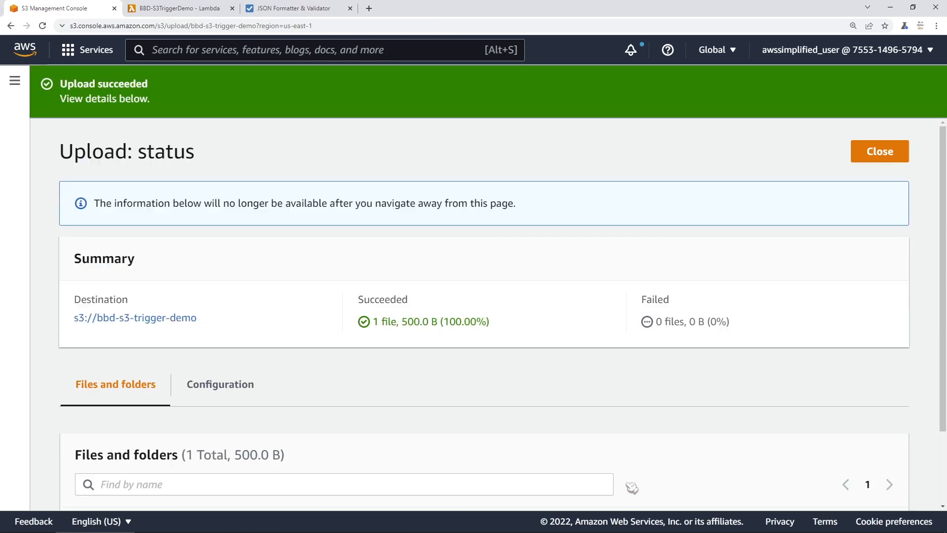
{"action": "scroll", "scroll_direction": "down", "scroll_amount": 3}
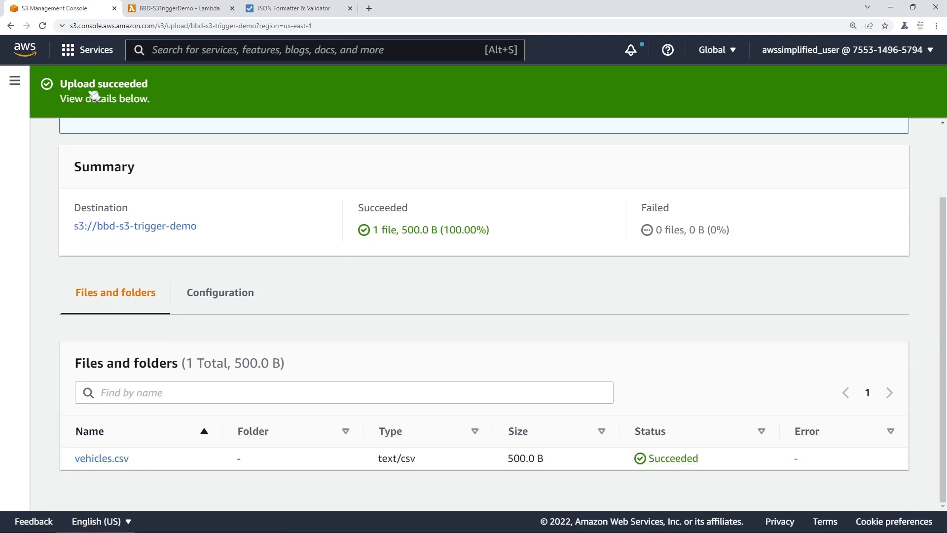
{"action": "mouse_move", "coordinate": [101, 458]}
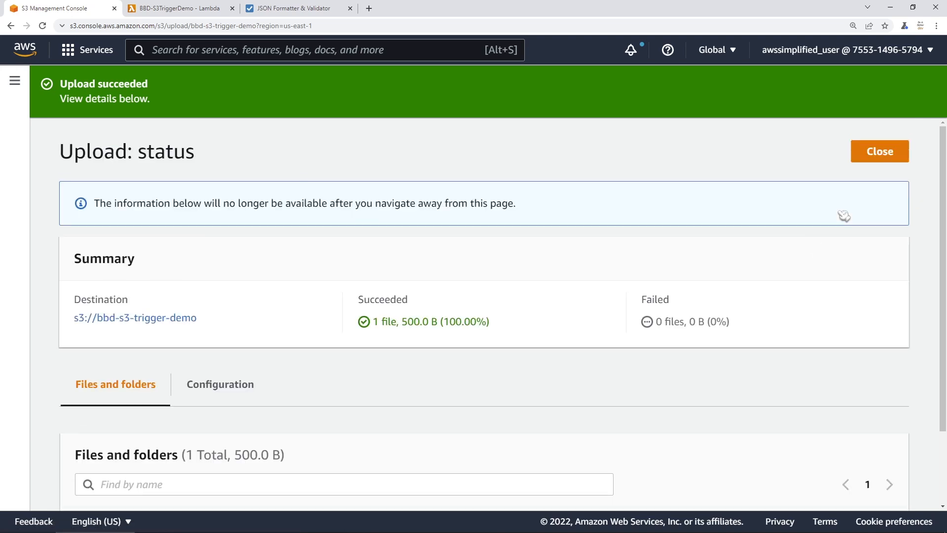
{"action": "left_click", "coordinate": [878, 151]}
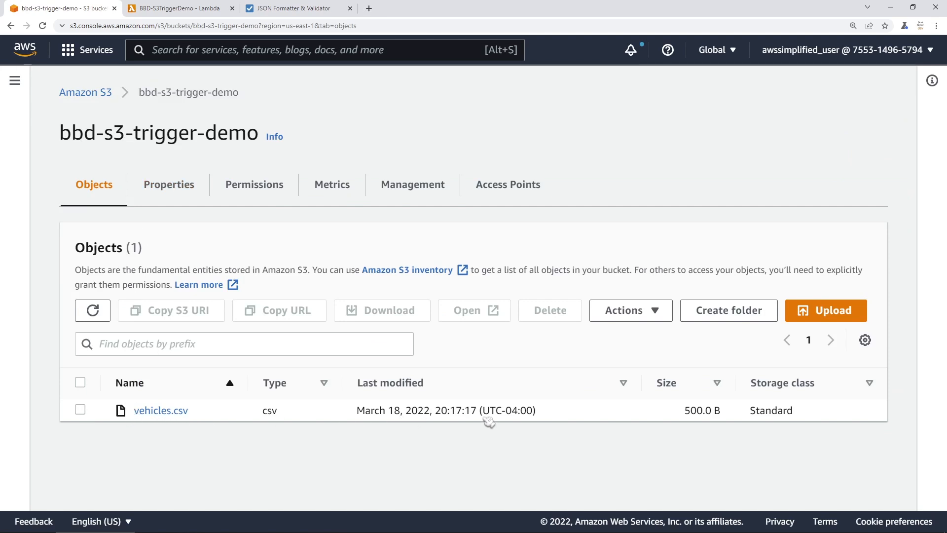
{"action": "left_click", "coordinate": [177, 8]}
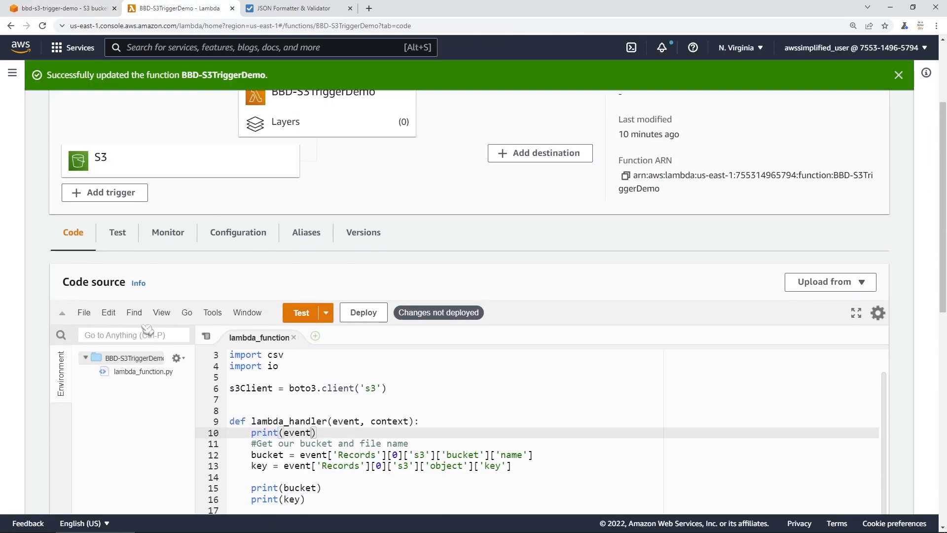
- View BBD-S3TriggerDemo's empty CloudWatch metrics and jump to its log group
{"action": "left_click", "coordinate": [168, 232]}
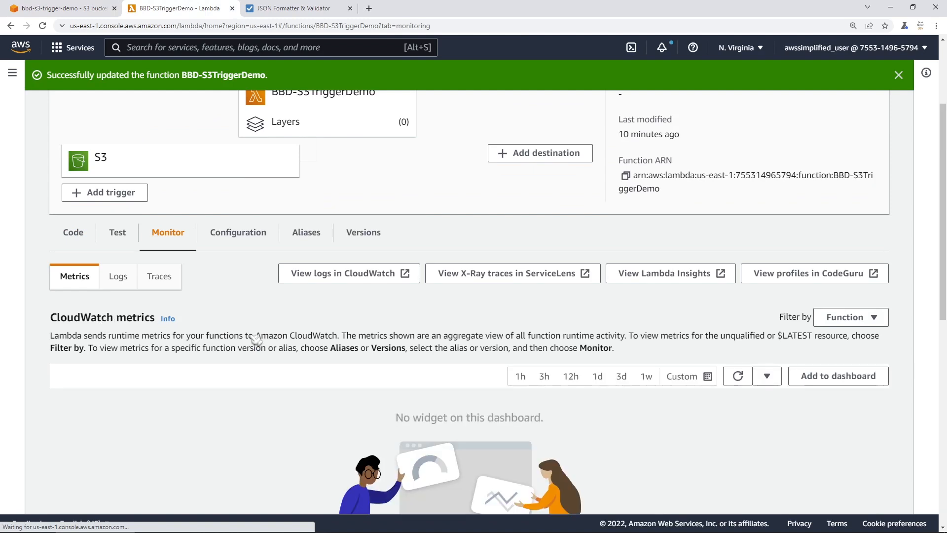
{"action": "scroll", "scroll_direction": "down", "scroll_amount": 3}
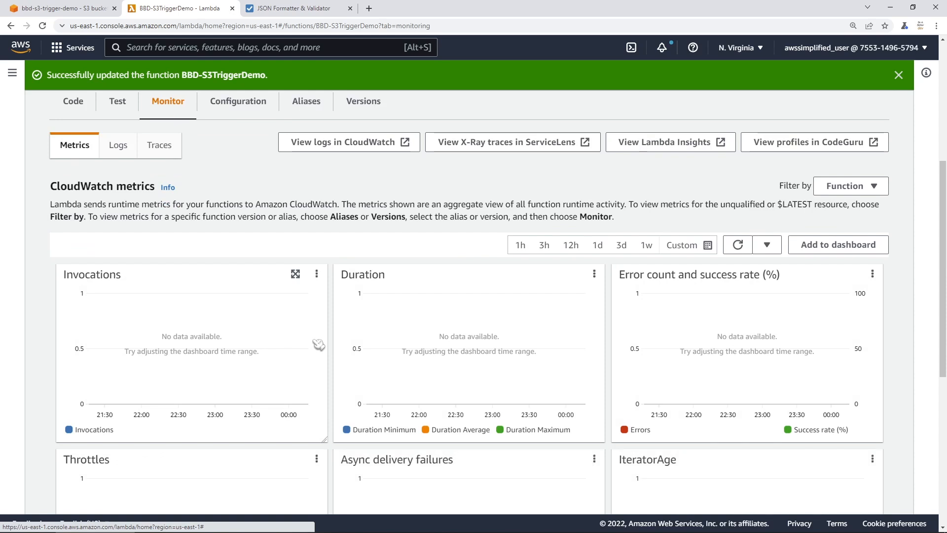
{"action": "mouse_move", "coordinate": [320, 356]}
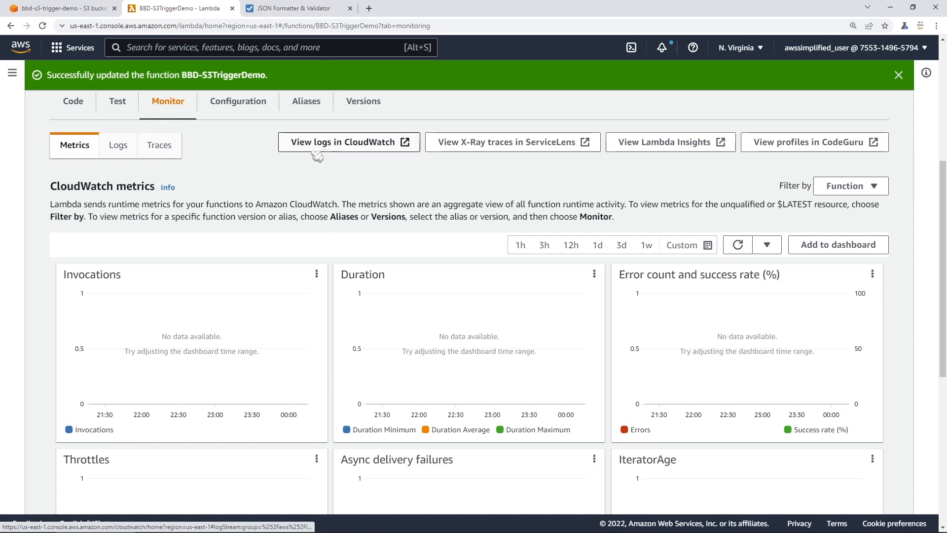
{"action": "left_click", "coordinate": [348, 142]}
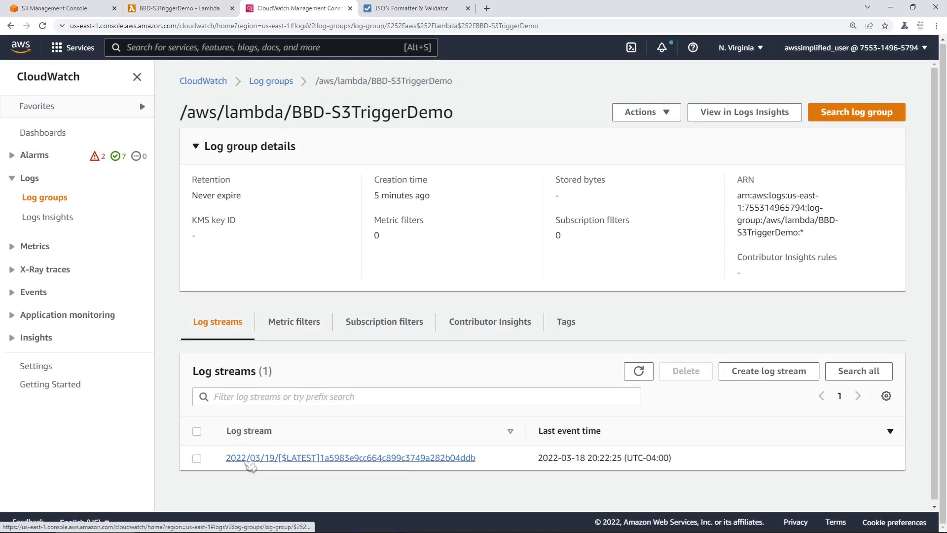
- View the latest log stream's printed Year, Mileage and Price rows, zoomed in
{"action": "left_click", "coordinate": [350, 456]}
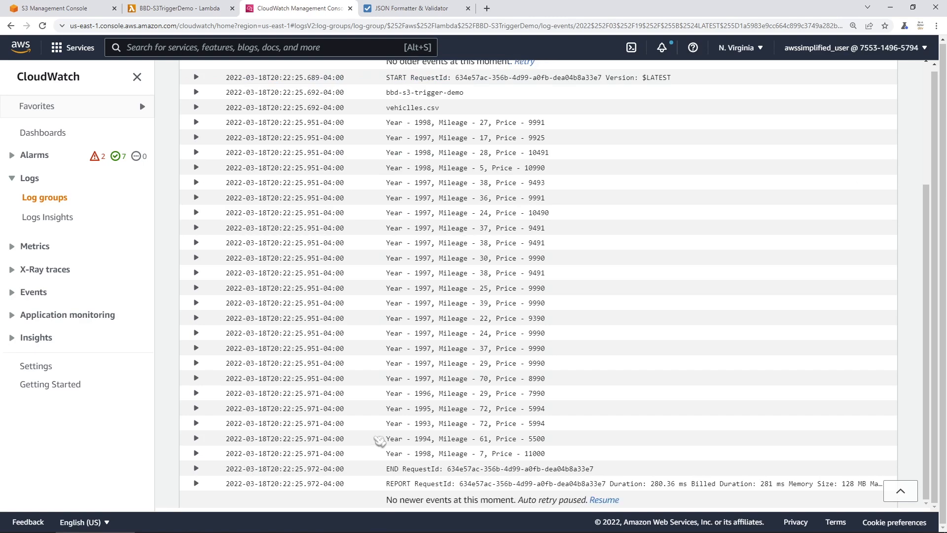
{"action": "key", "text": "ctrl+plus"}
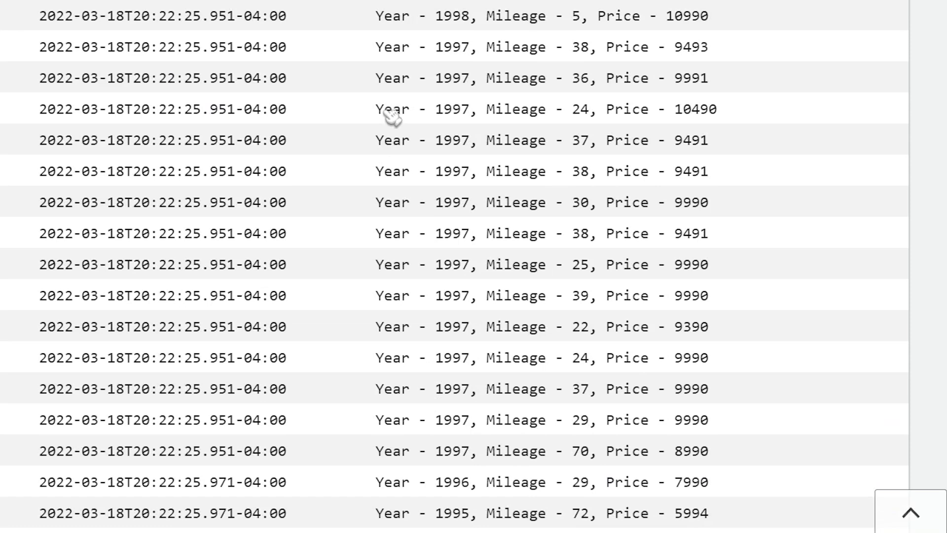
{"action": "mouse_move", "coordinate": [537, 135]}
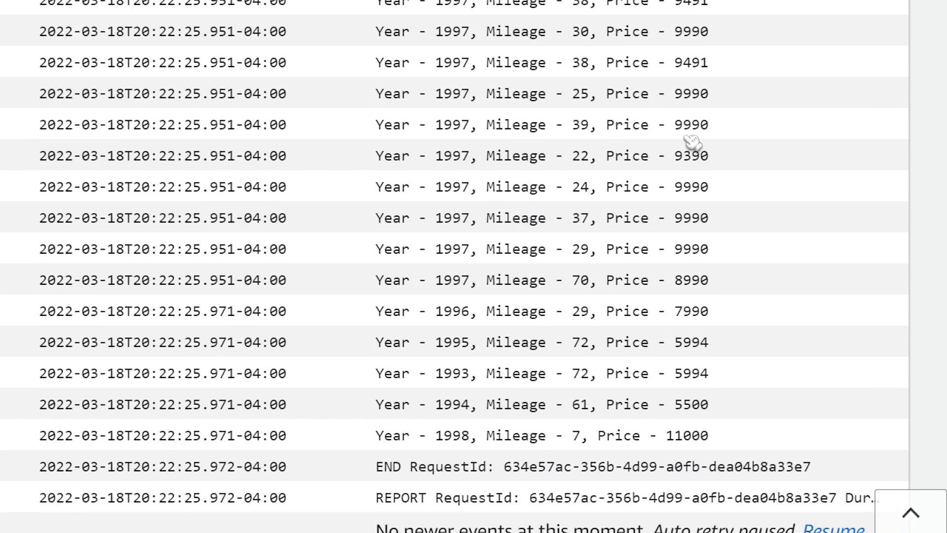
{"action": "mouse_move", "coordinate": [686, 127]}
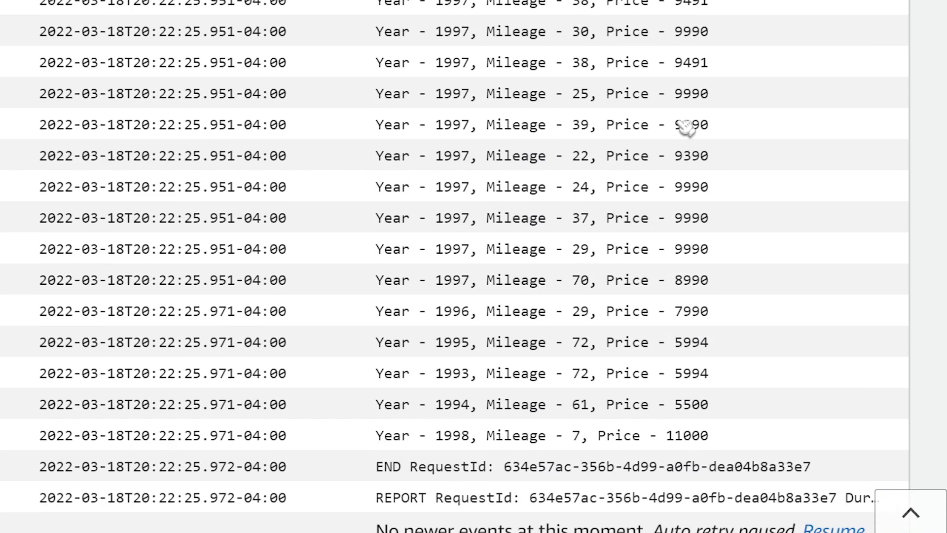